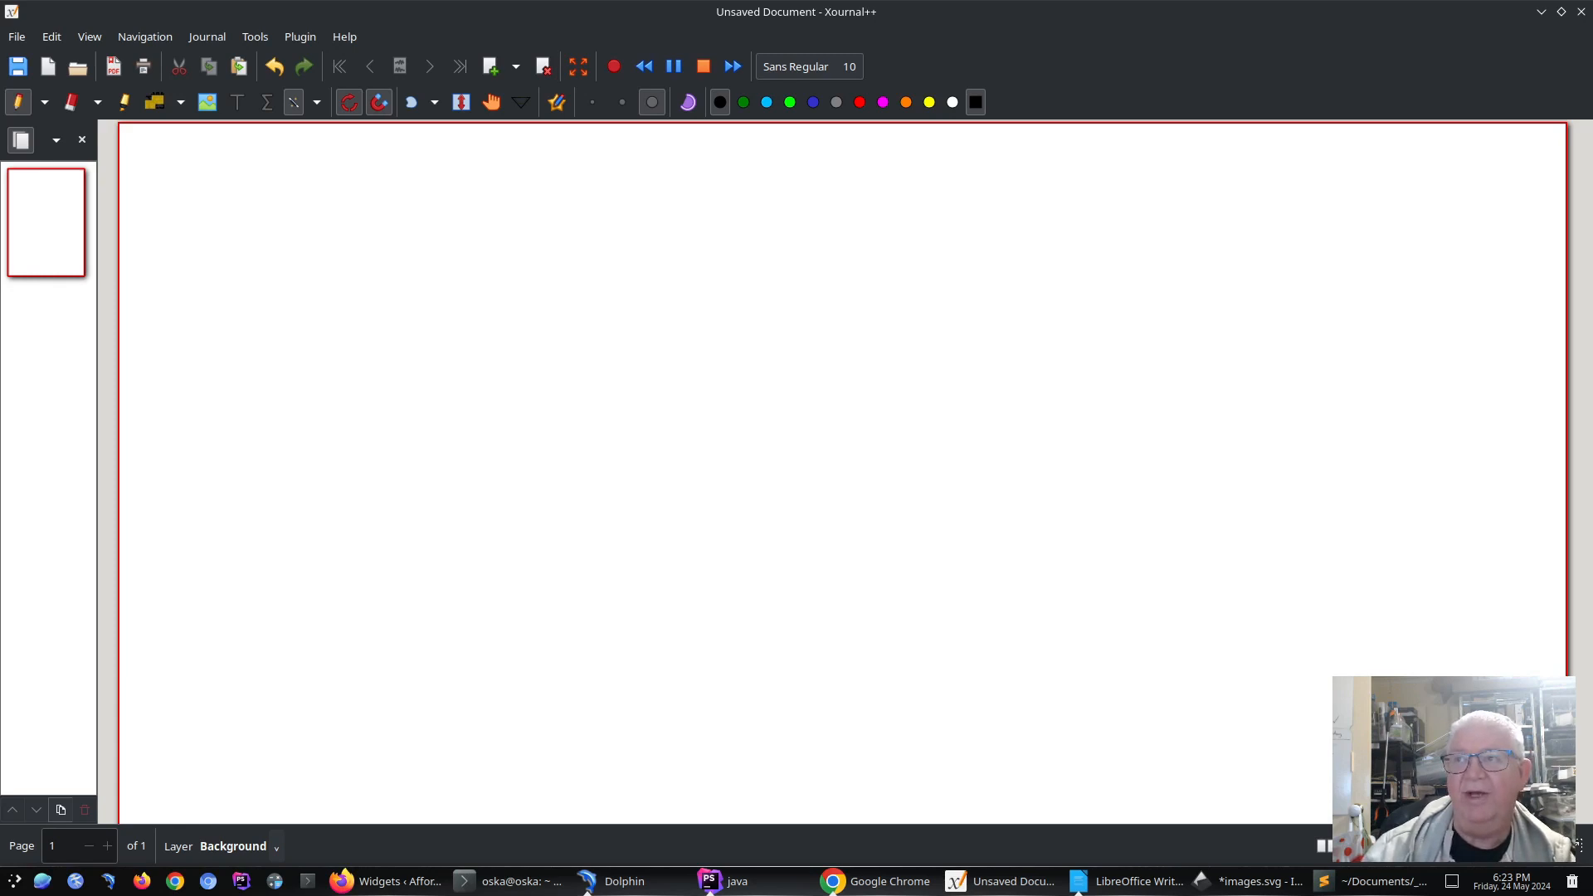
Step: Tap a small pen mark near the top-left of the blank page
left_click(742, 226)
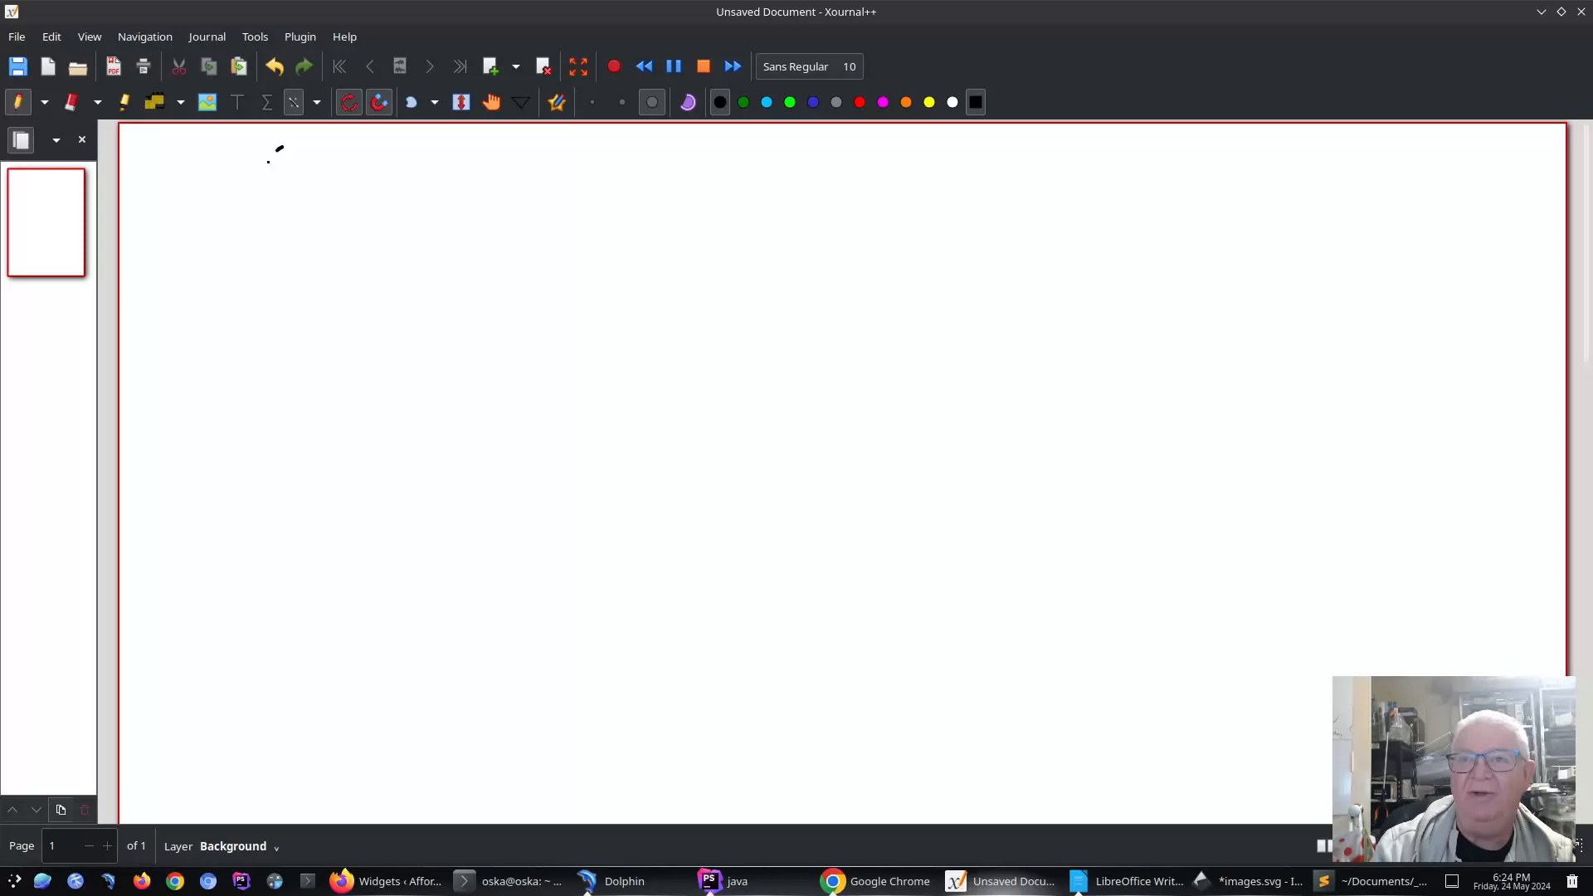
Step: Handwrite 'Xournal ++', then 'Windows Mac-OS - Linux' below it with an underline
left_click_drag(218, 153, 326, 224)
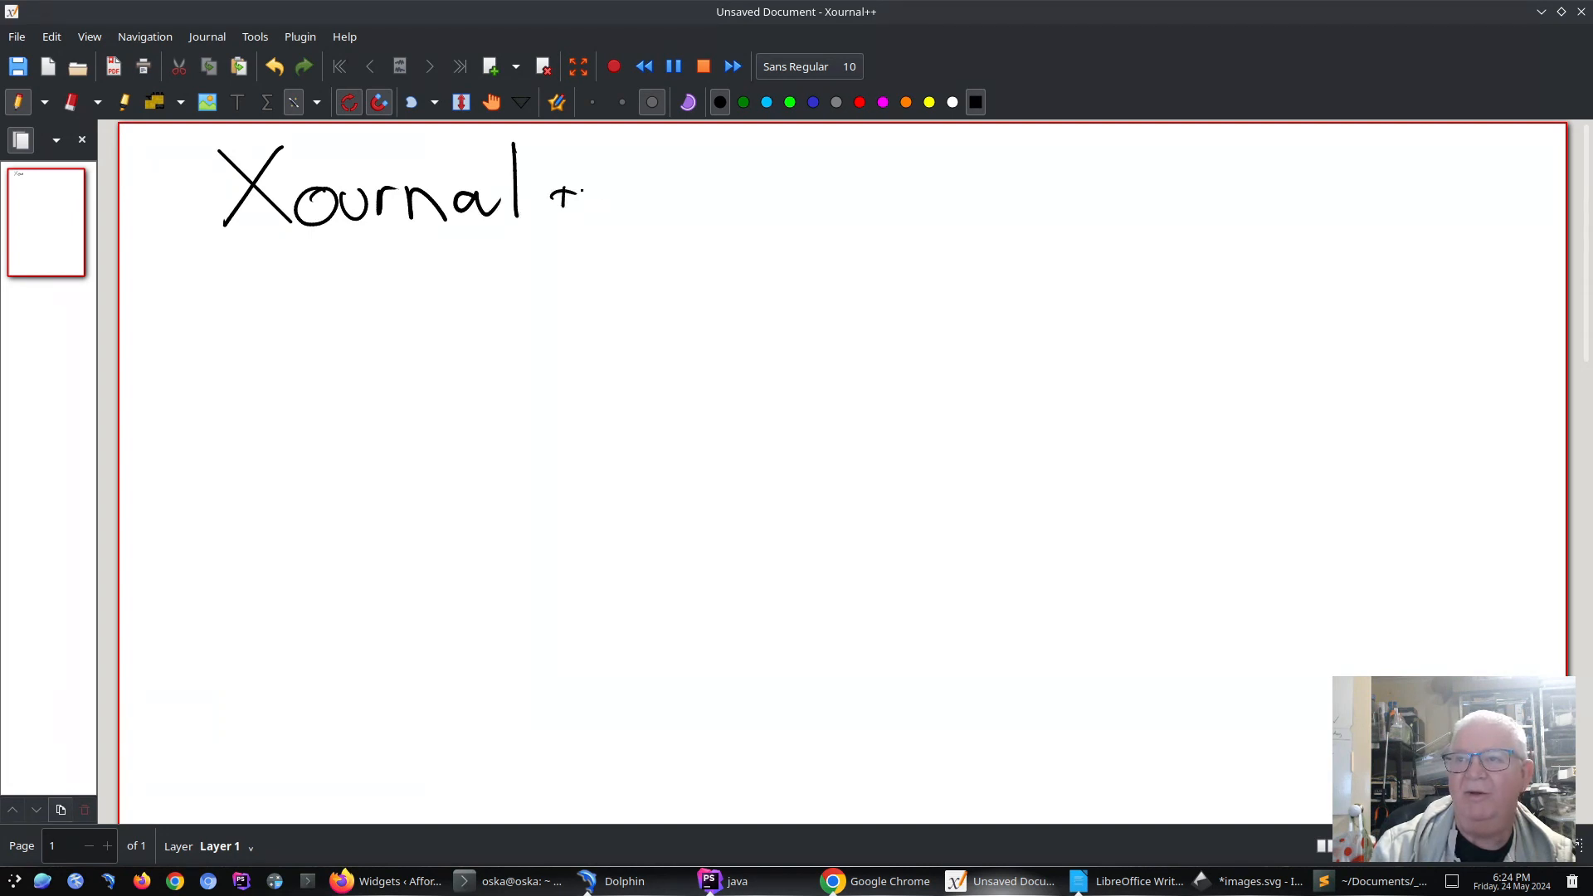
left_click_drag(584, 193, 605, 198)
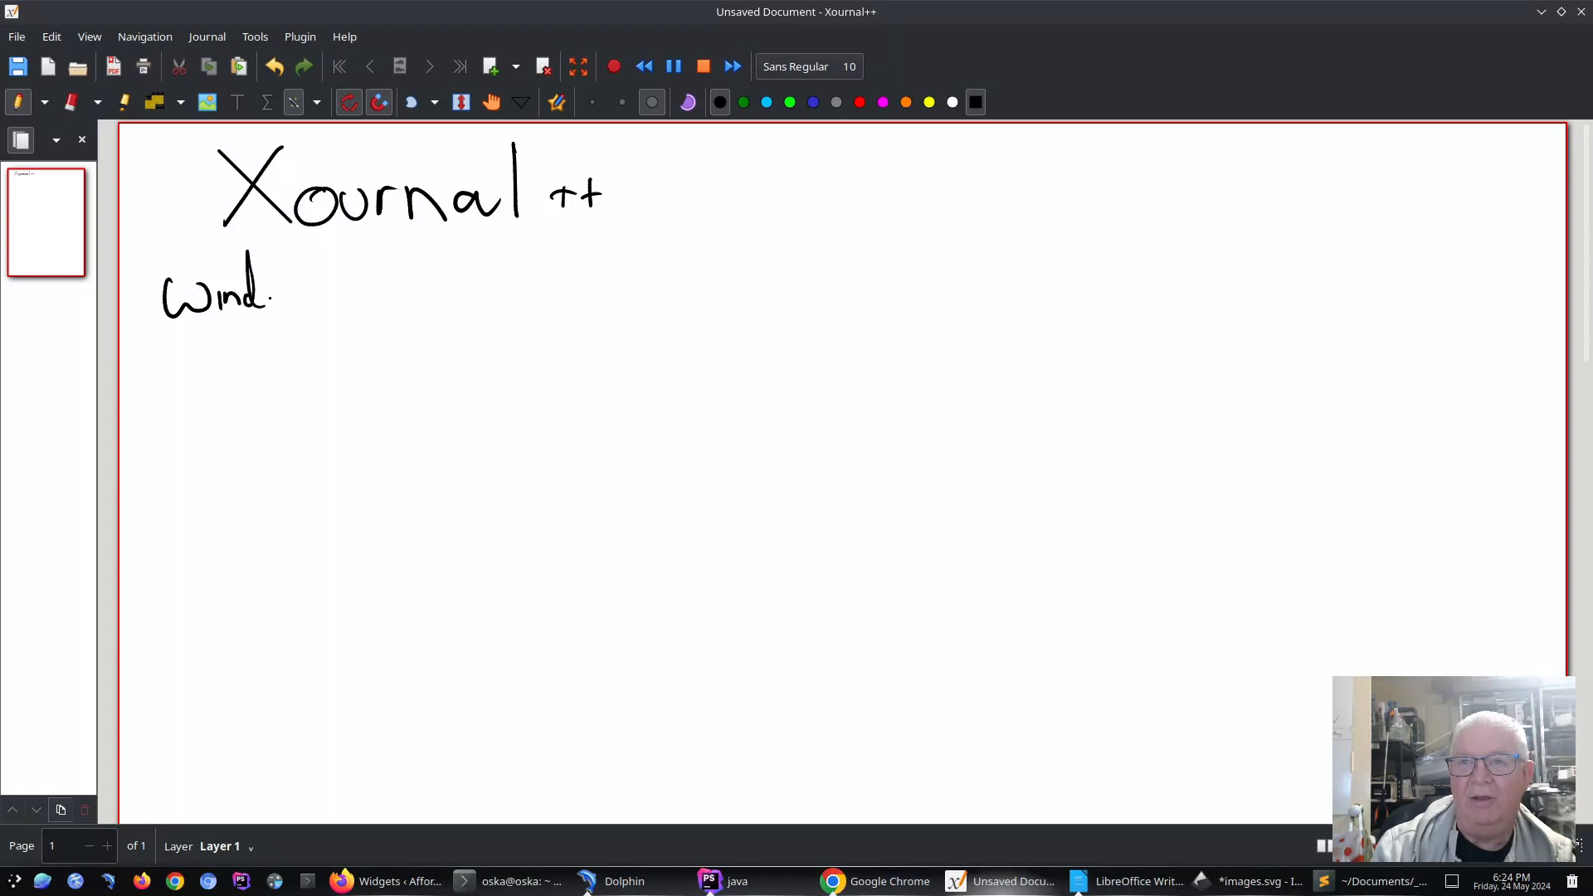
left_click_drag(269, 295, 330, 295)
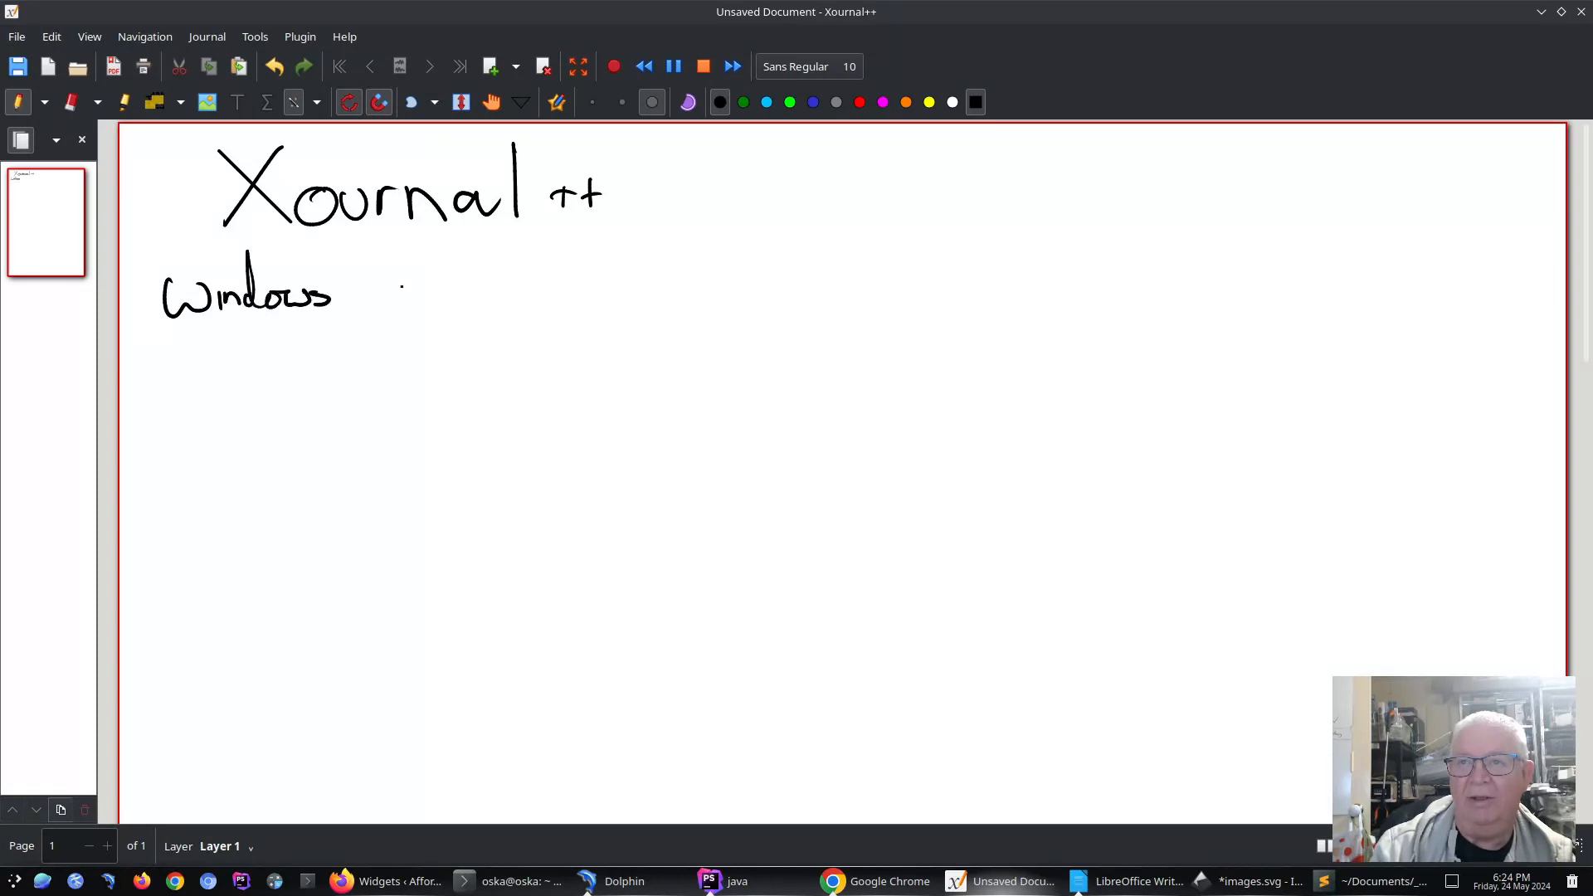
left_click_drag(386, 275, 437, 305)
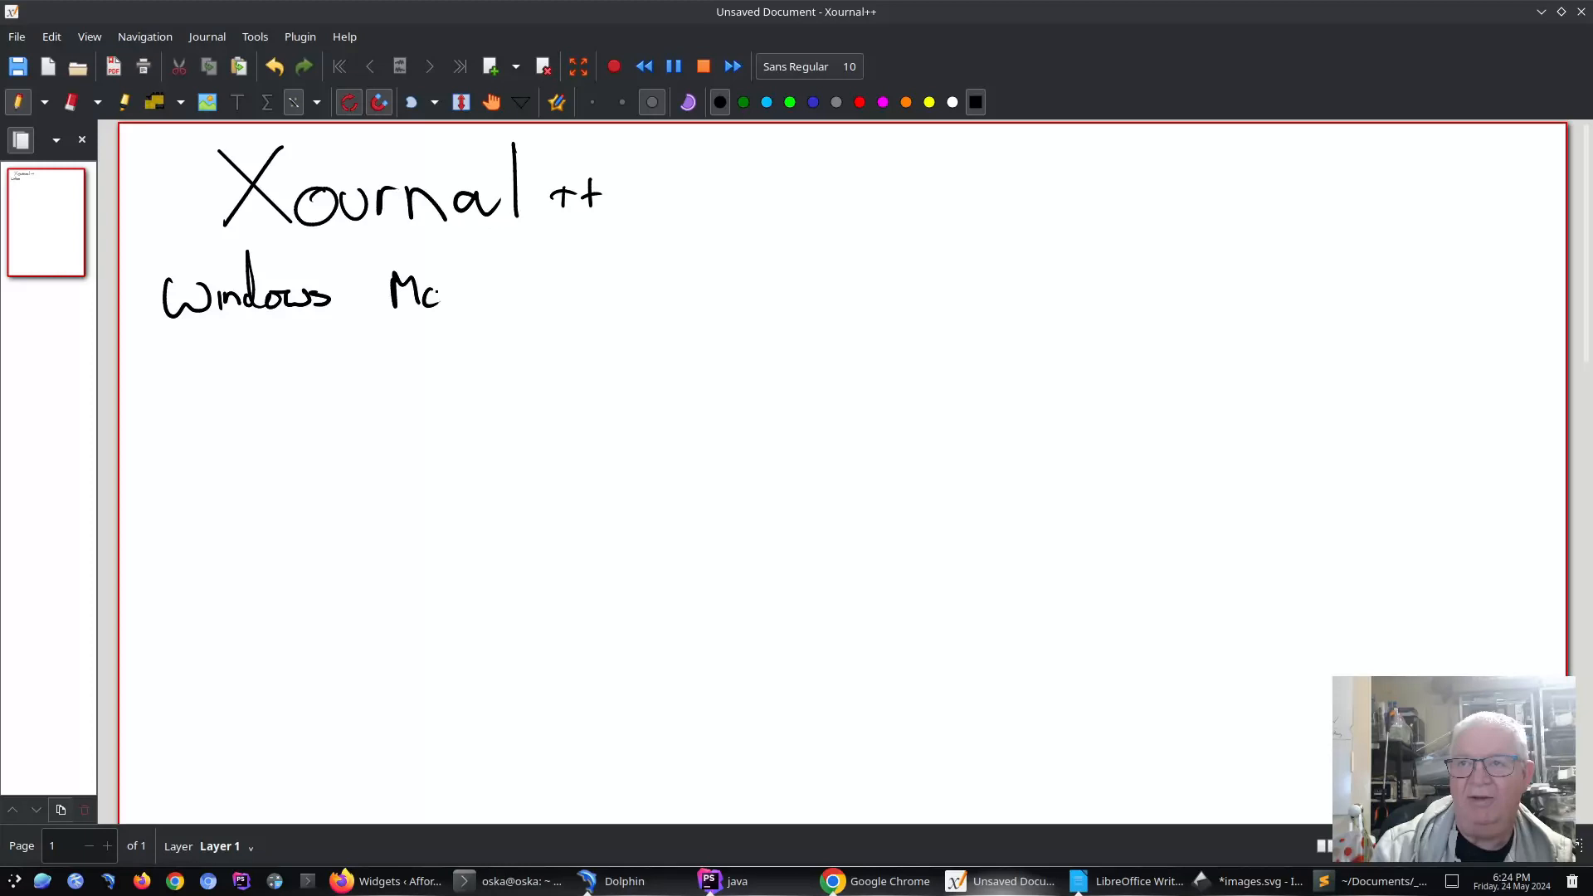
left_click_drag(437, 295, 534, 295)
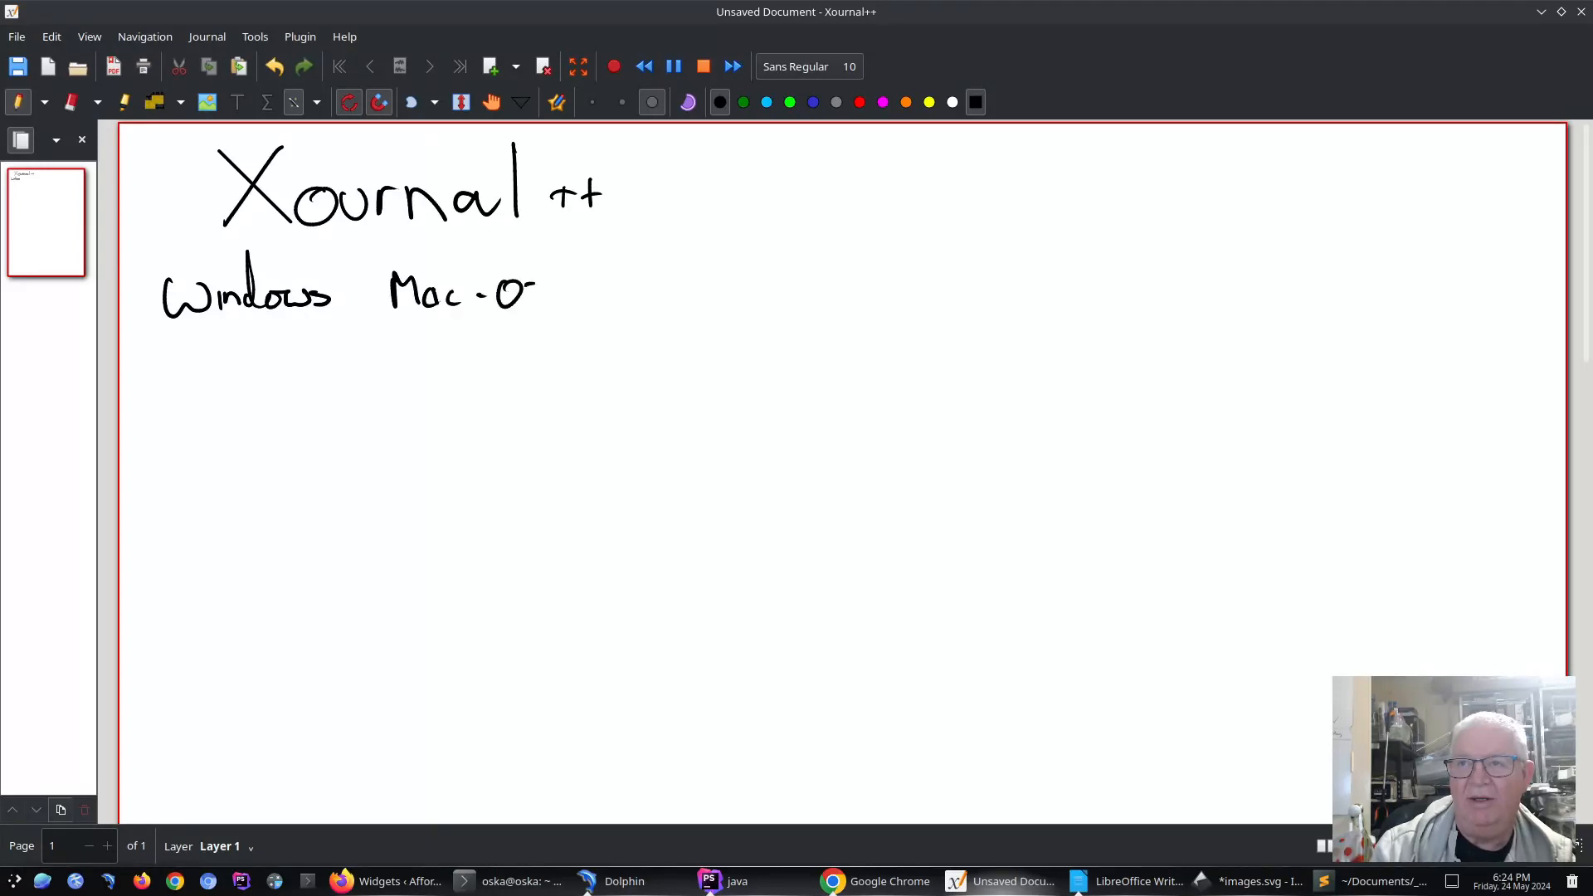
left_click_drag(569, 299, 675, 294)
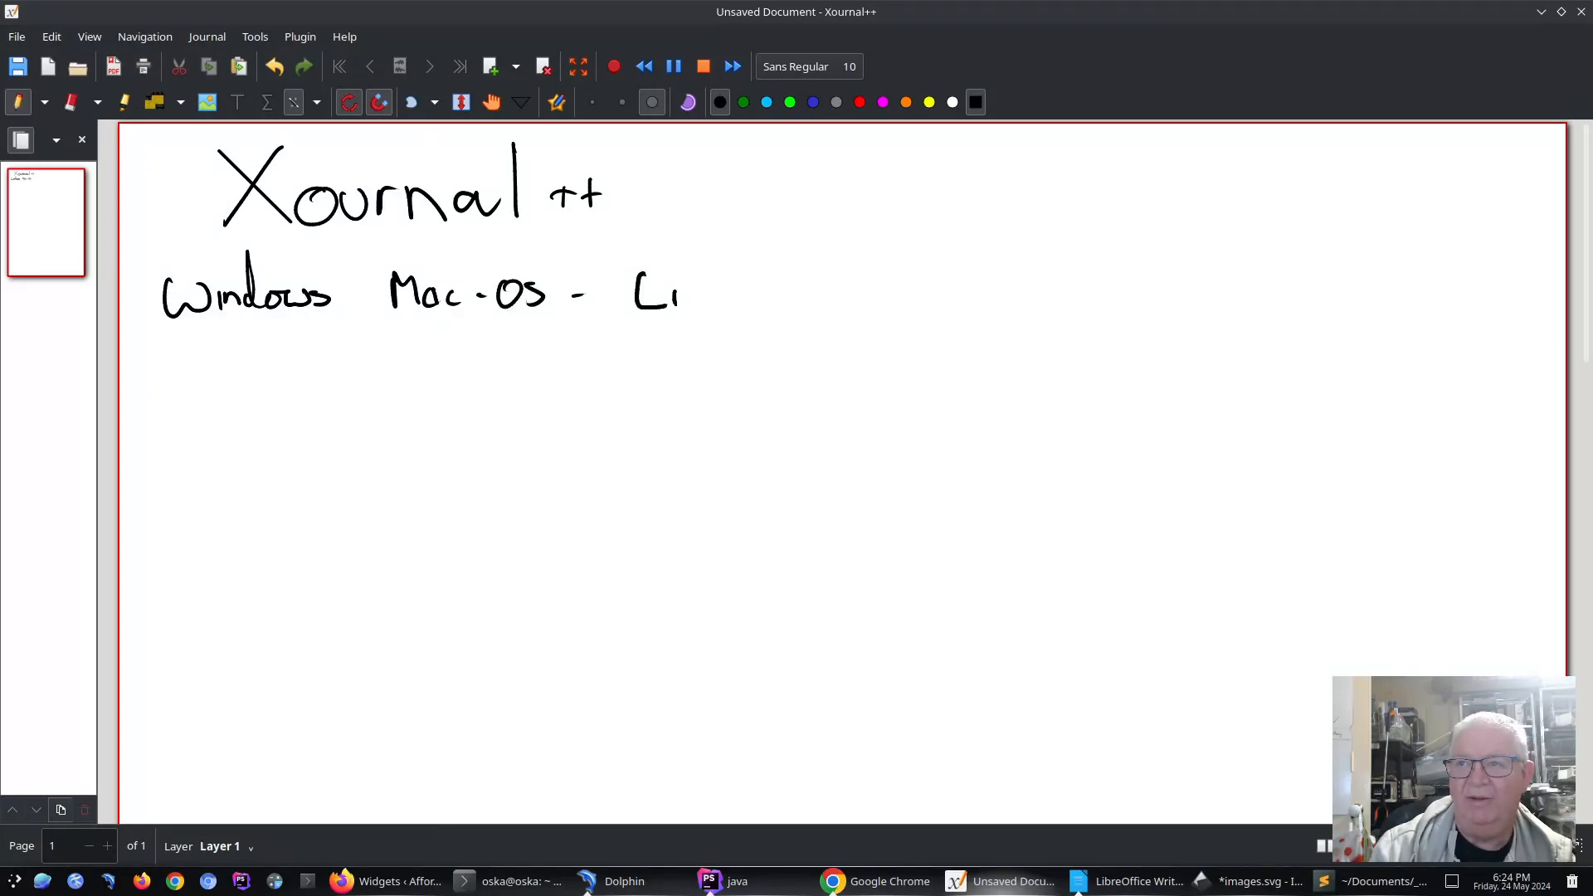
left_click_drag(678, 294, 732, 295)
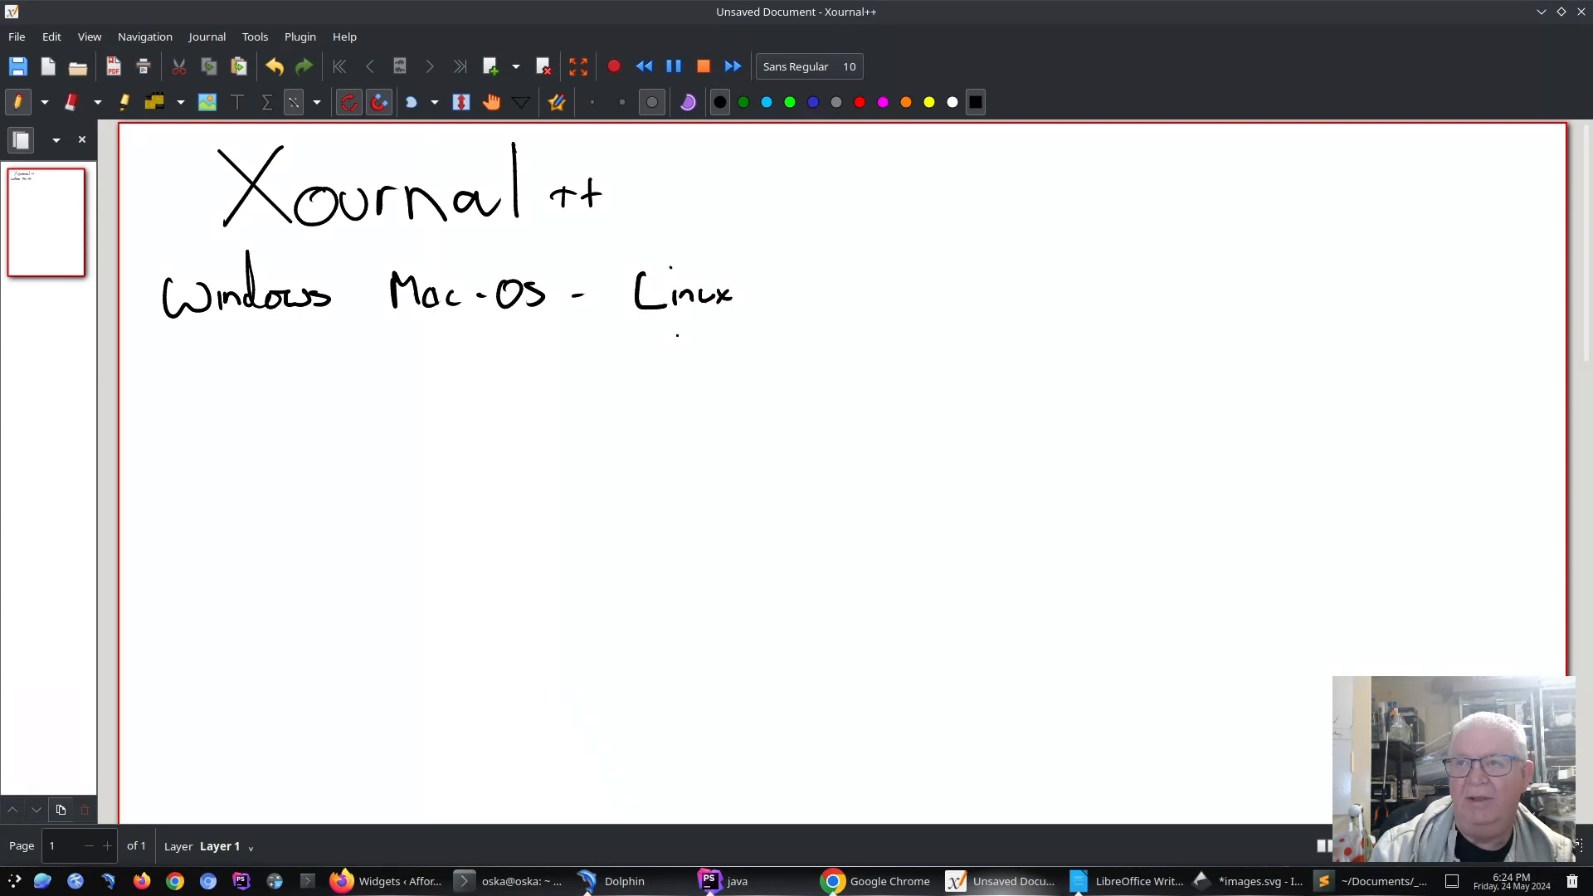
left_click_drag(153, 327, 798, 325)
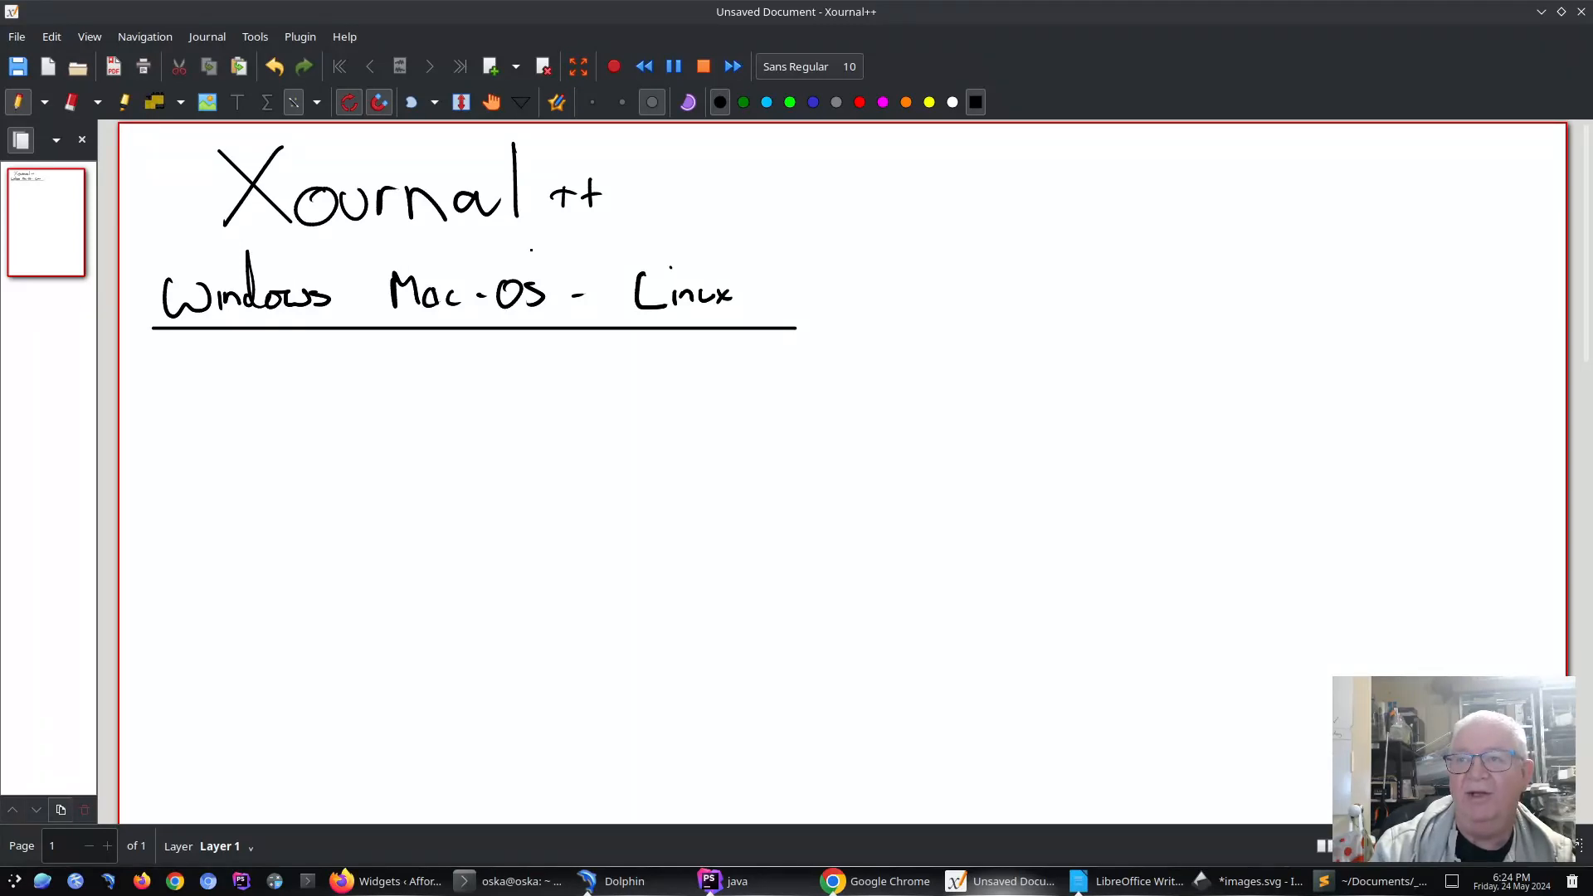
Step: Draw slanted lines below the OS line, choosing a thicker pen width each time
left_click(592, 101)
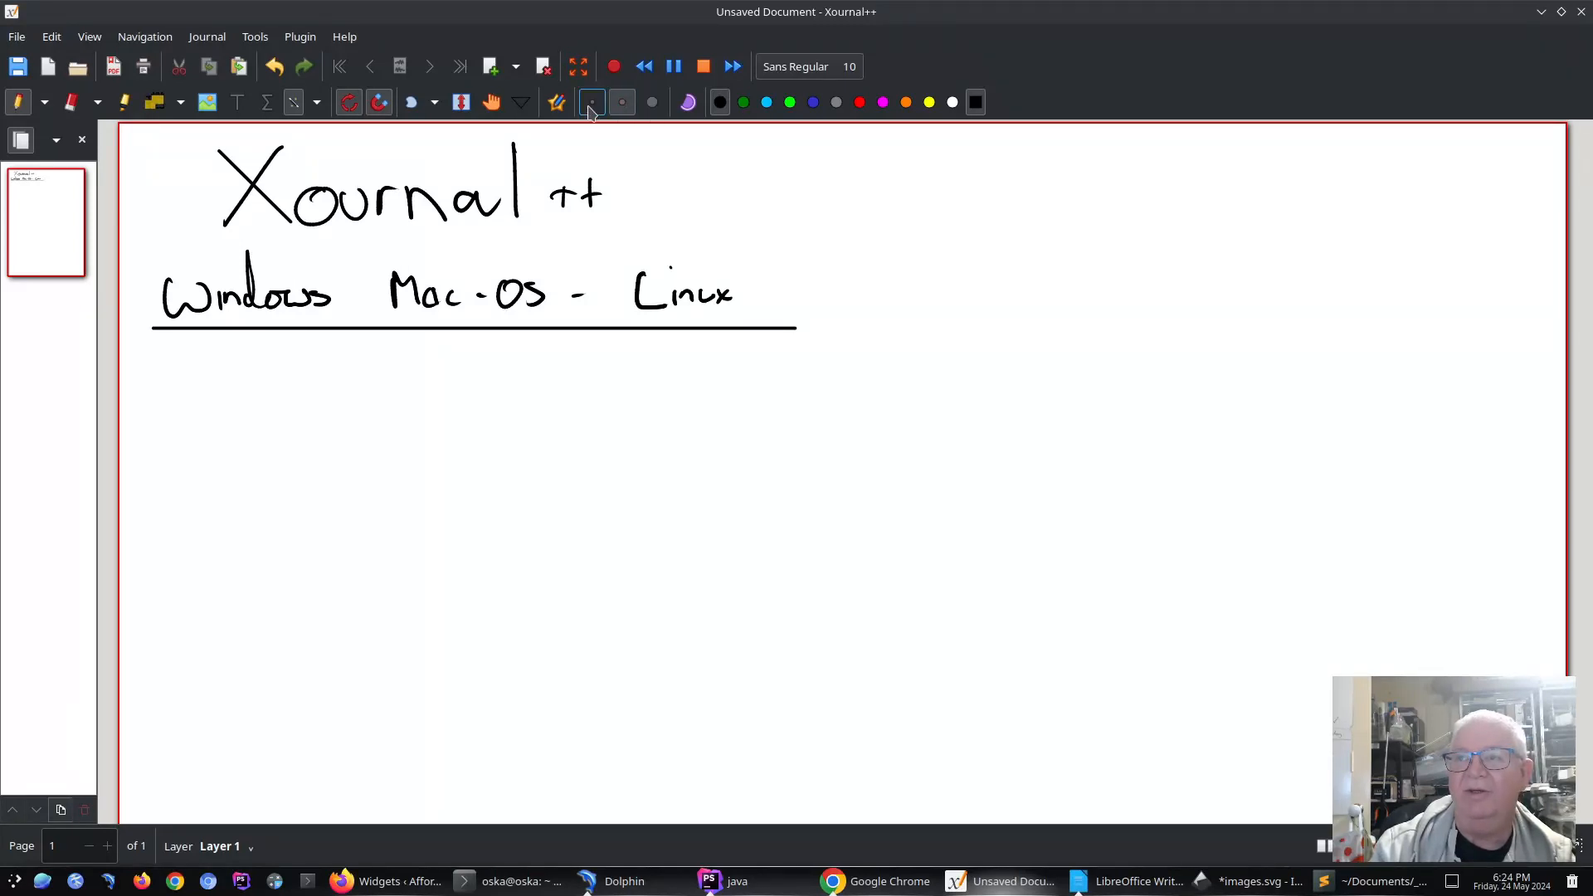
left_click_drag(259, 383, 366, 364)
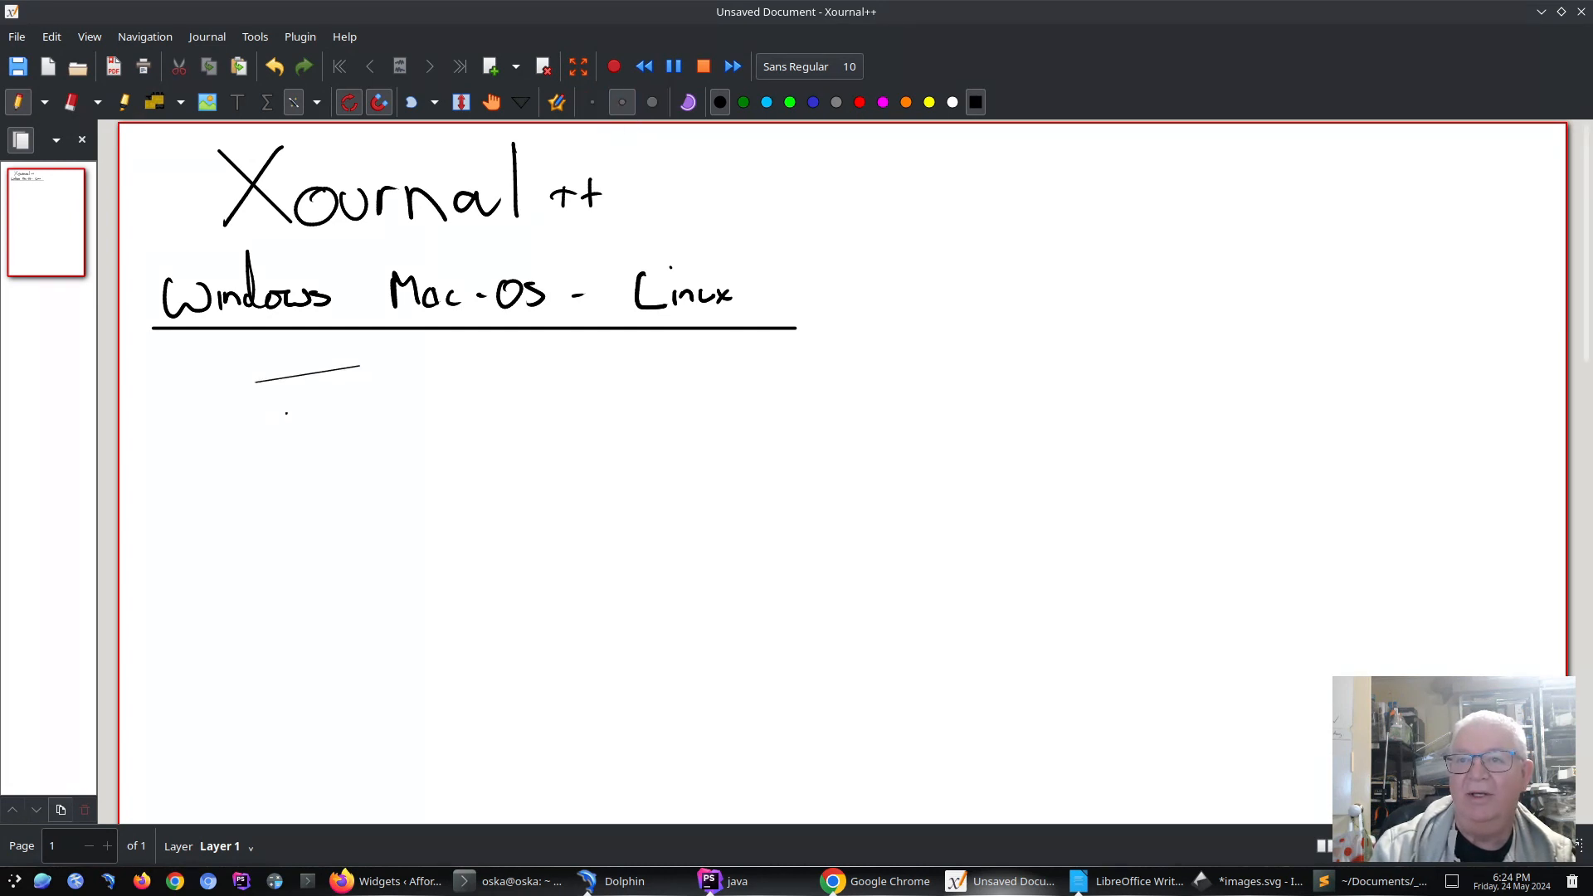
left_click_drag(269, 417, 361, 391)
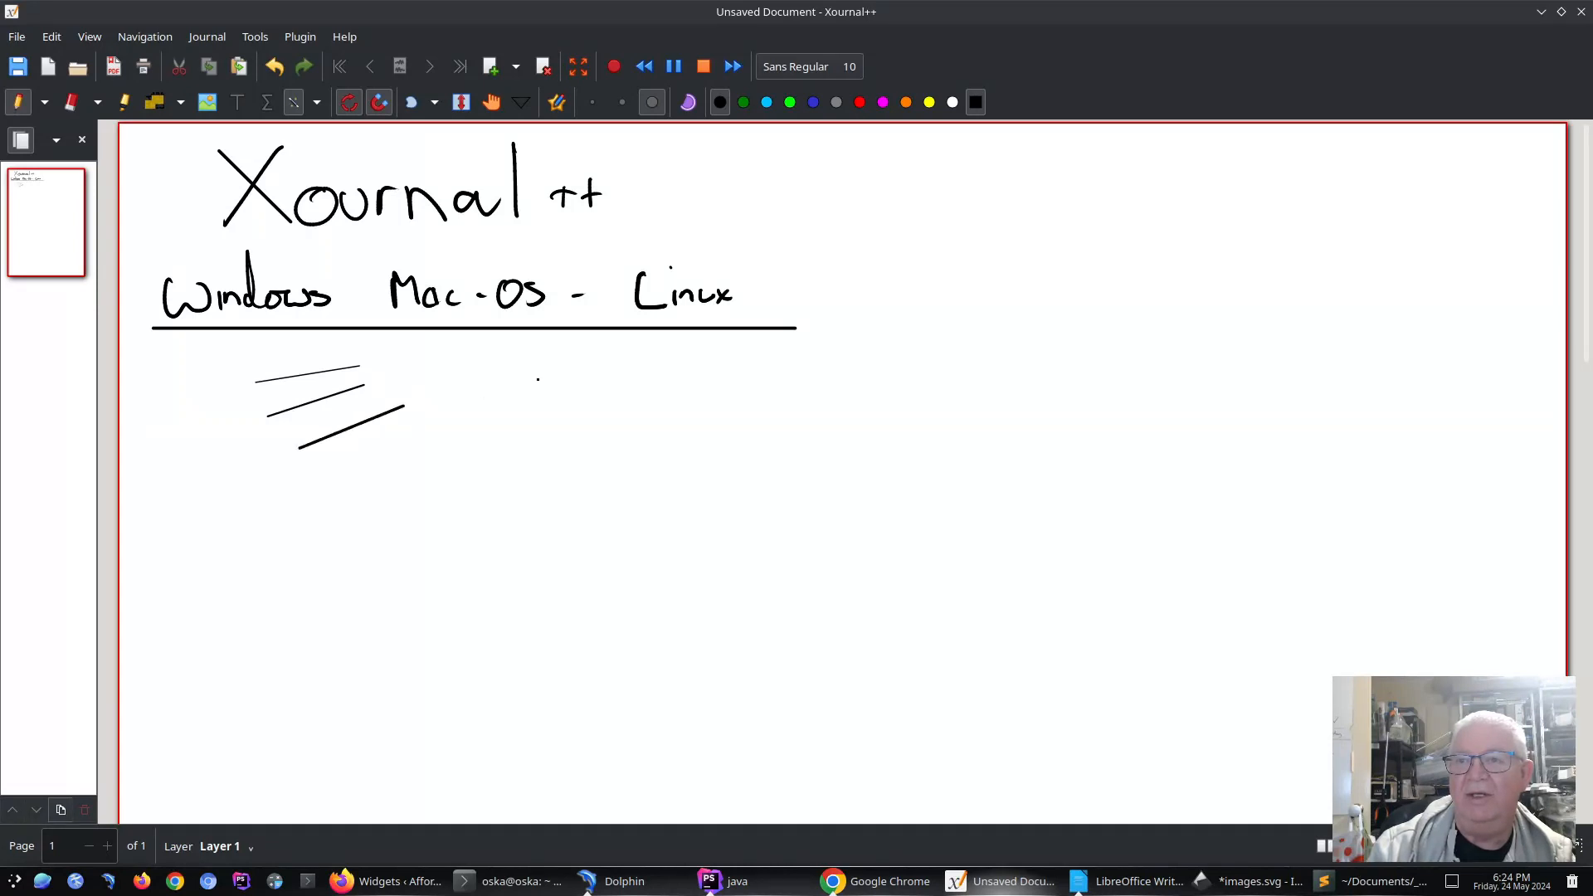
left_click(765, 101)
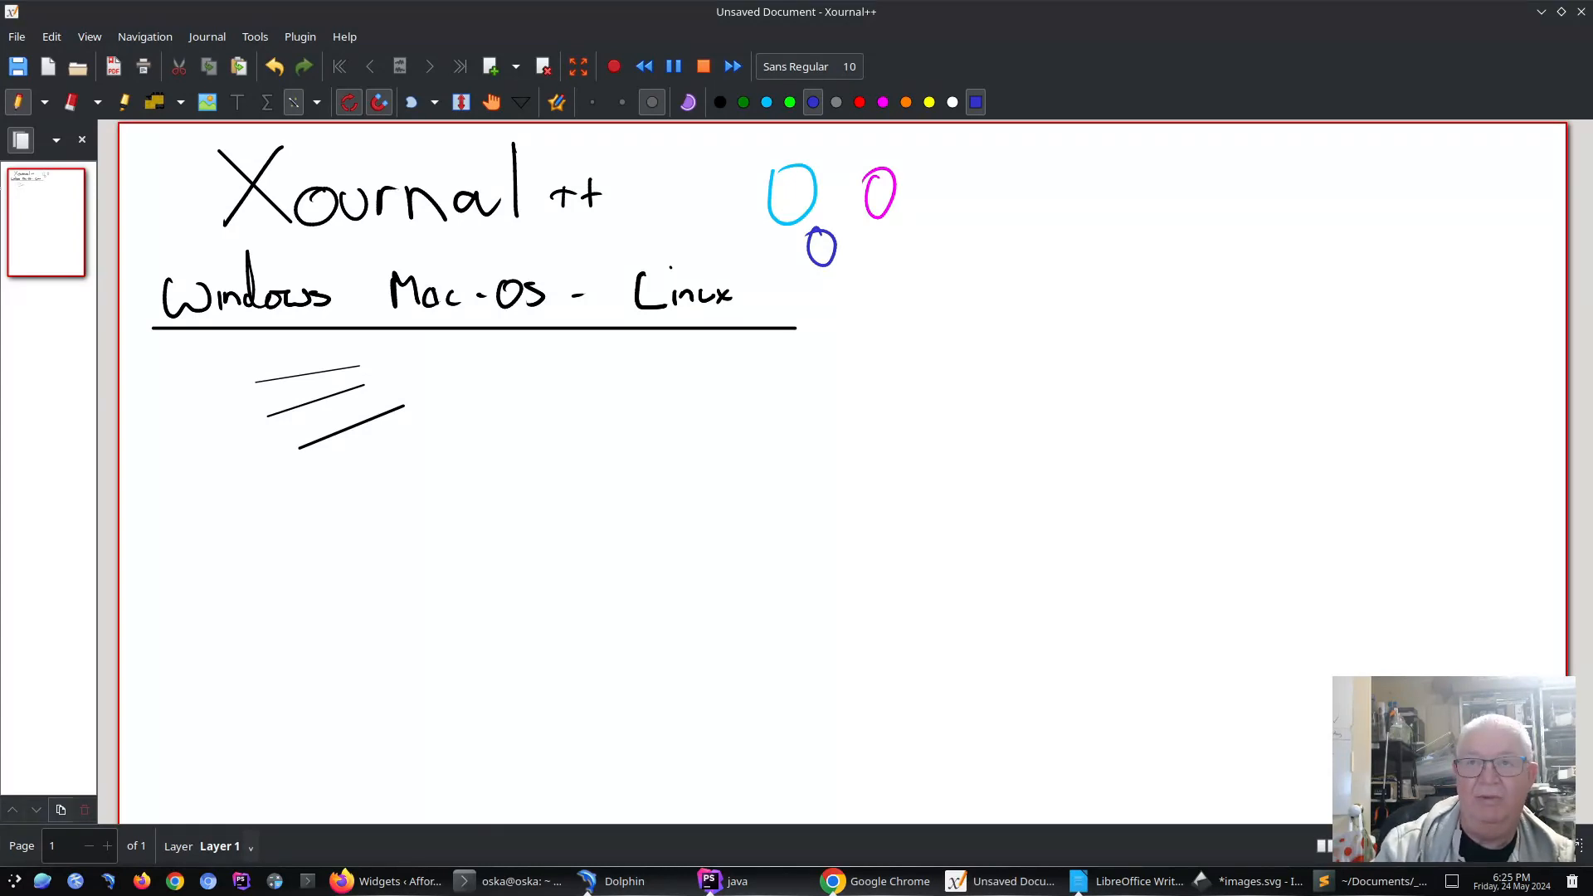
Step: Pick a palette colour for the ovals, then switch to the Eraser tool
left_click(70, 101)
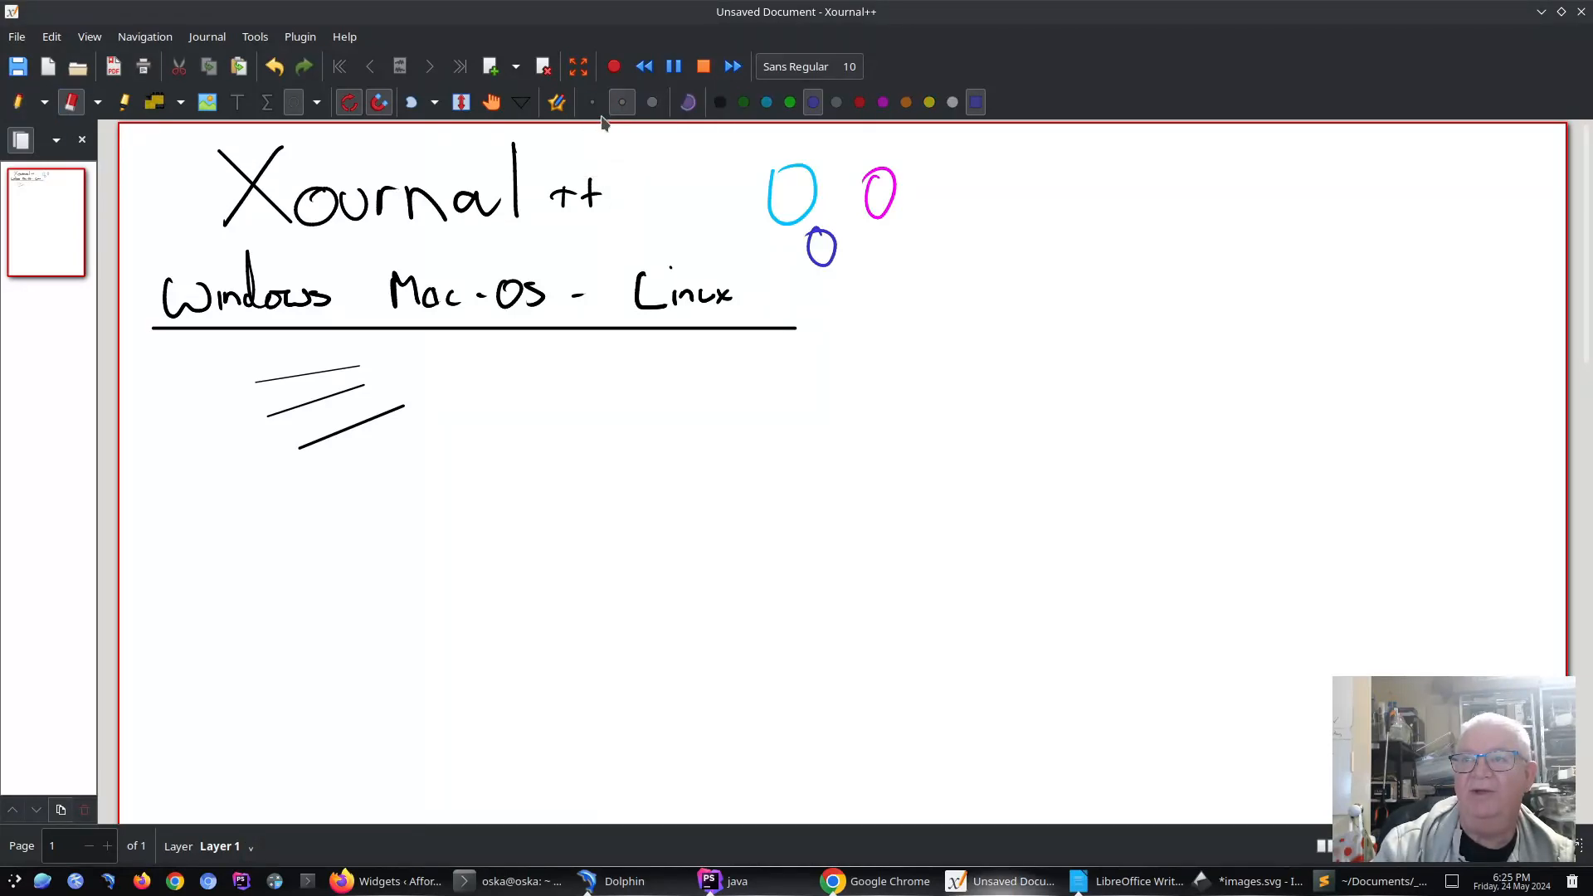
left_click(652, 102)
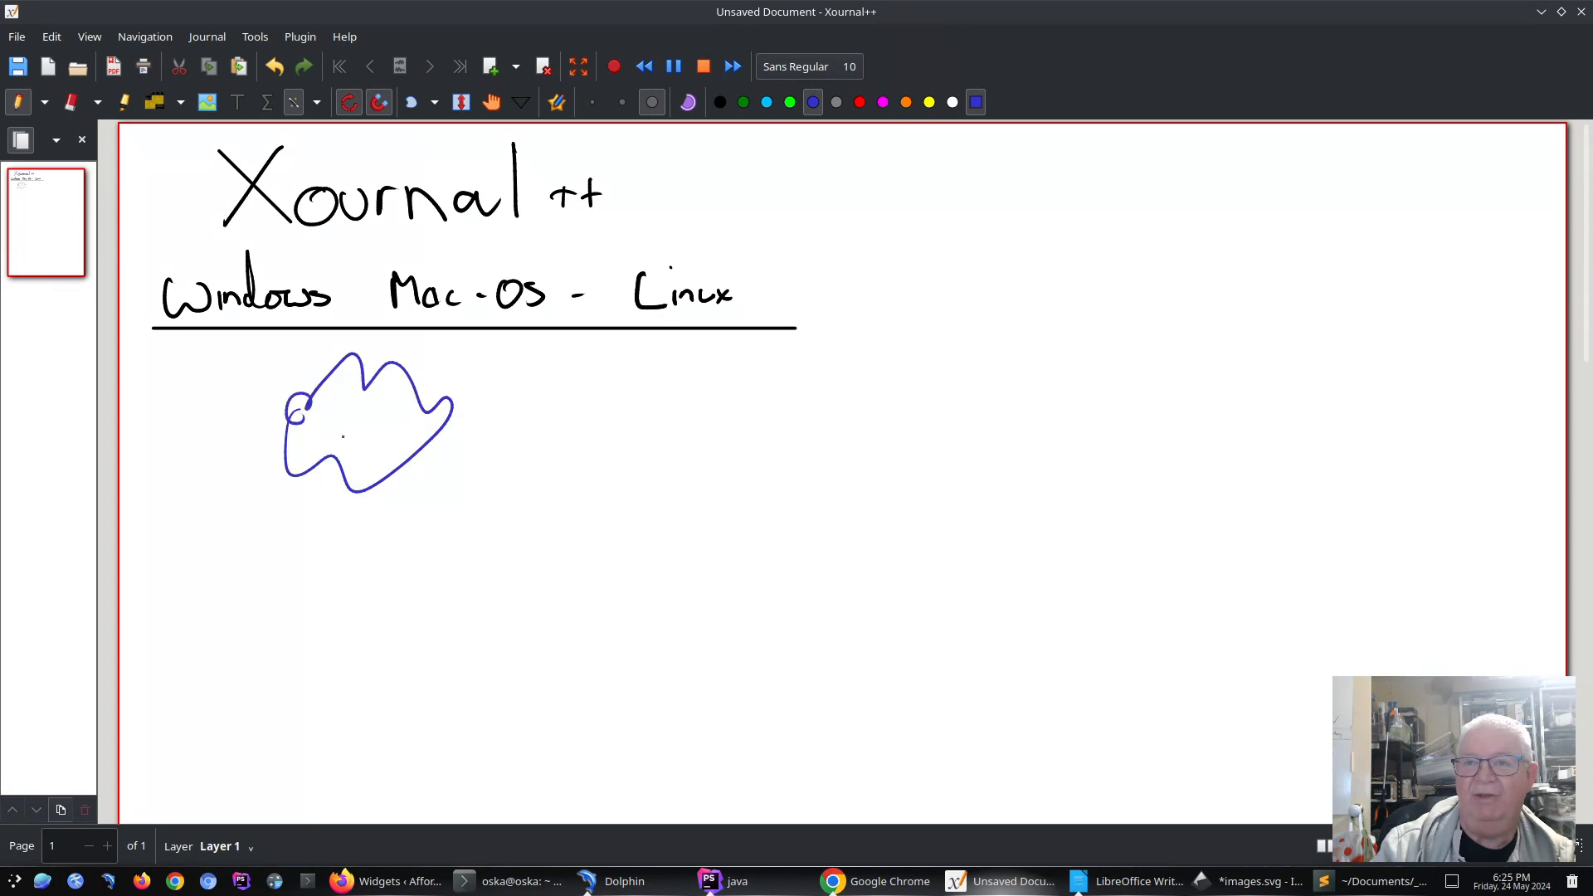
Step: Draw two eyes, a nose and a smile inside the blue ghost doodle
left_click_drag(345, 417, 379, 417)
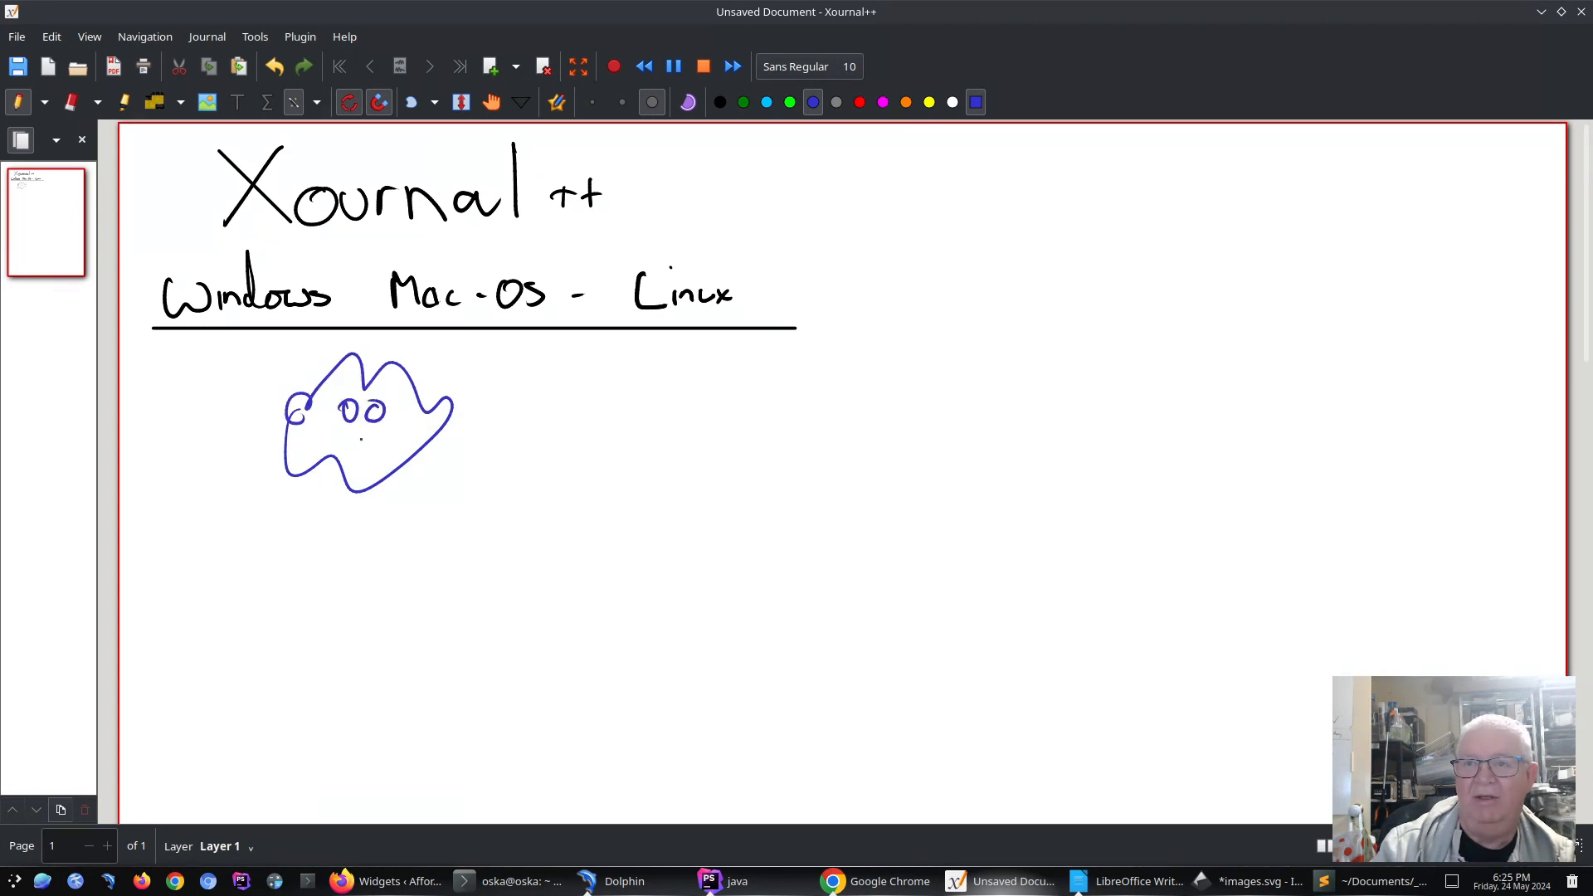
left_click_drag(335, 437, 391, 442)
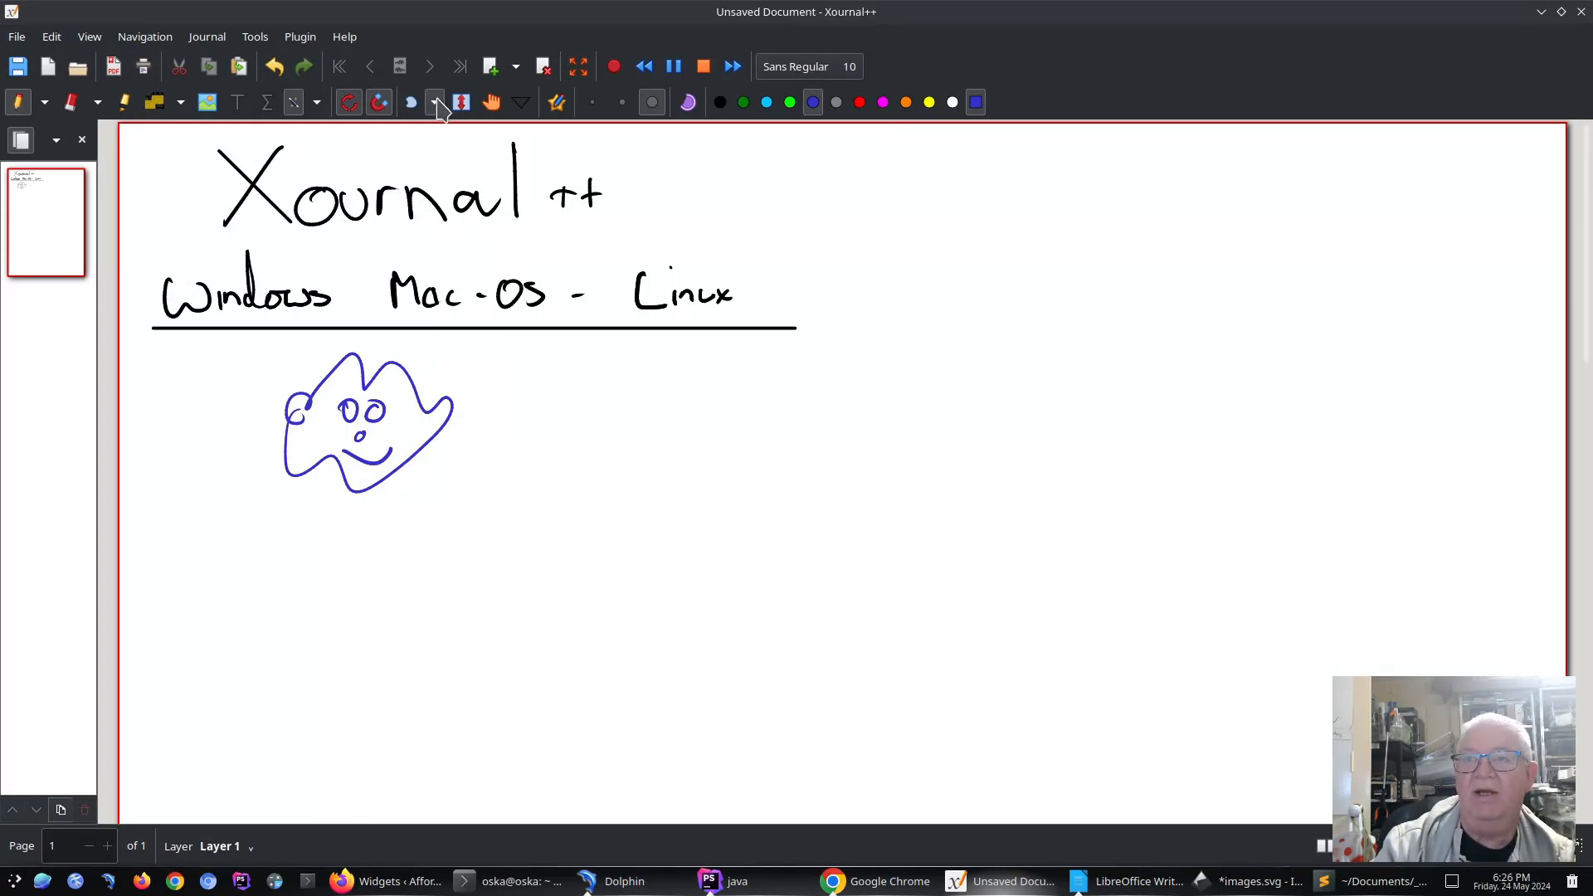
Step: Rectangle-select the ghost doodle, shrink it and move it beside the title
left_click(434, 101)
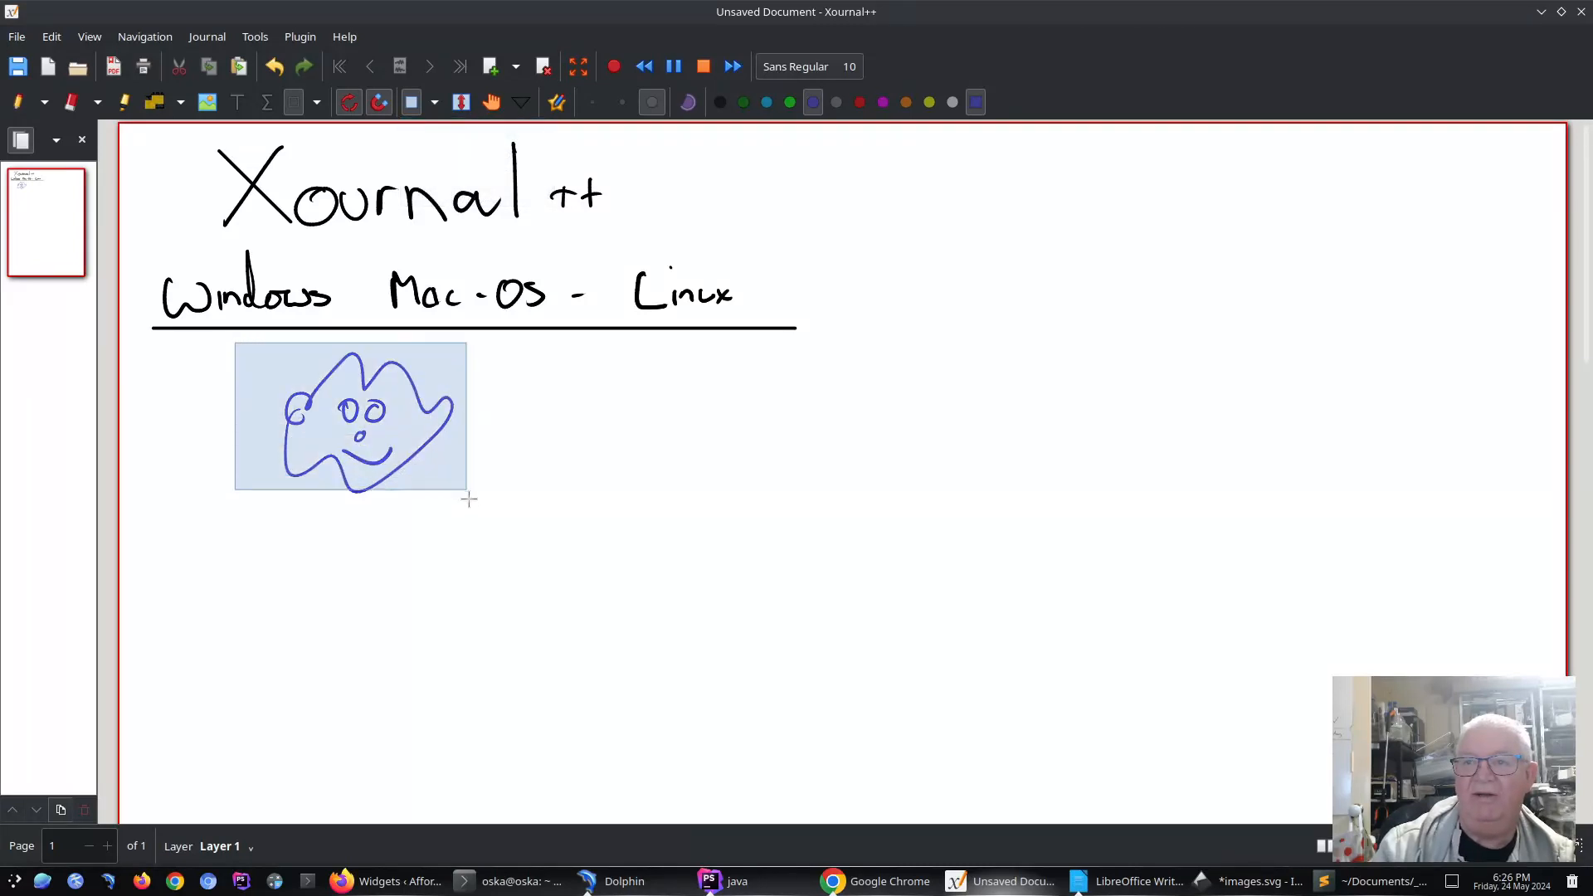
left_click_drag(350, 417, 1000, 275)
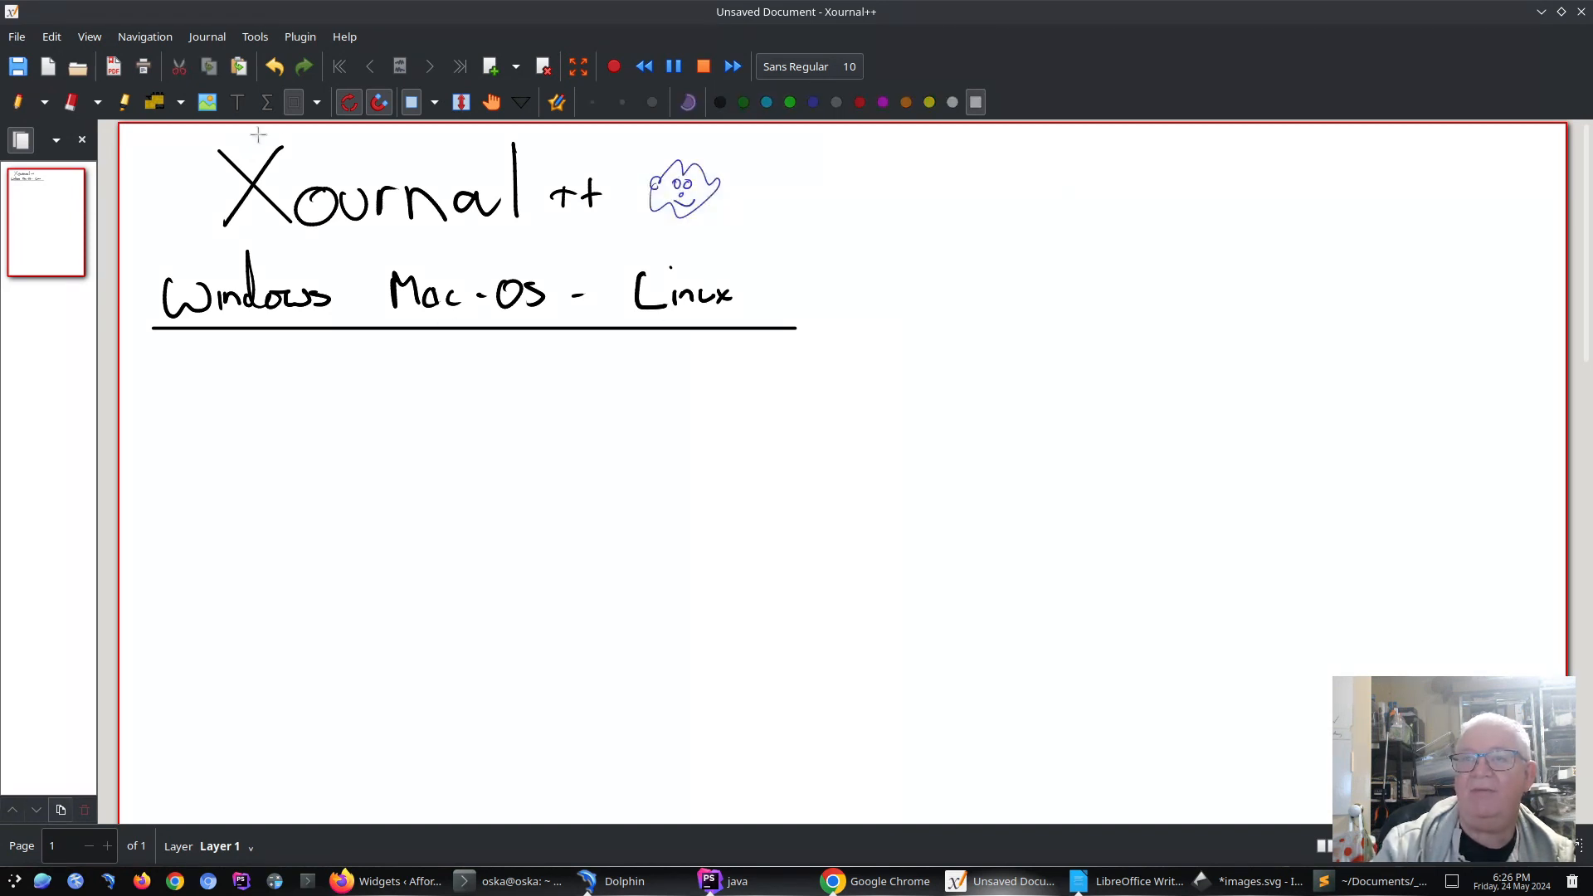
left_click(15, 102)
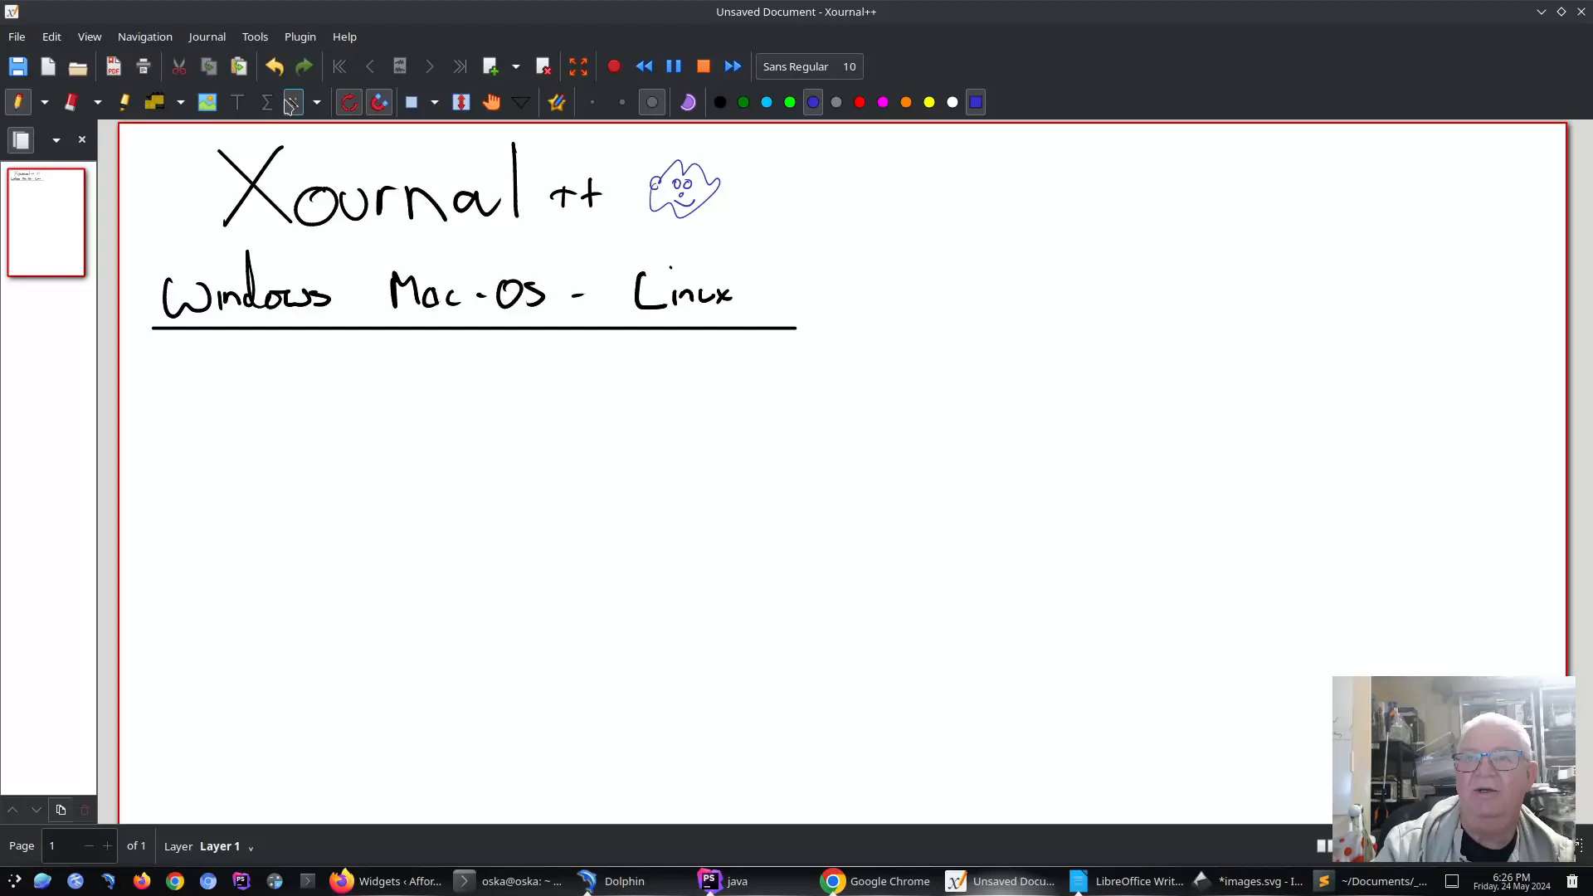
Step: Draw four blue ellipses below the OS line: two small, one wide, one larger
left_click(316, 101)
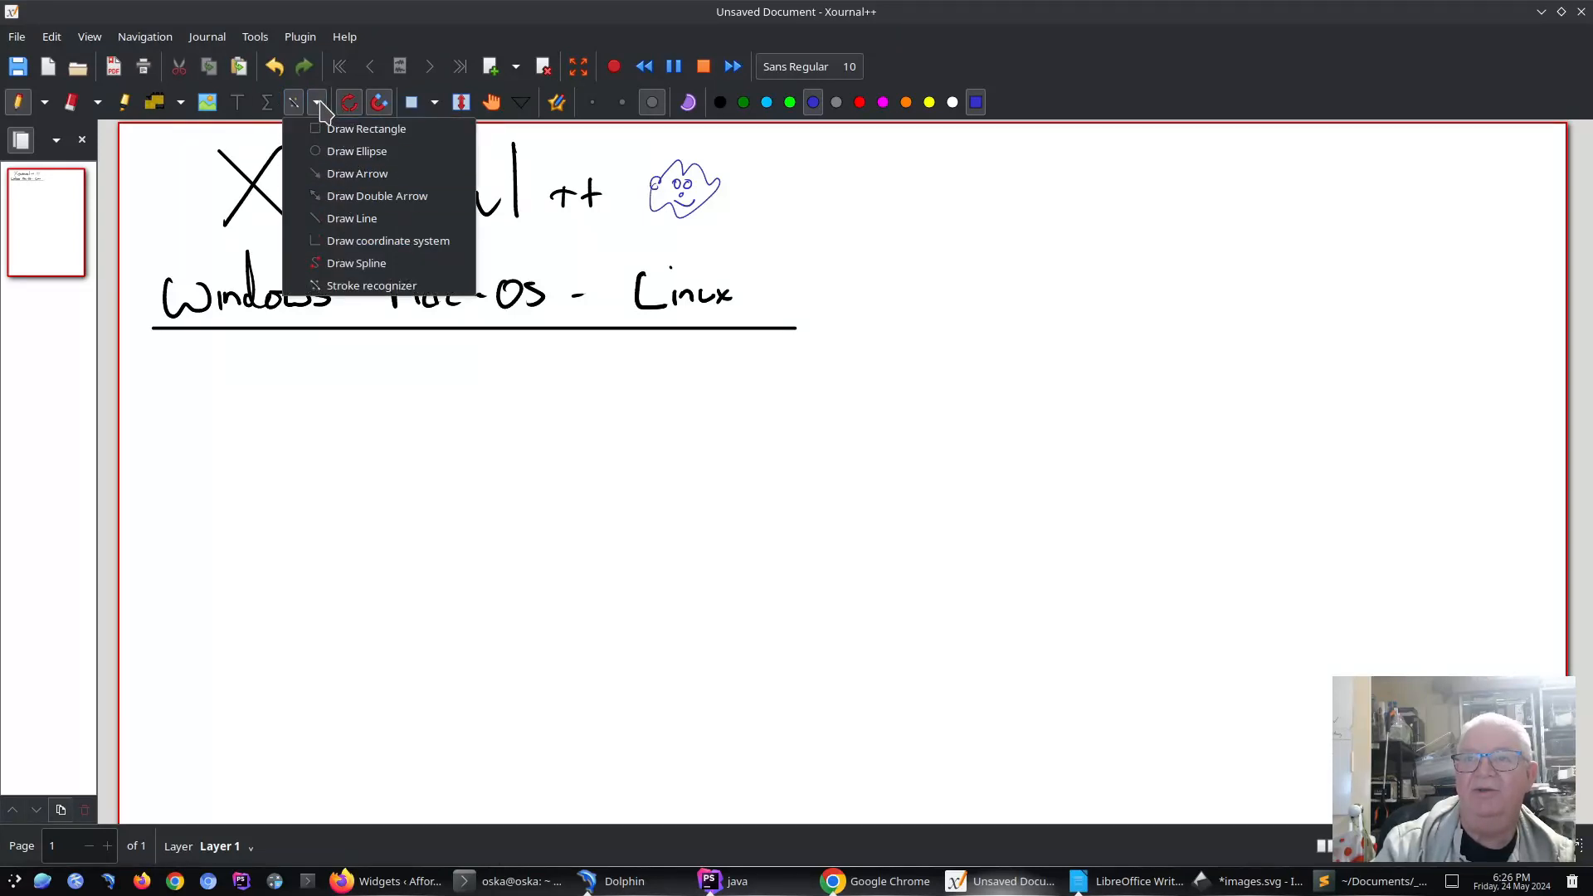
mouse_move(357, 172)
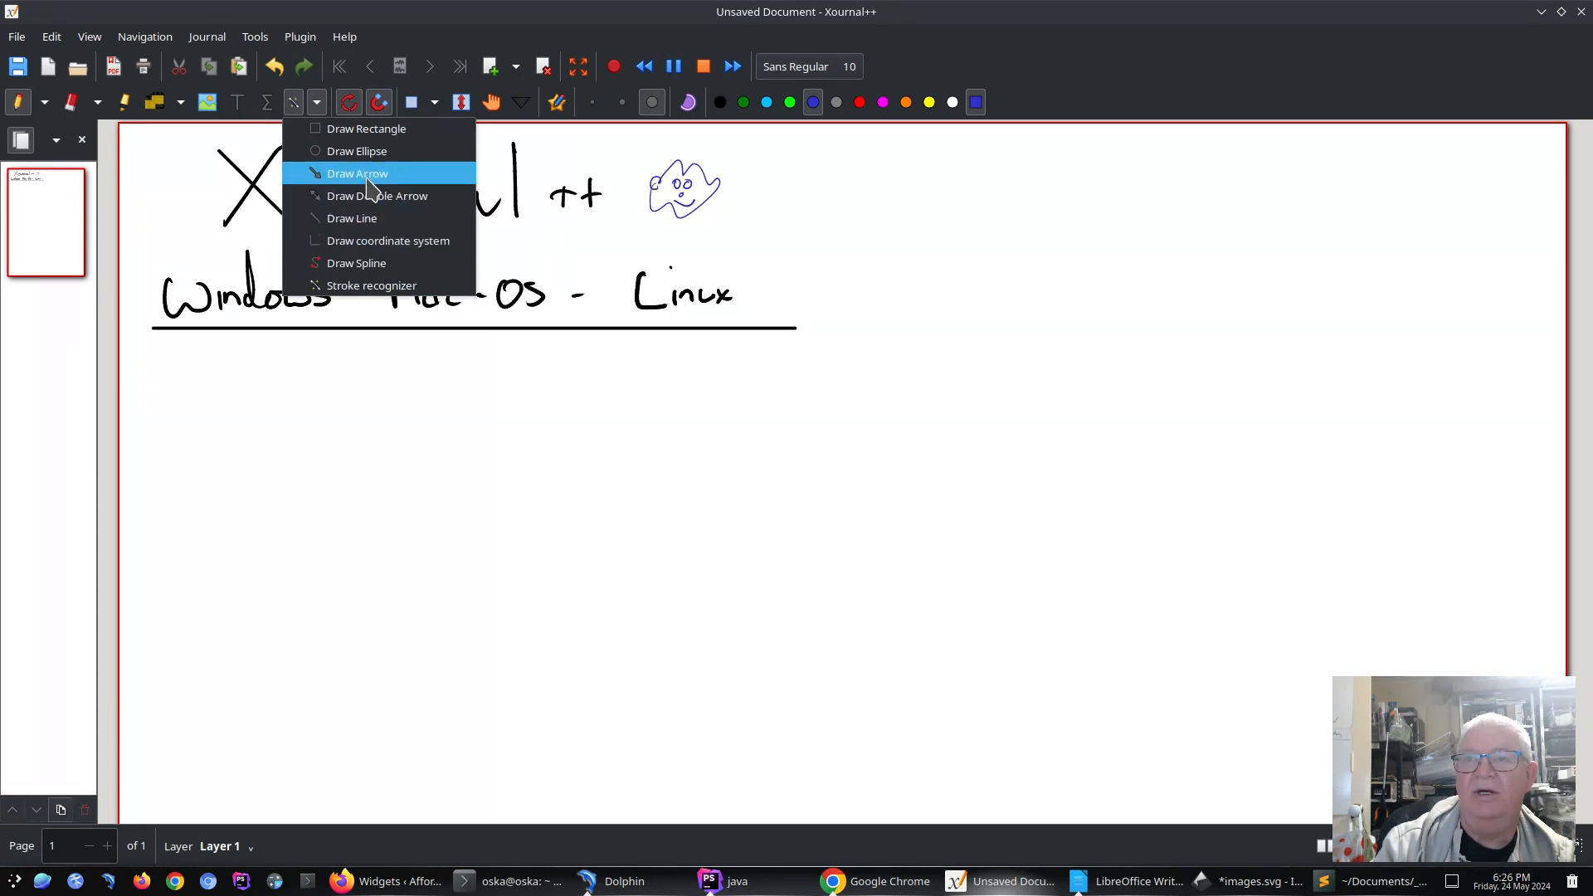
mouse_move(377, 195)
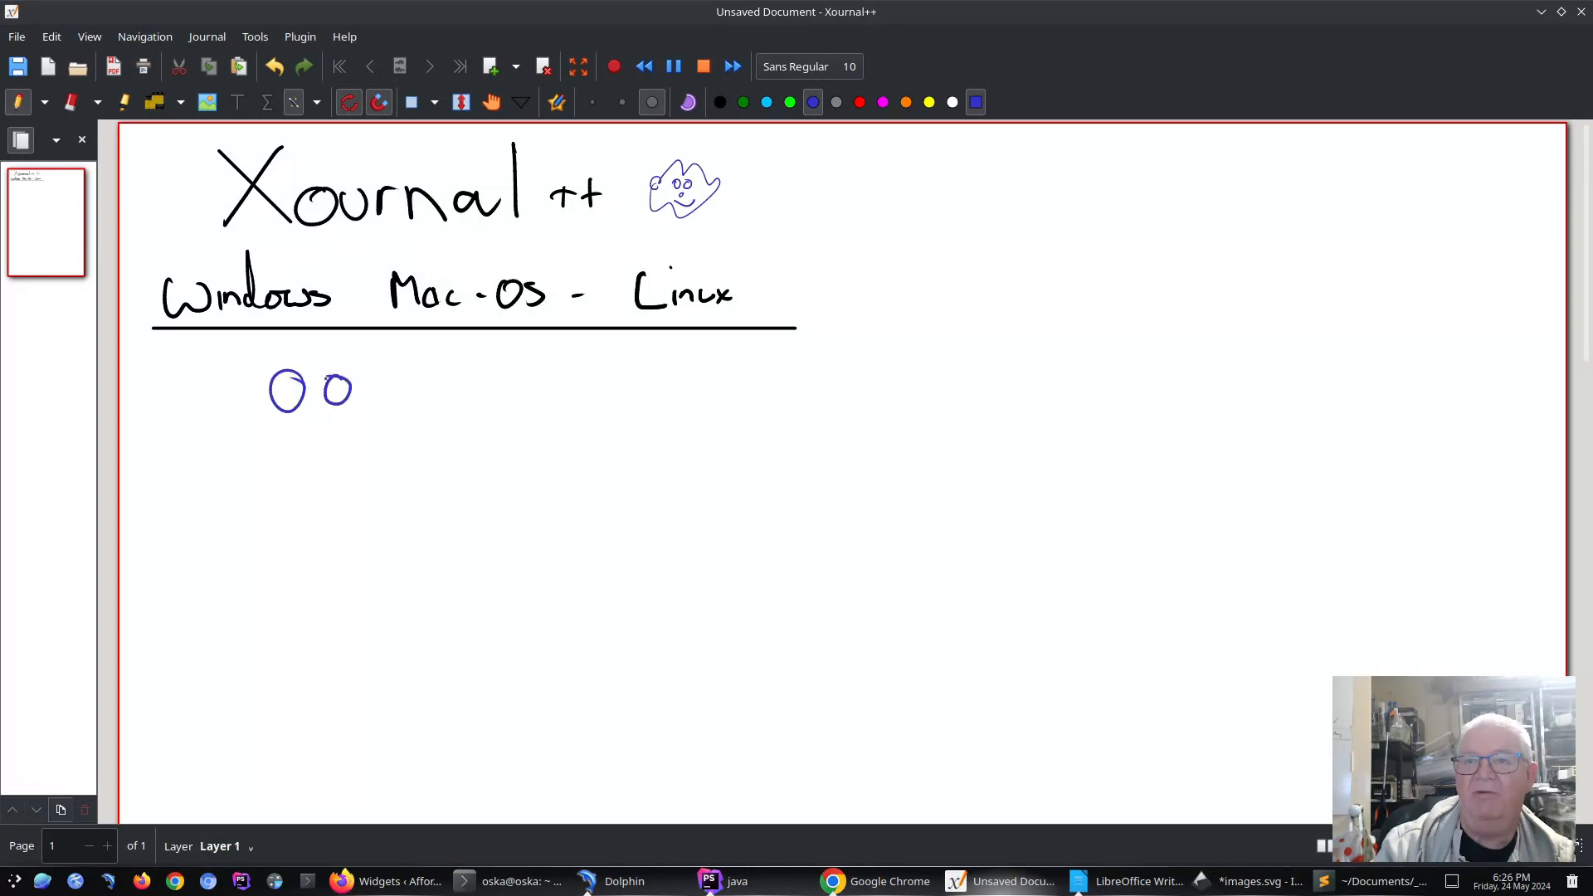
left_click(316, 102)
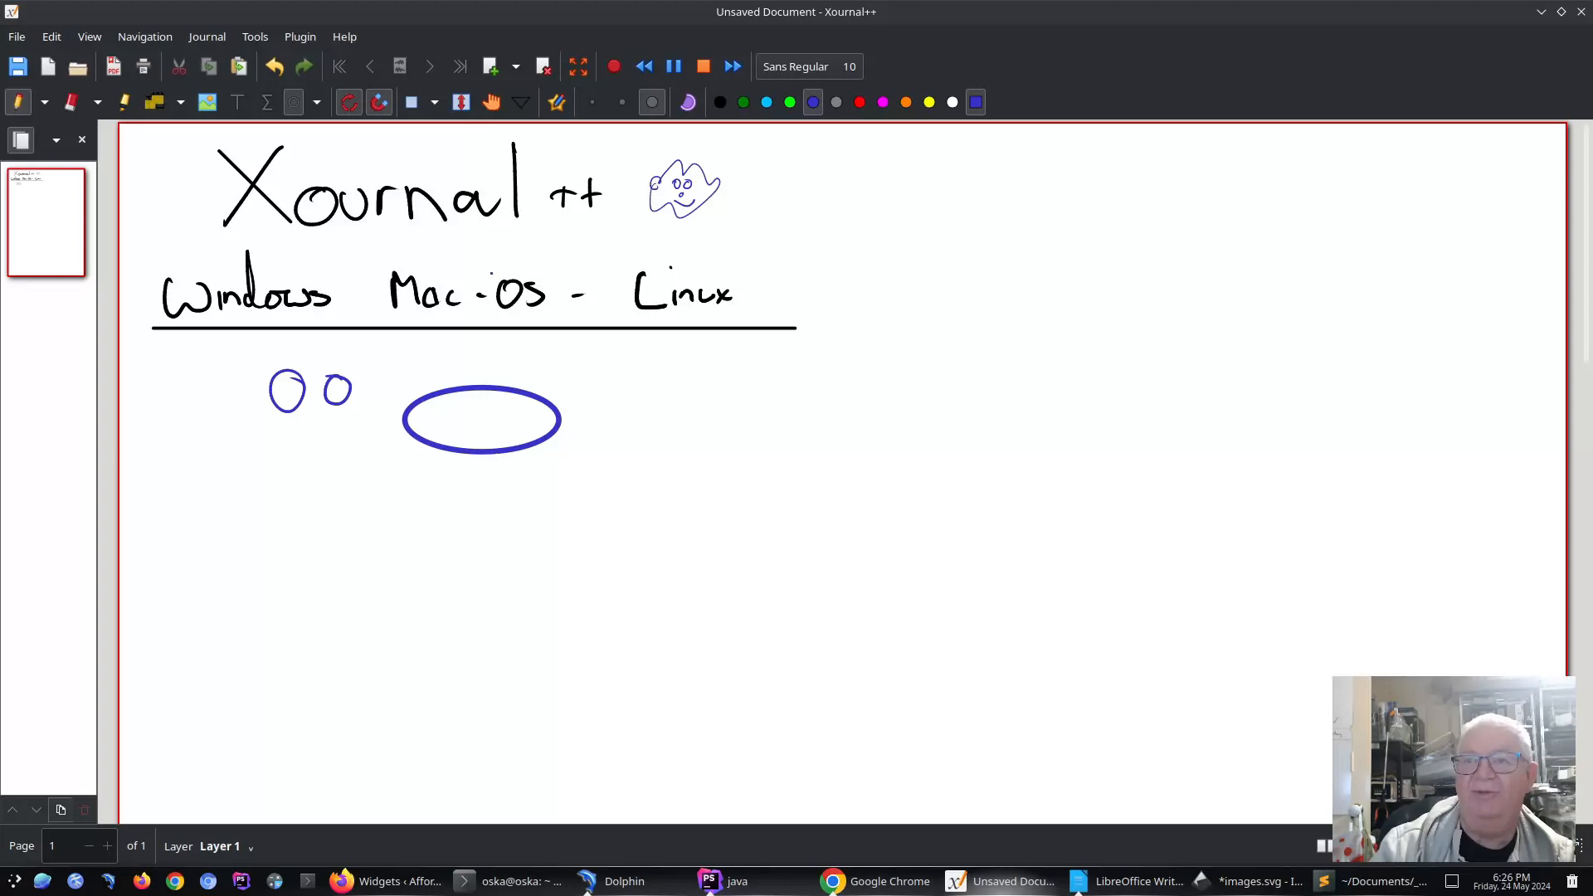
left_click(313, 103)
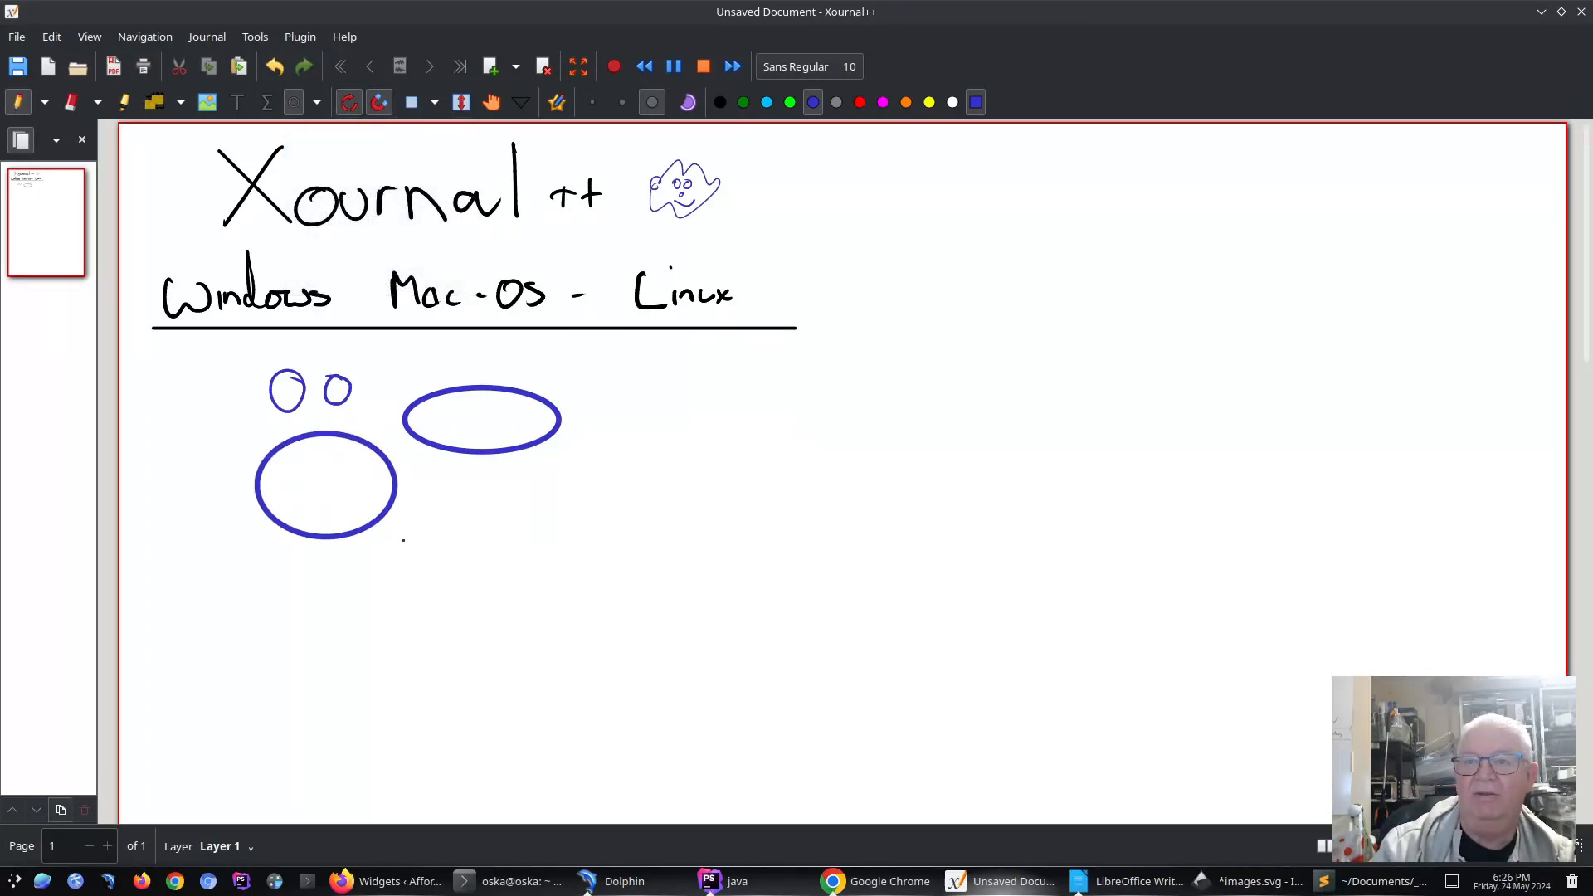
Step: Draw a dark blue rectangle, then an overlapping light blue one below it
left_click(316, 101)
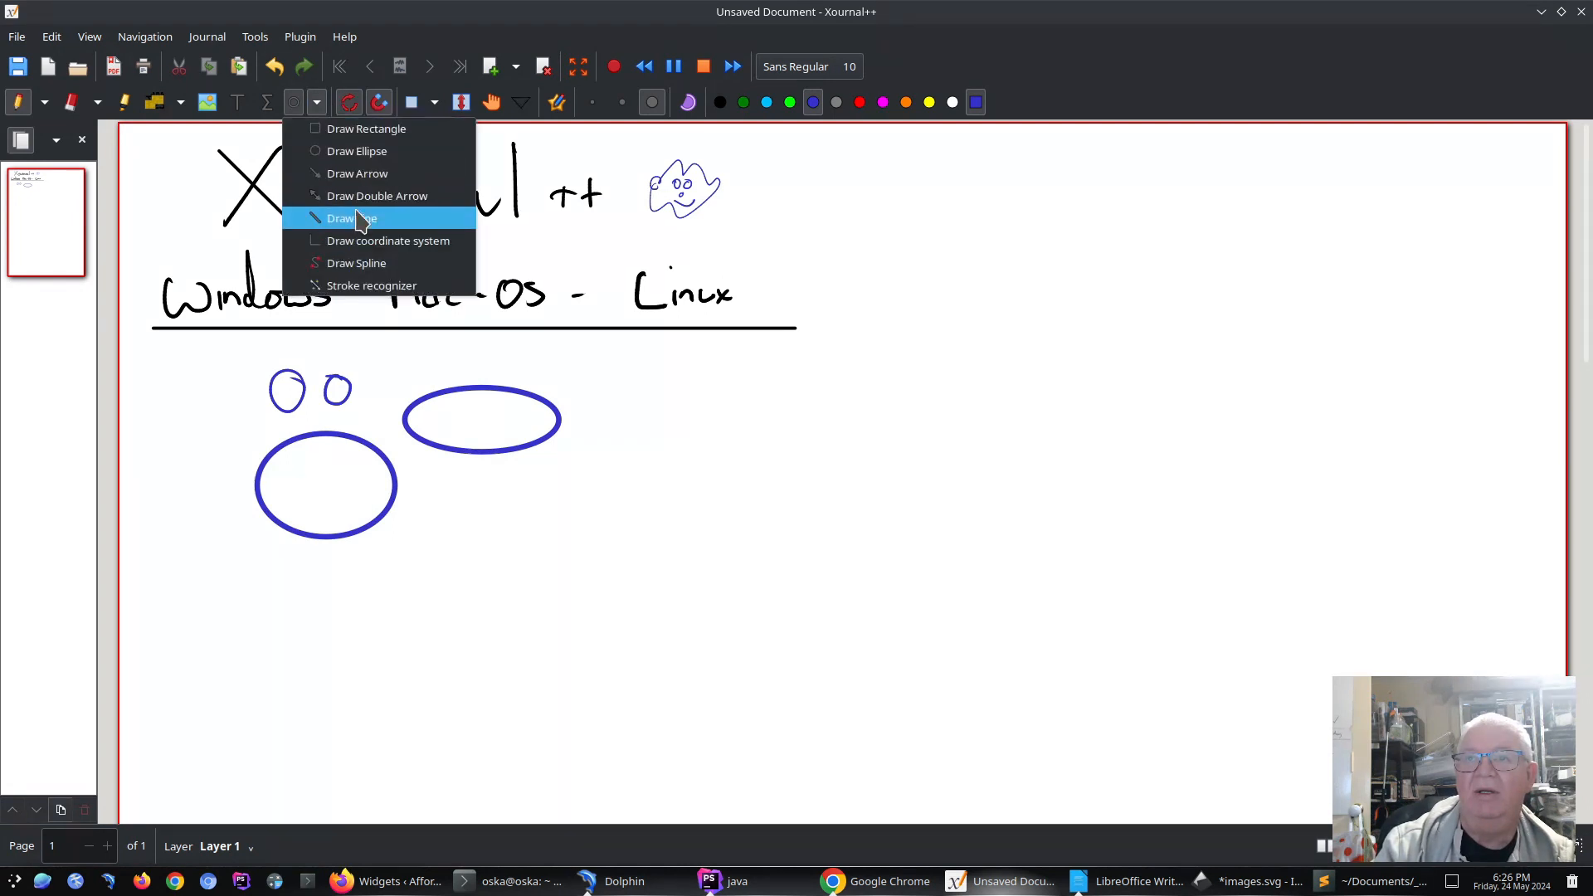
mouse_move(361, 150)
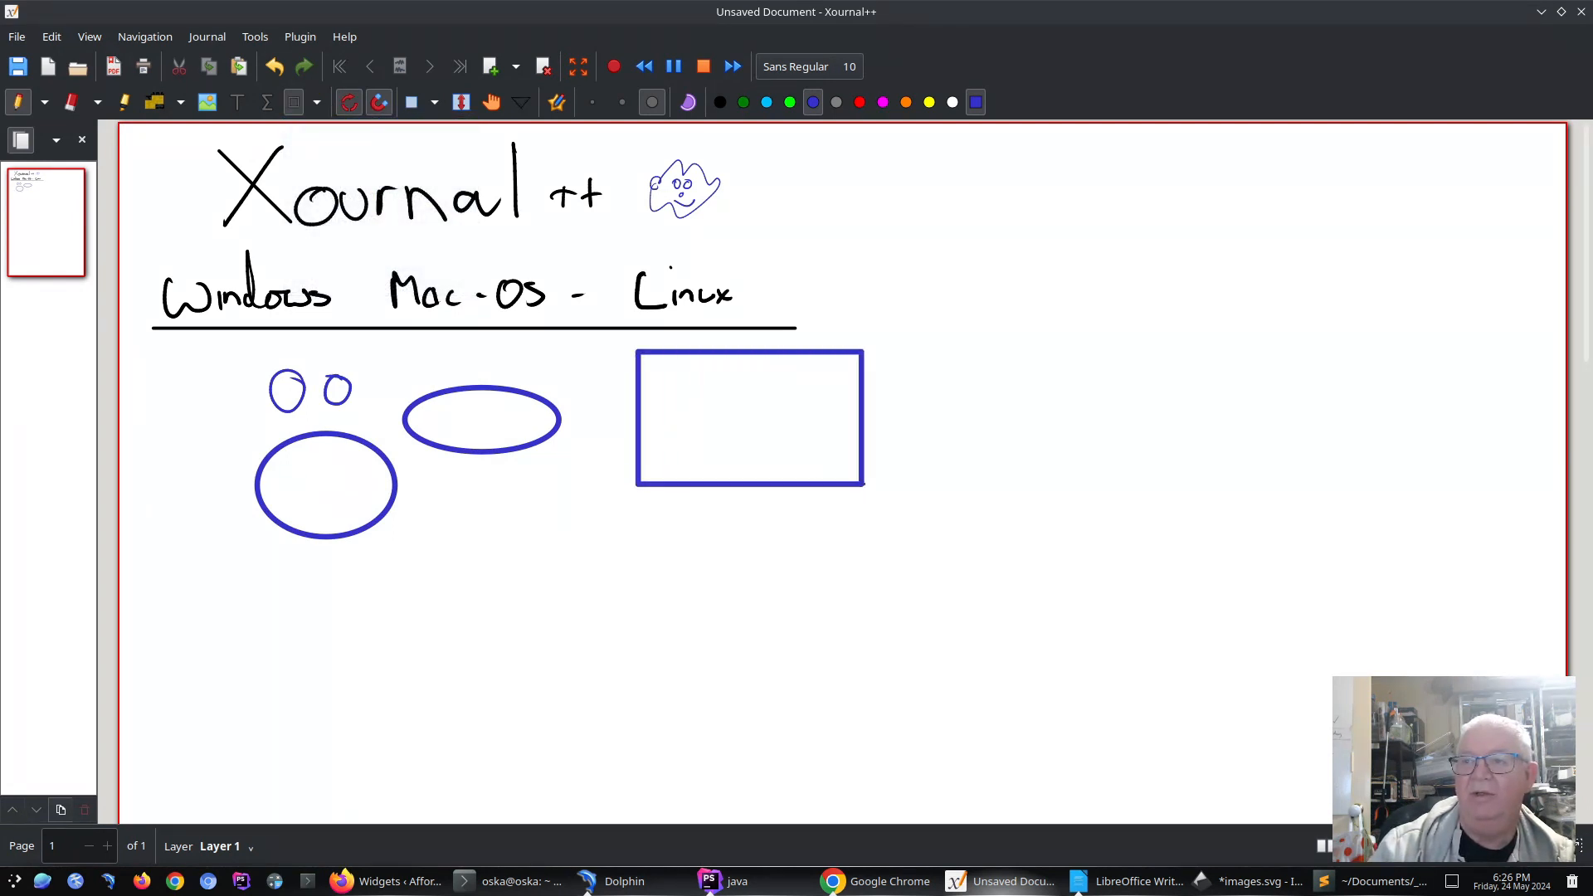
left_click(767, 101)
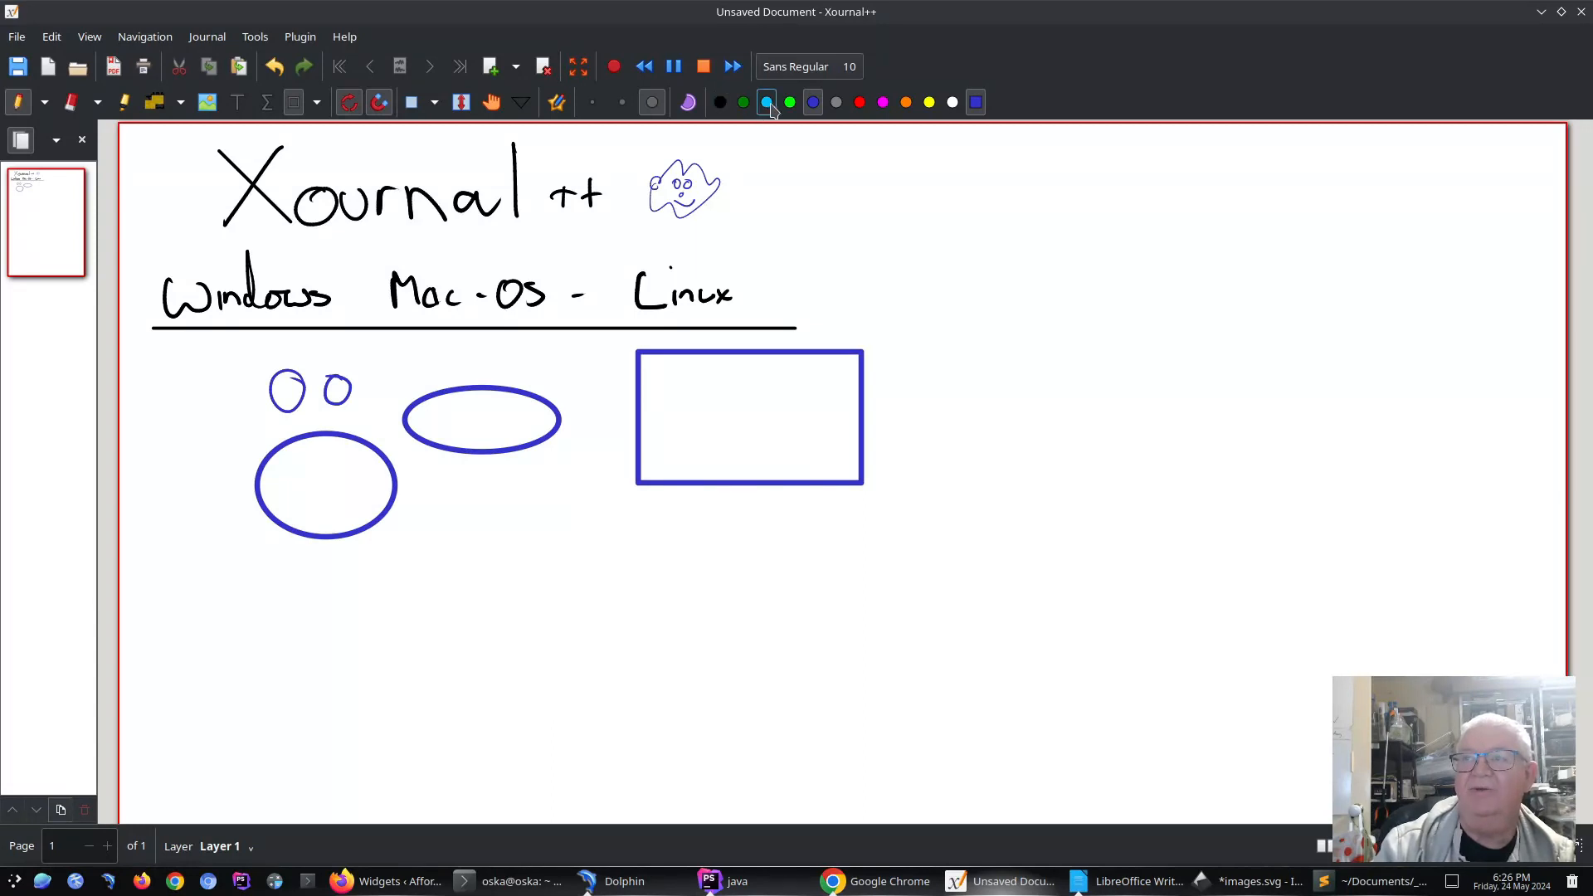
left_click_drag(565, 470, 811, 572)
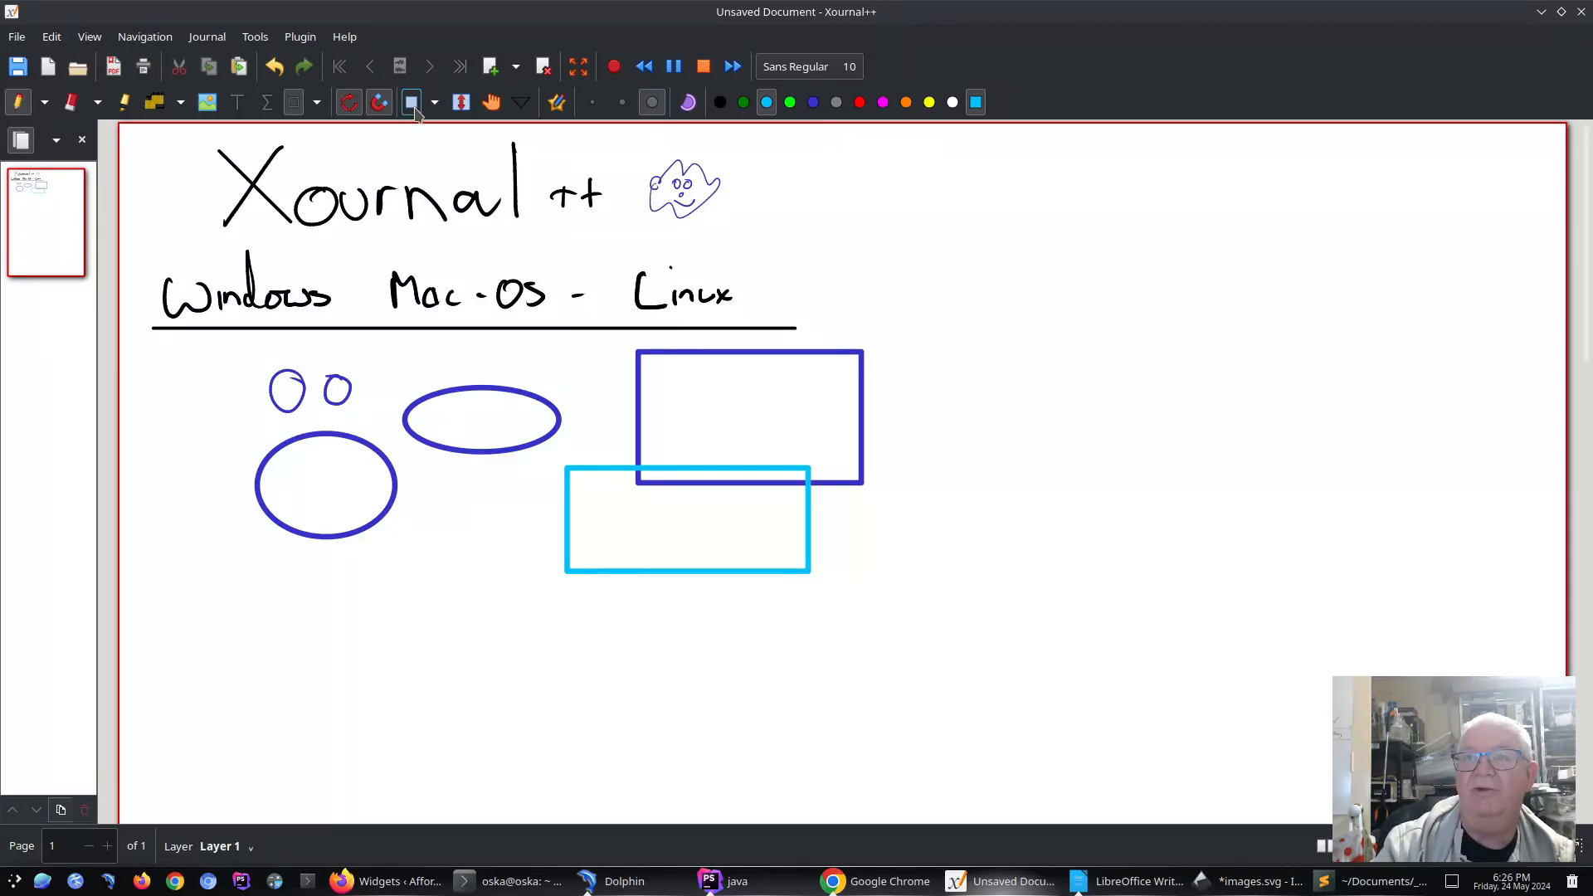
Step: Rectangle-select the rectangles and drag them apart so they no longer overlap
left_click(434, 102)
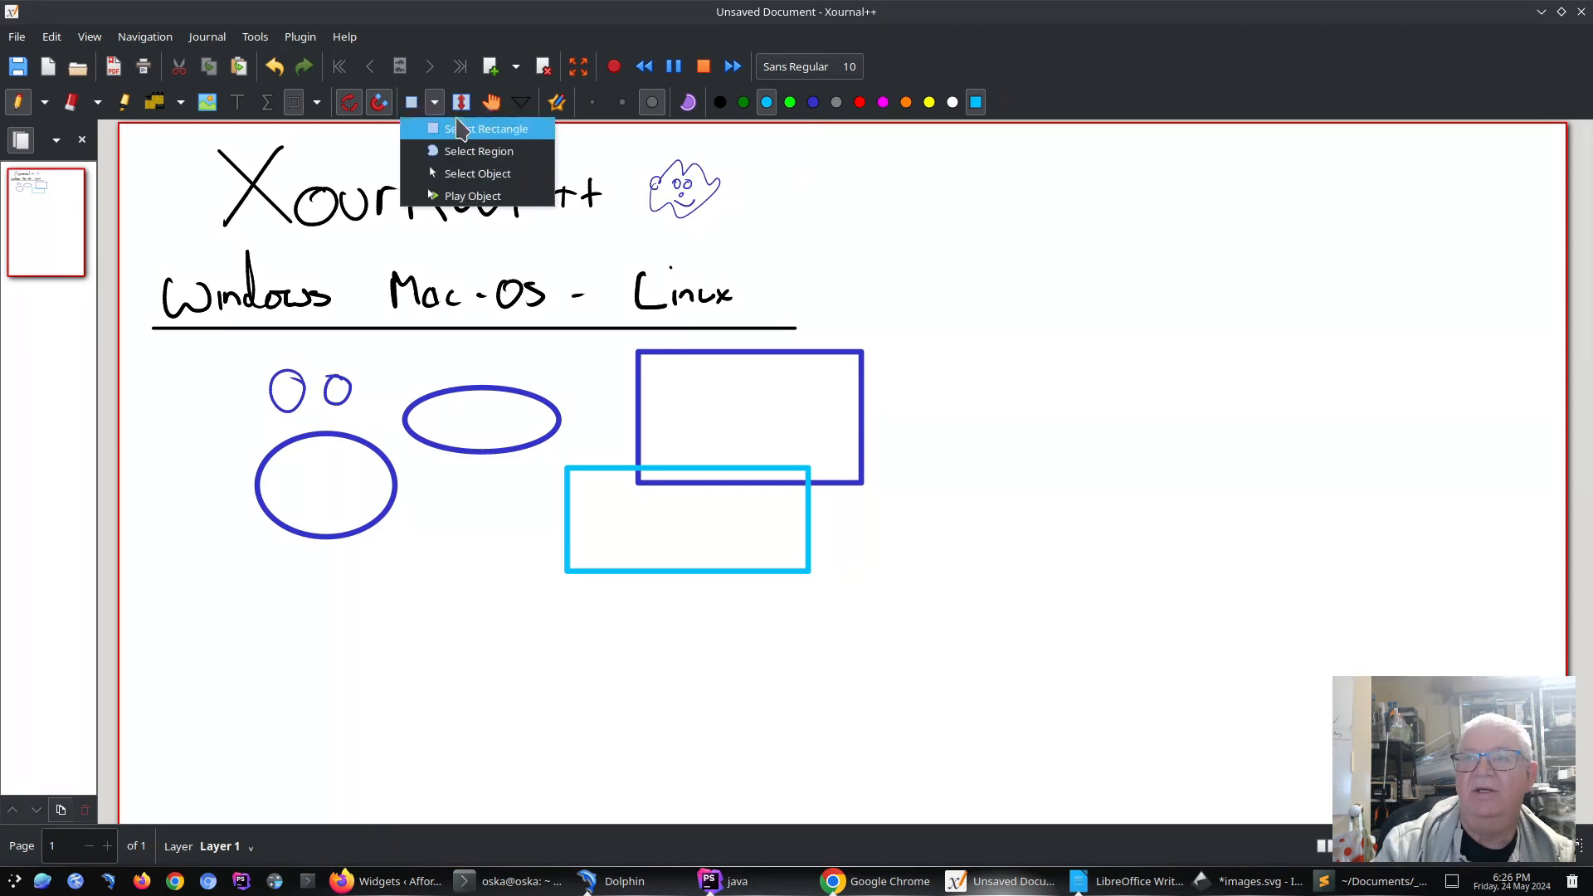
mouse_move(478, 173)
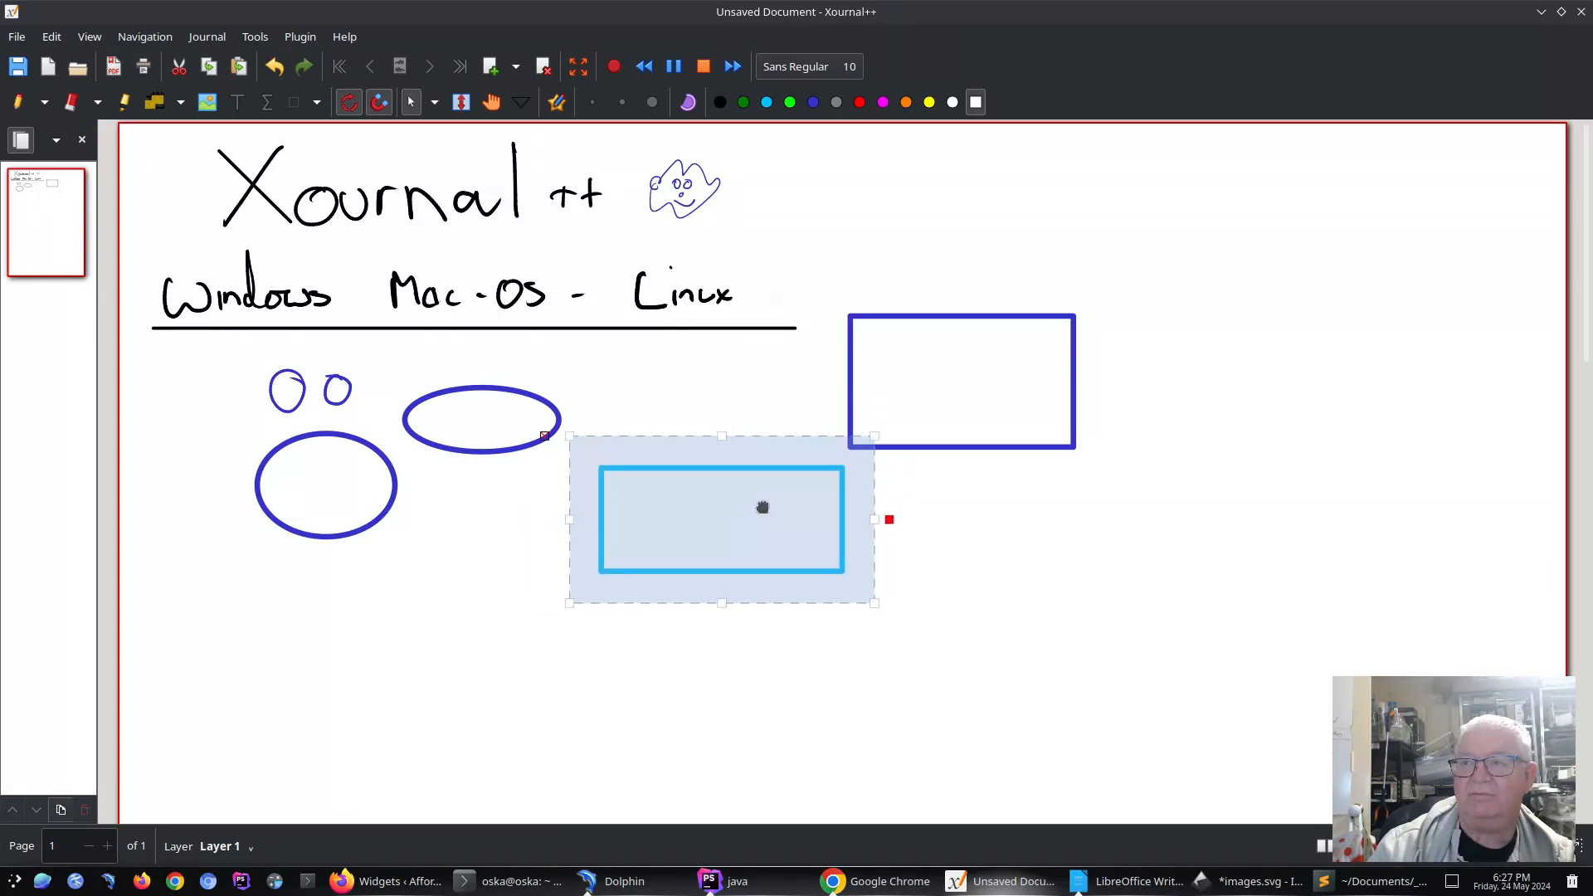
left_click_drag(762, 508, 696, 534)
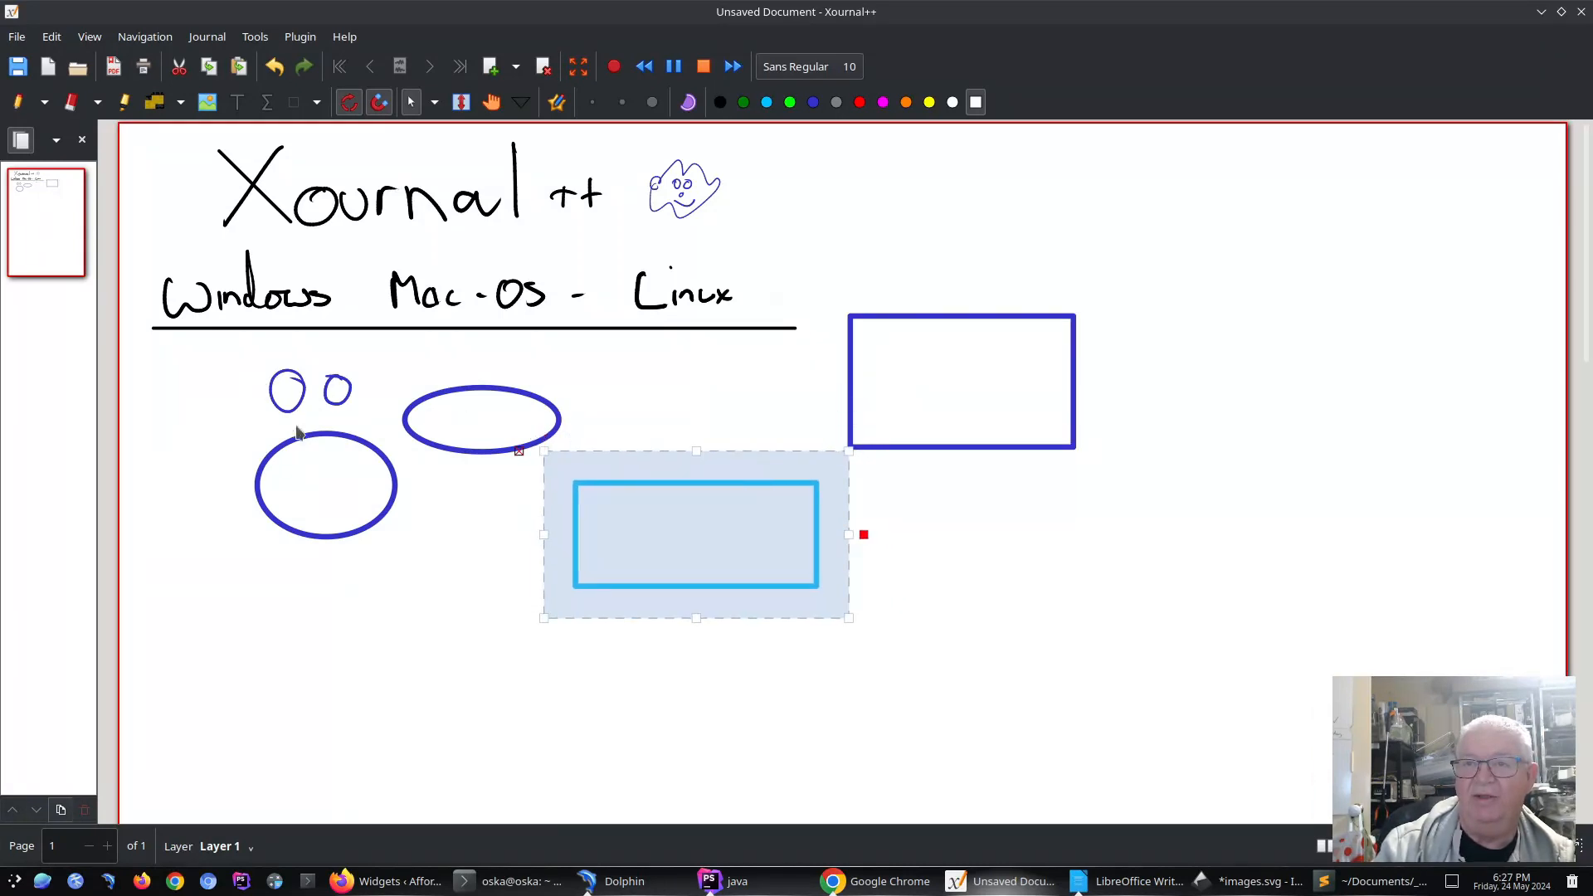
mouse_move(309, 409)
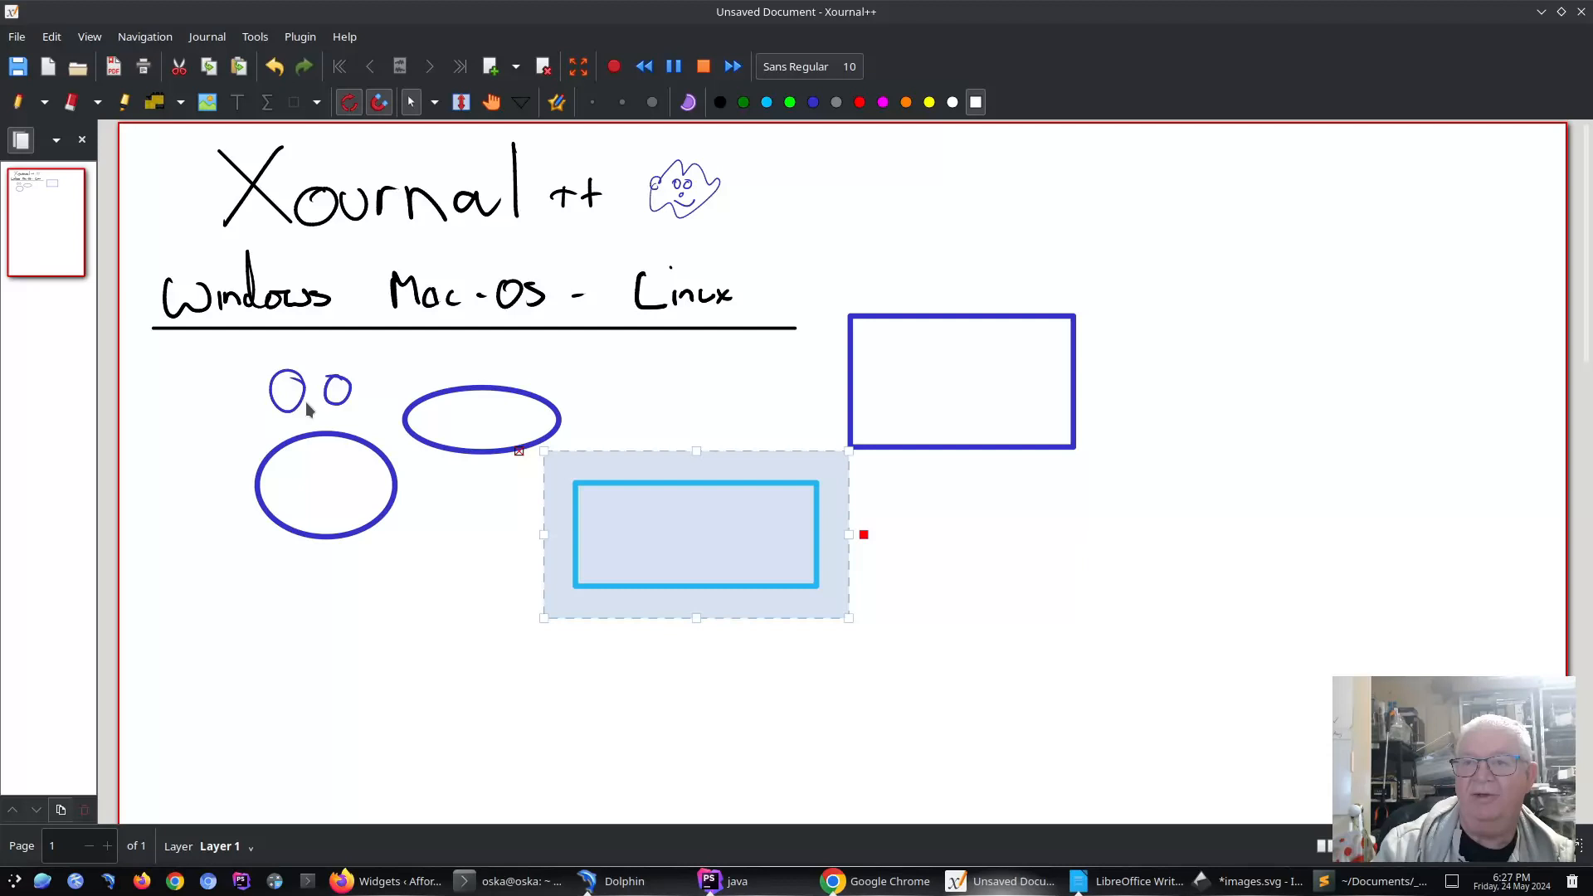
mouse_move(235, 373)
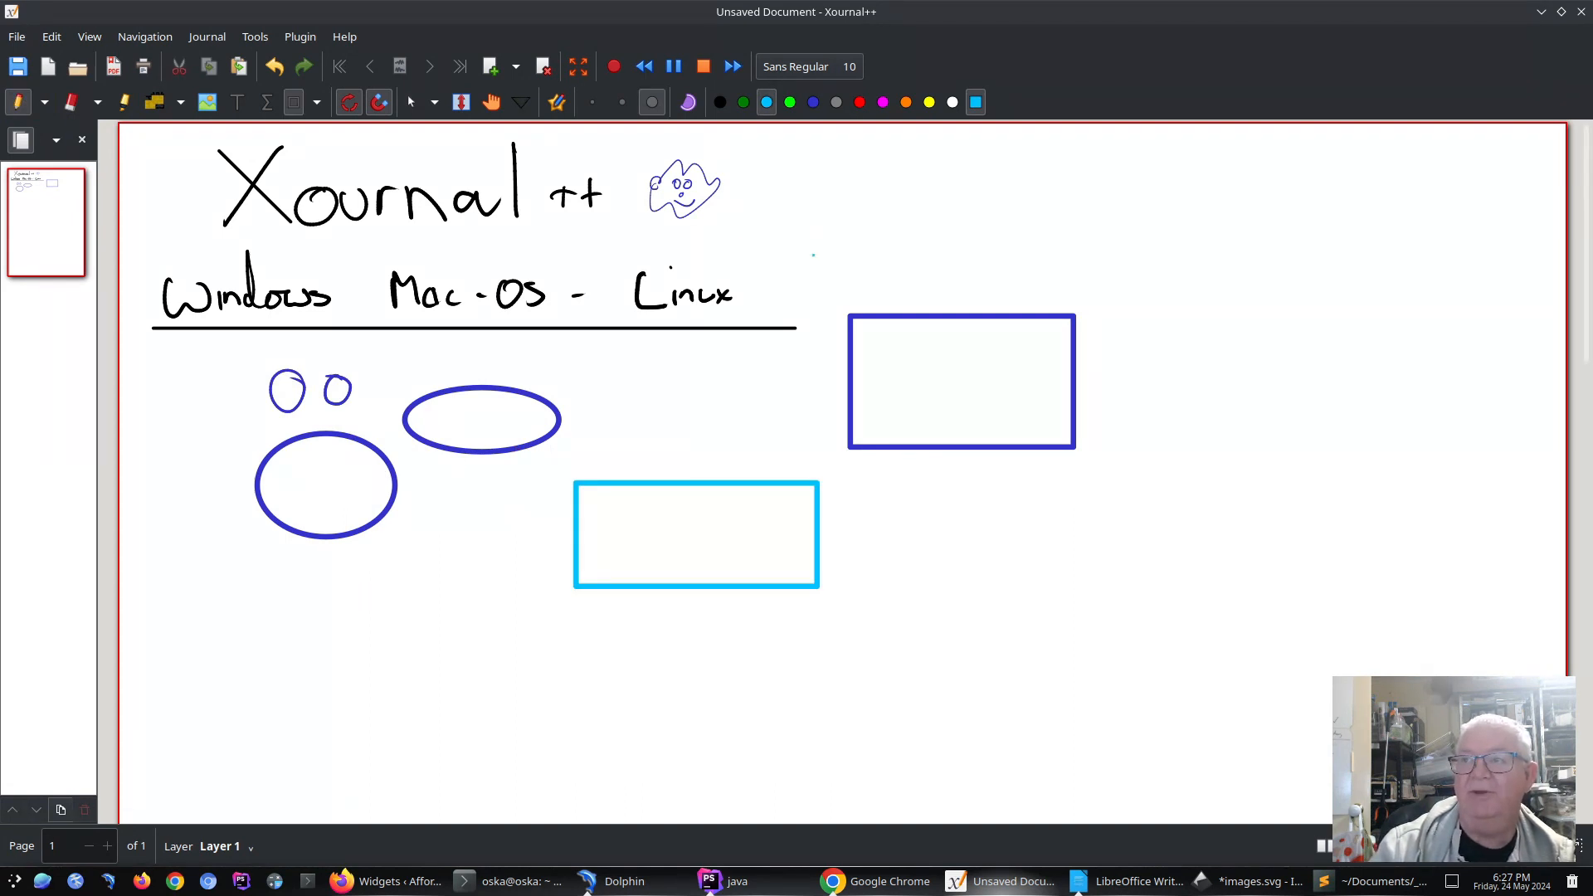
Step: Write 'This is Free Hand' in red below the shapes and underline it
left_click(859, 101)
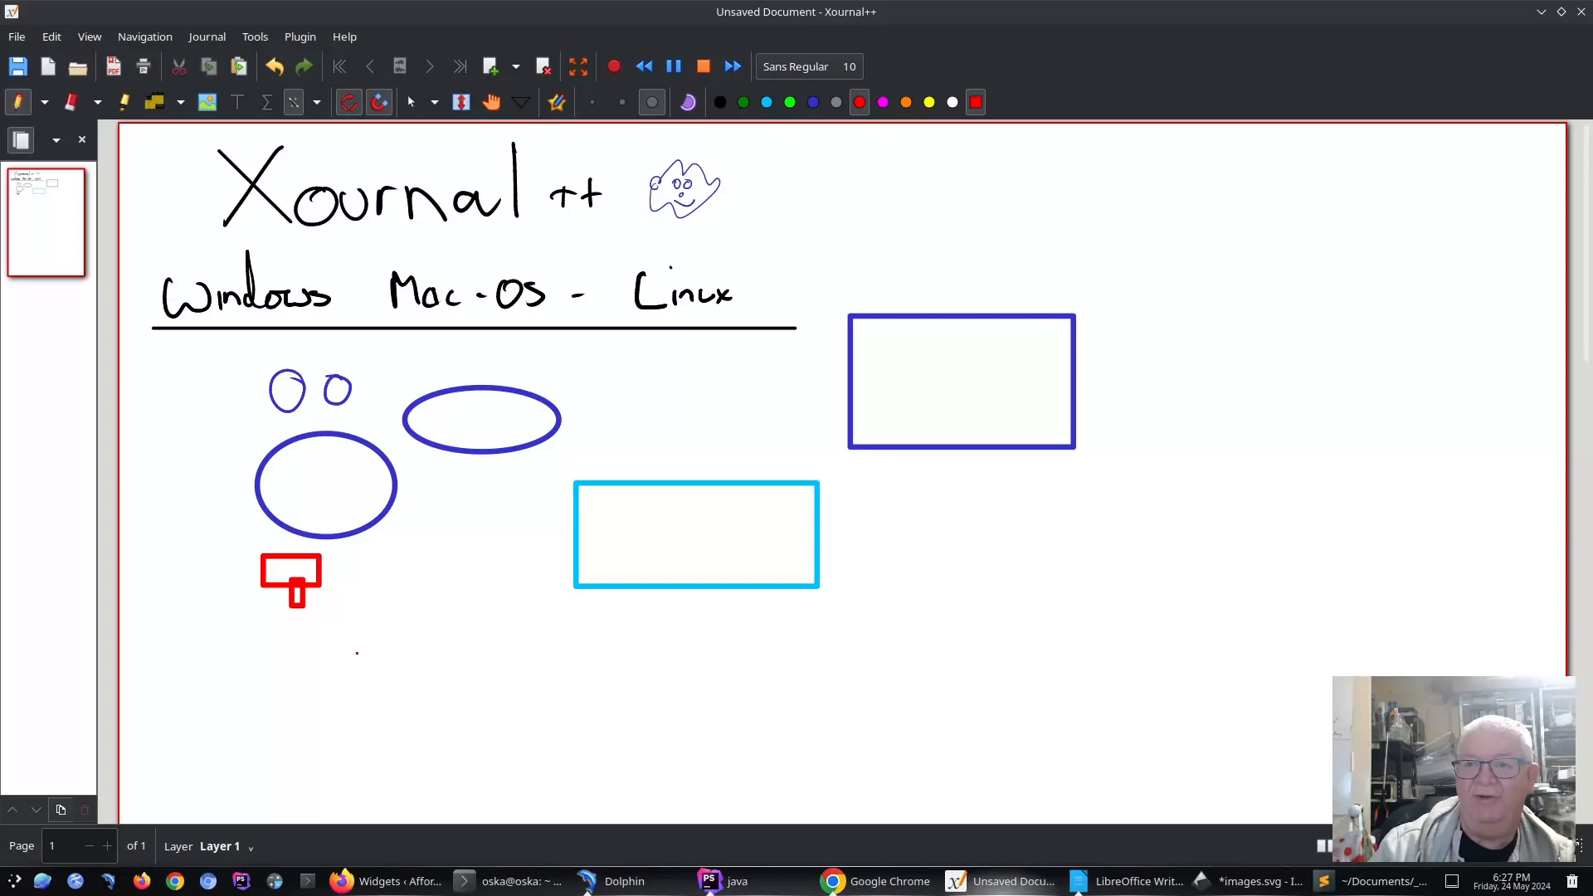
left_click_drag(345, 610, 417, 553)
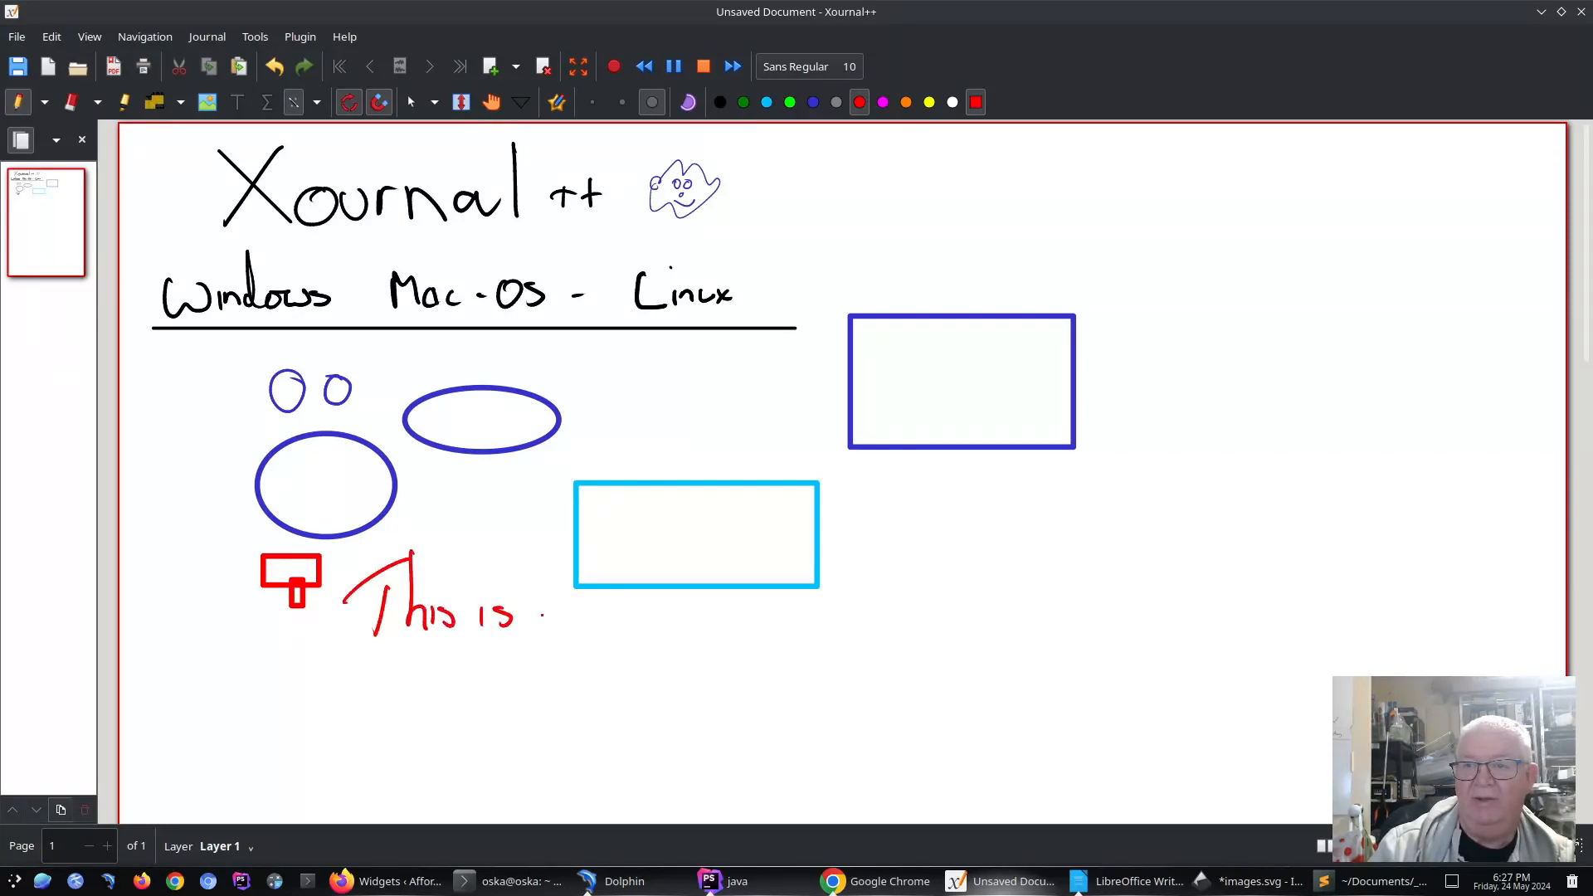
left_click_drag(529, 609, 620, 610)
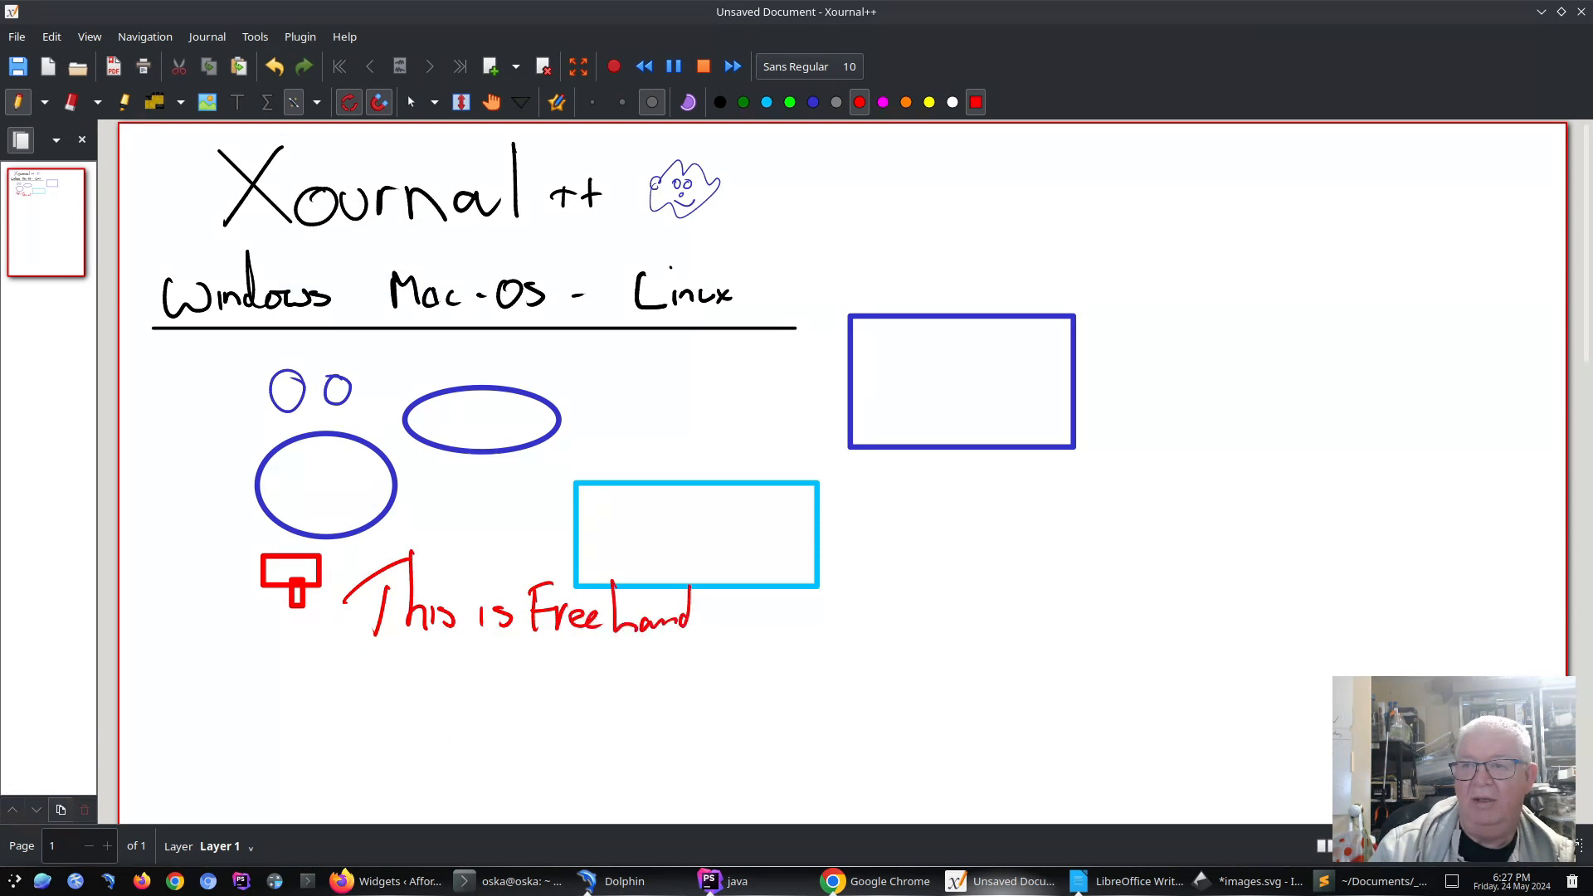
left_click_drag(350, 661, 739, 662)
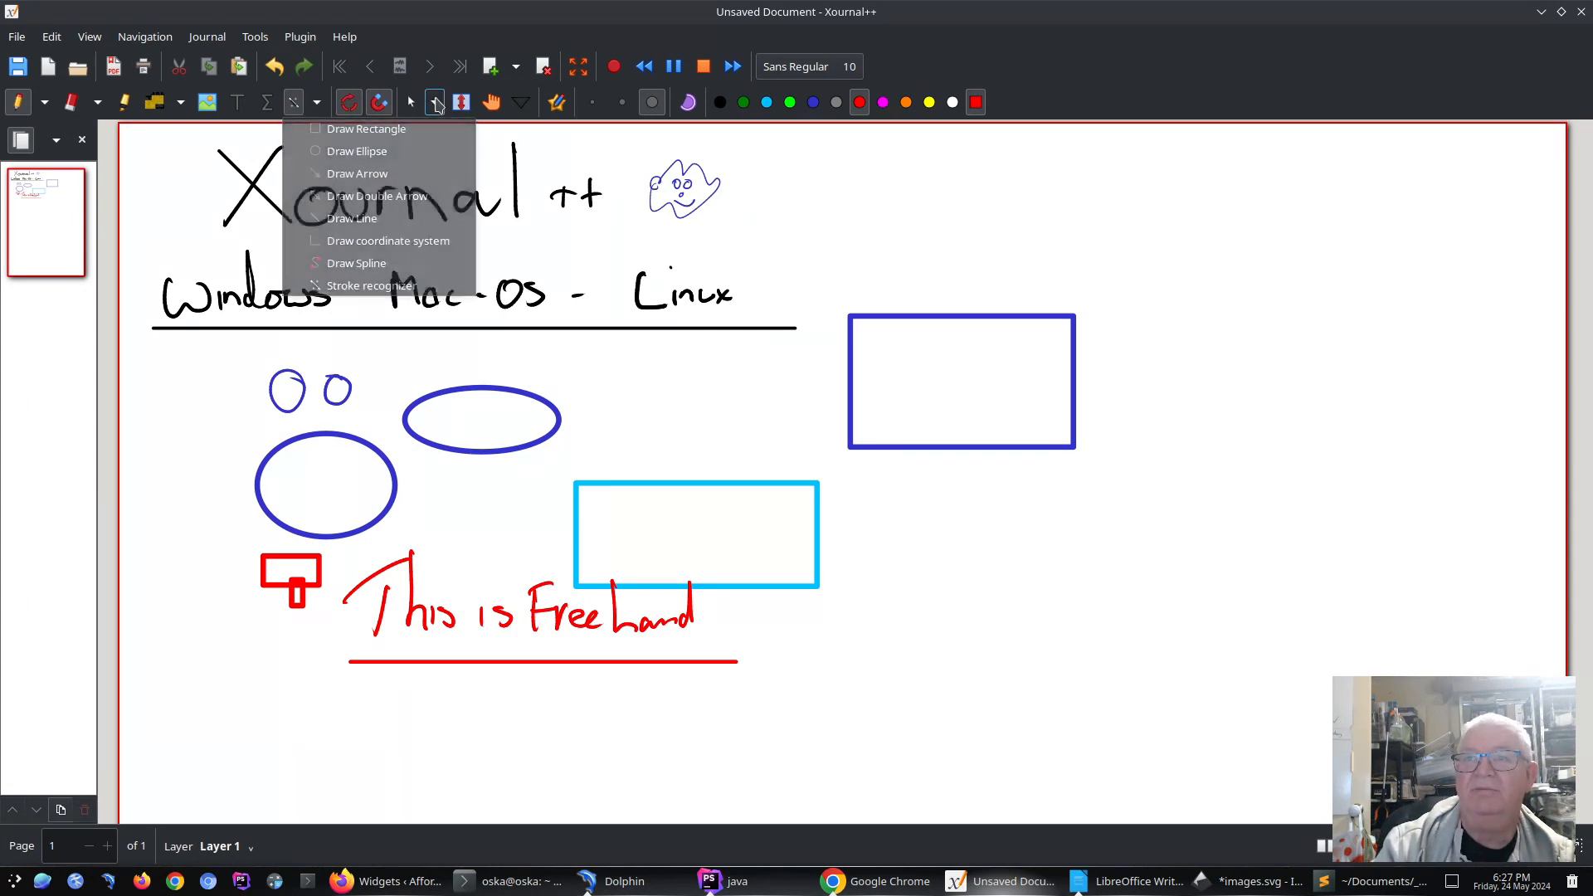
Step: Lasso the red underlined 'This is Free Hand' with Select Region and drag it down-right
left_click(434, 101)
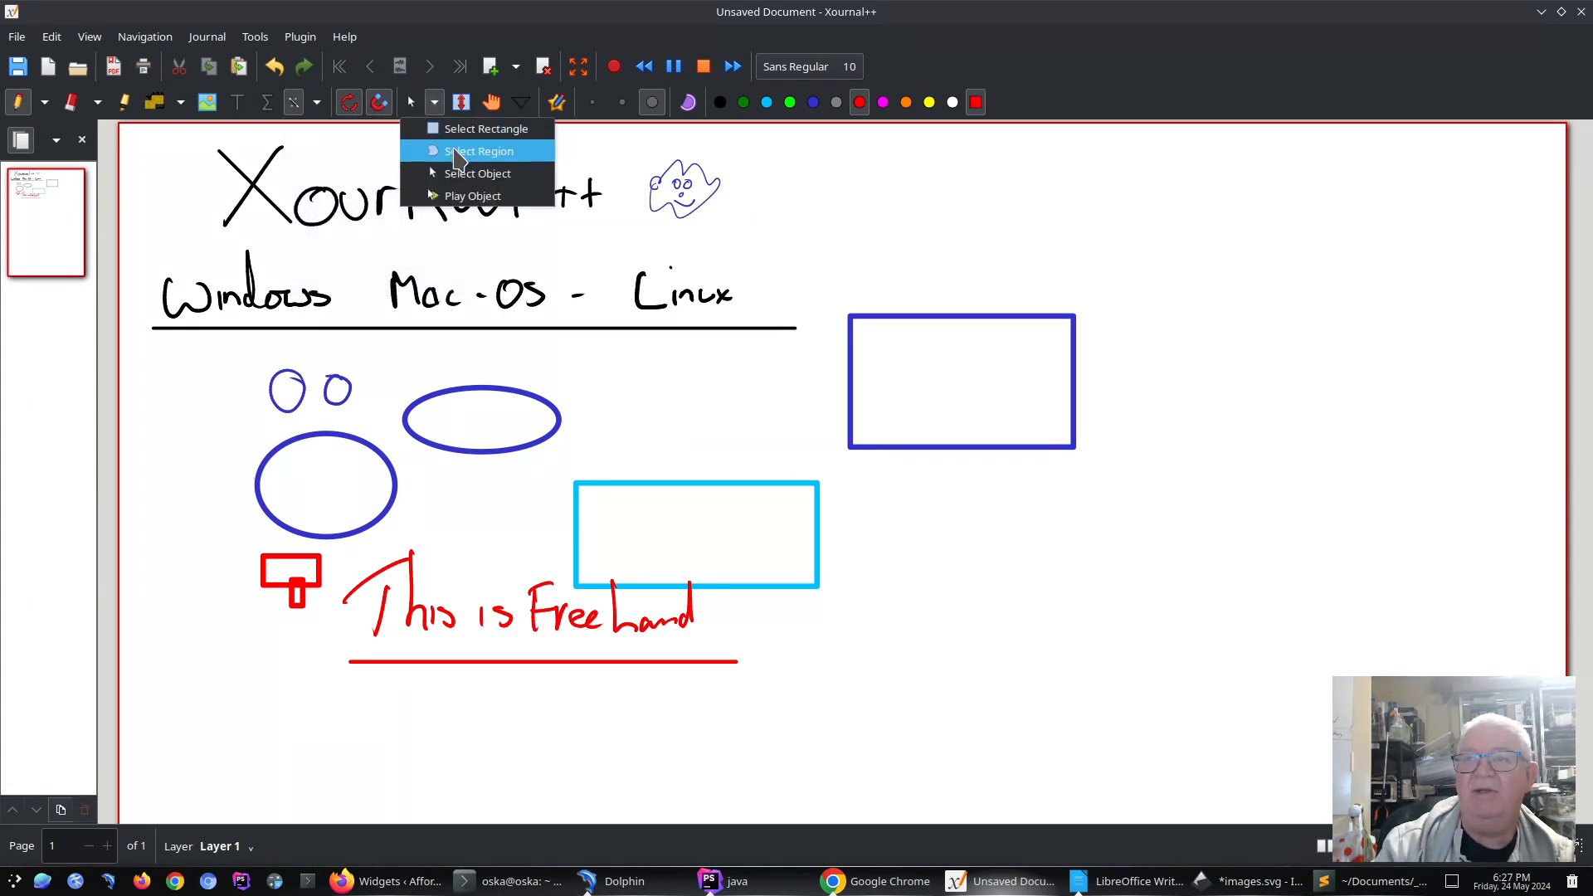
left_click(479, 150)
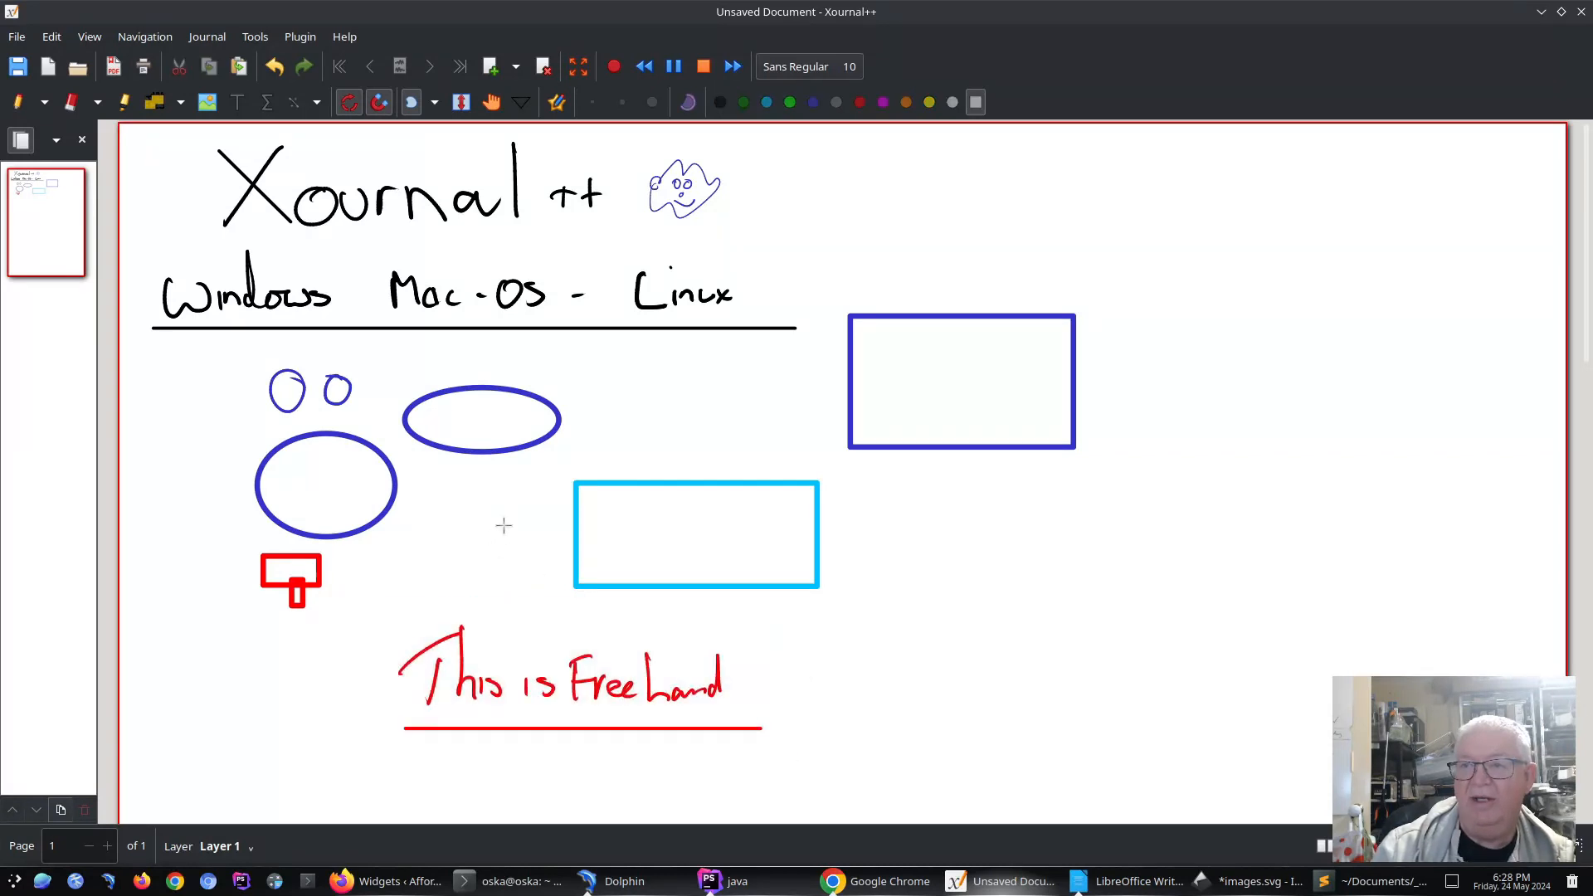
left_click_drag(356, 605, 511, 728)
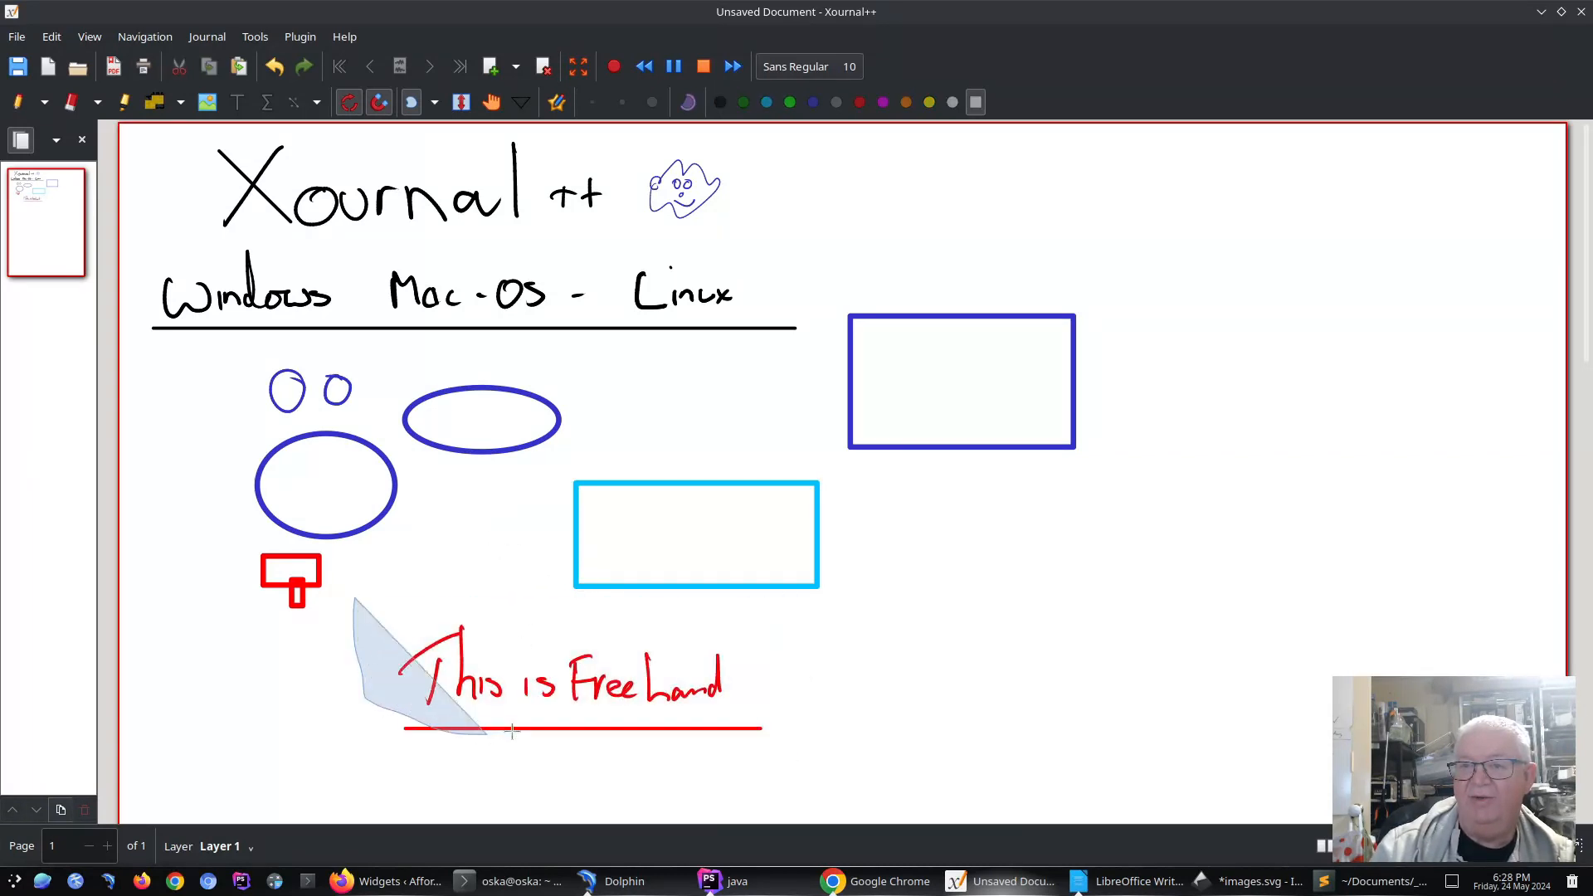
left_click_drag(366, 599, 671, 737)
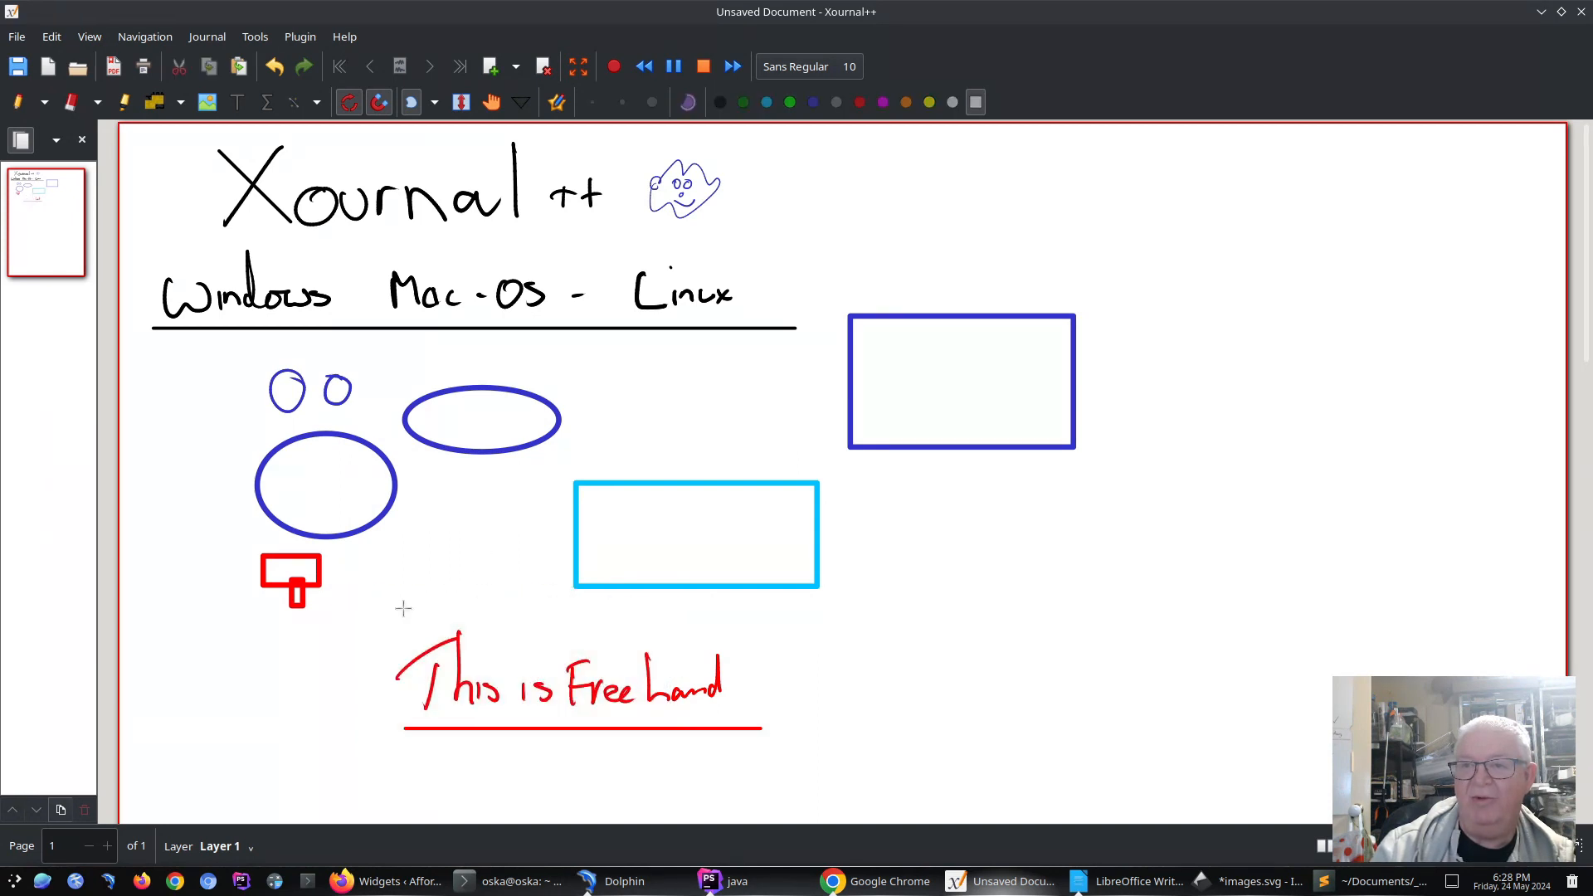
left_click_drag(361, 610, 788, 699)
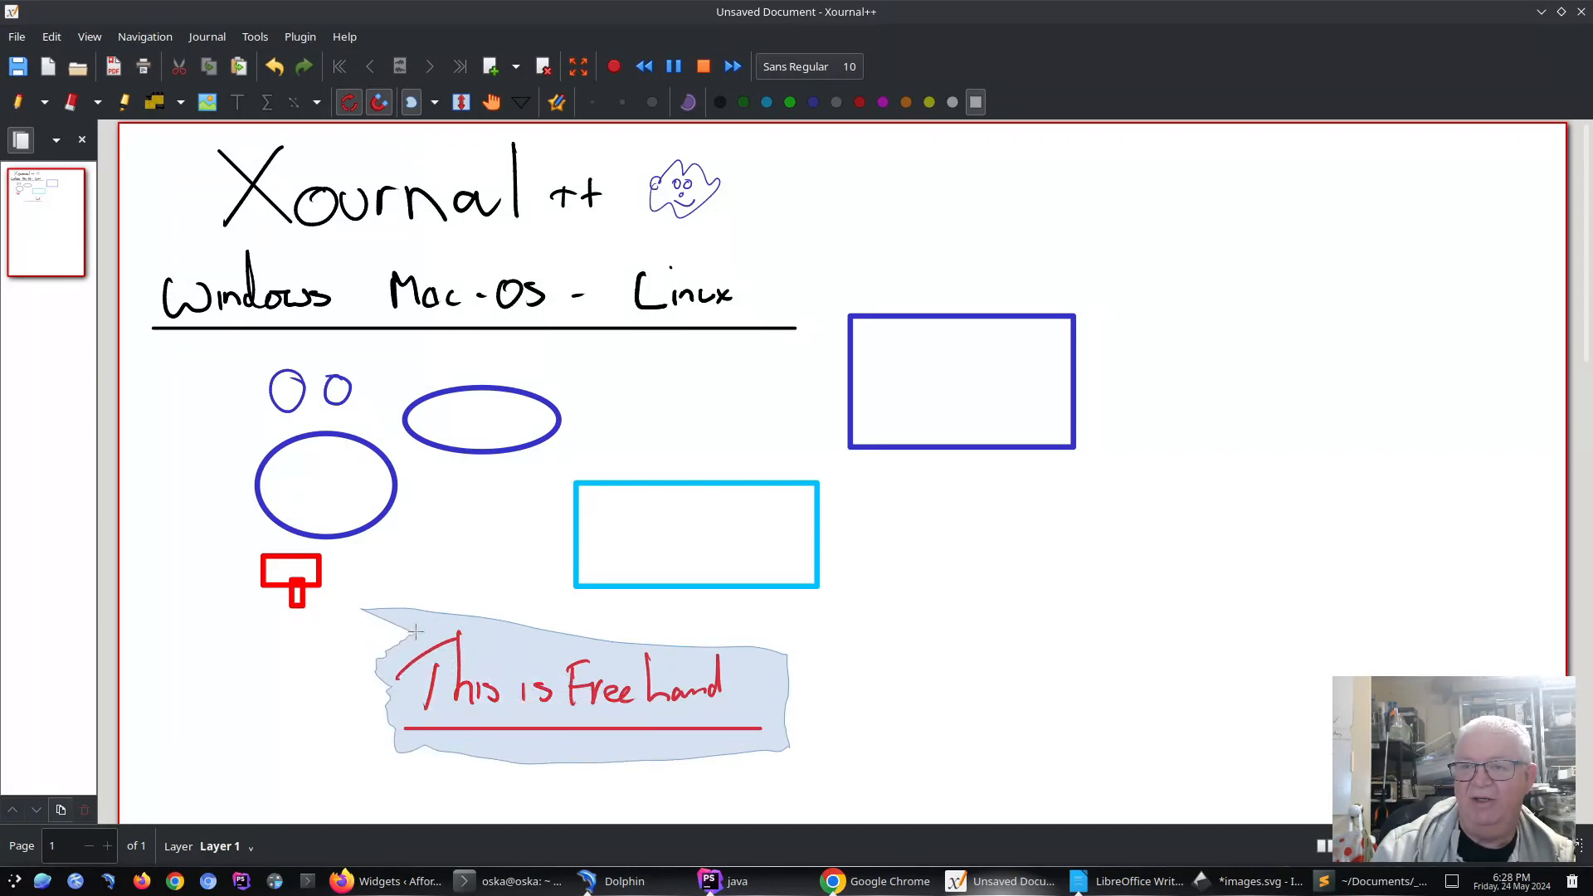
left_click(579, 692)
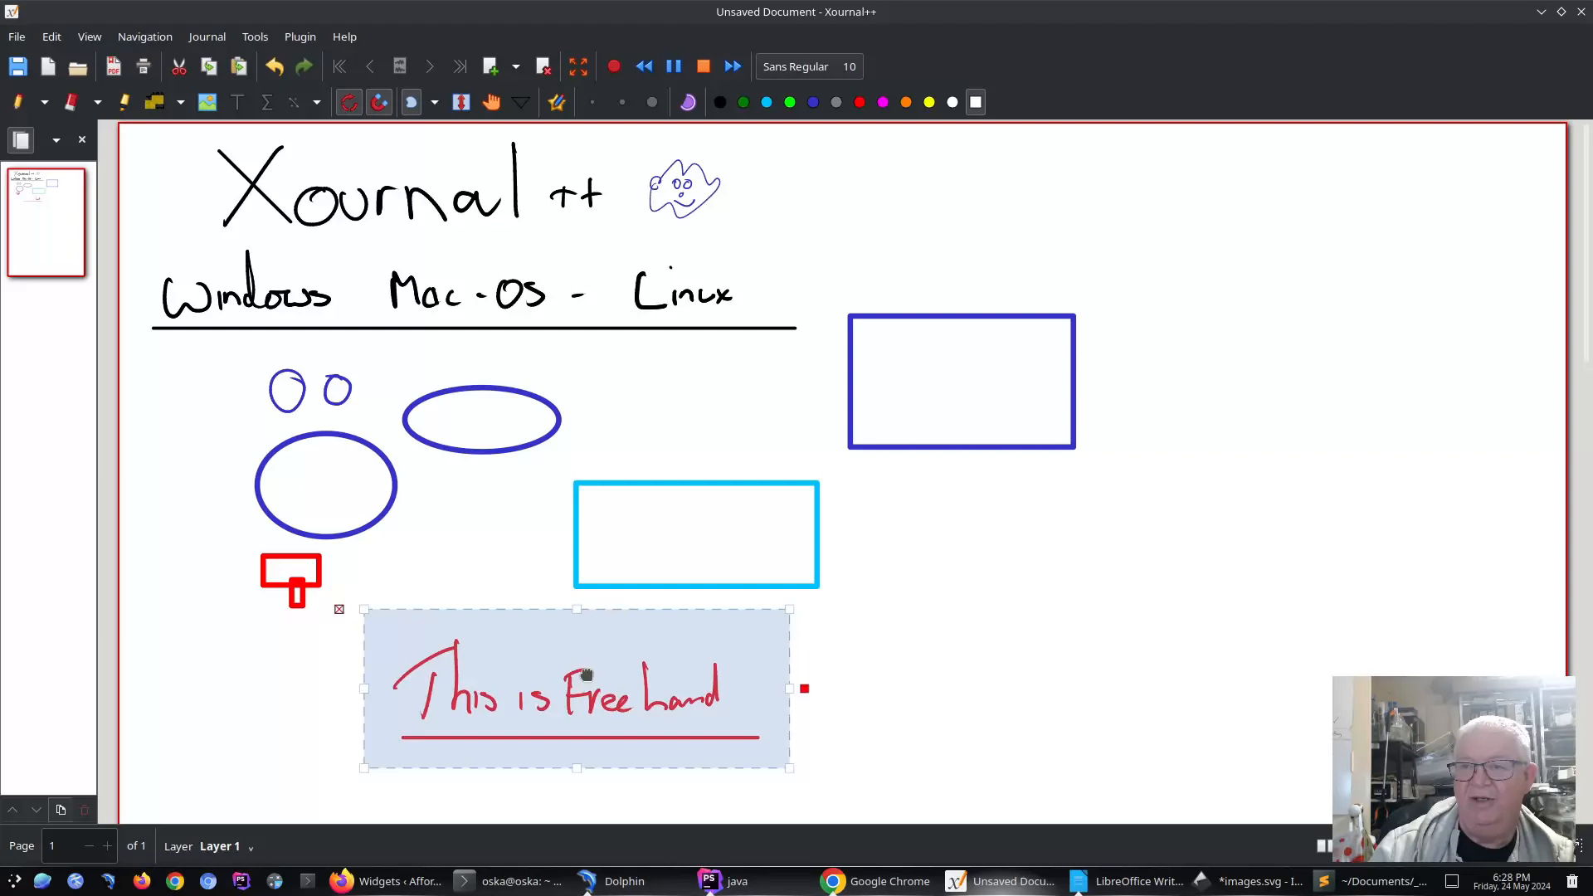
left_click_drag(580, 689, 681, 689)
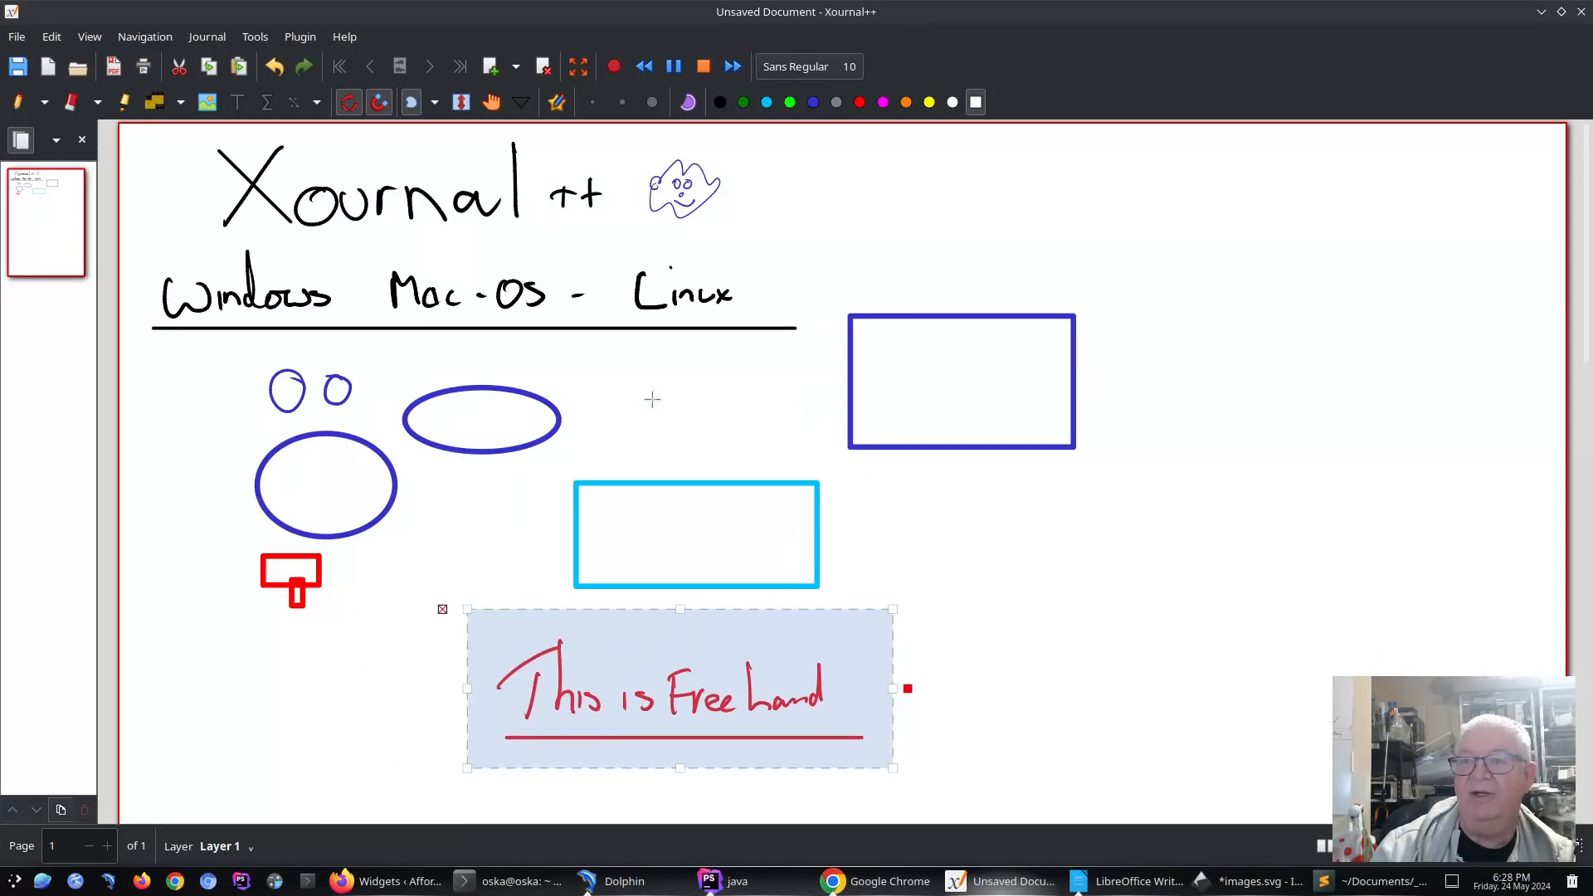
mouse_move(210, 374)
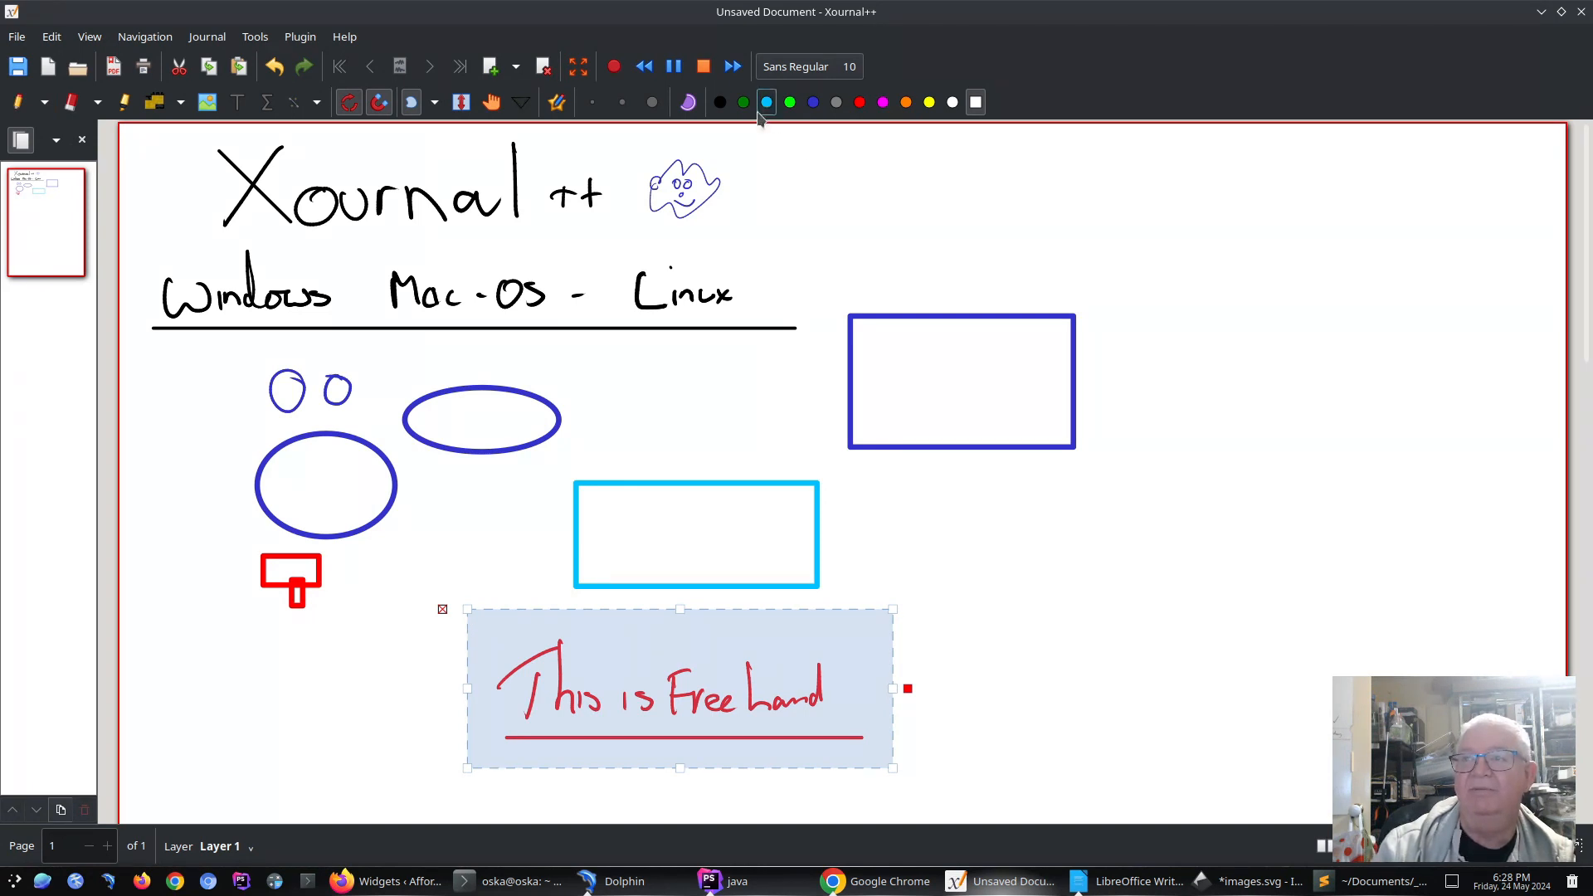
Step: Scroll to page 2, draw a red line under 'This is Page 2', then return to page 1
left_click(490, 101)
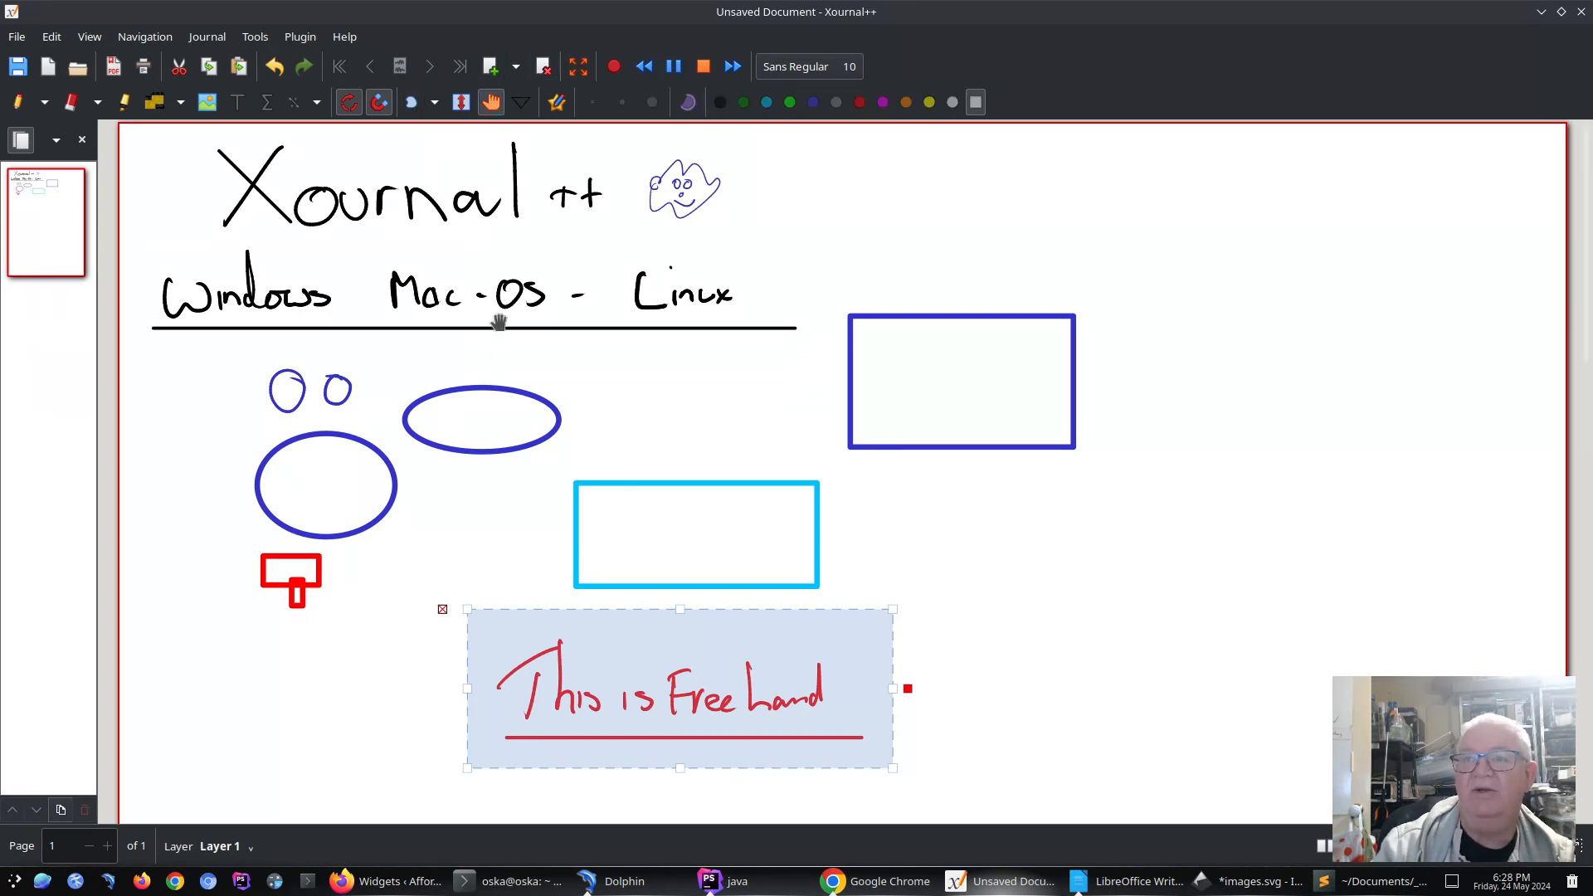
scroll("down", 3)
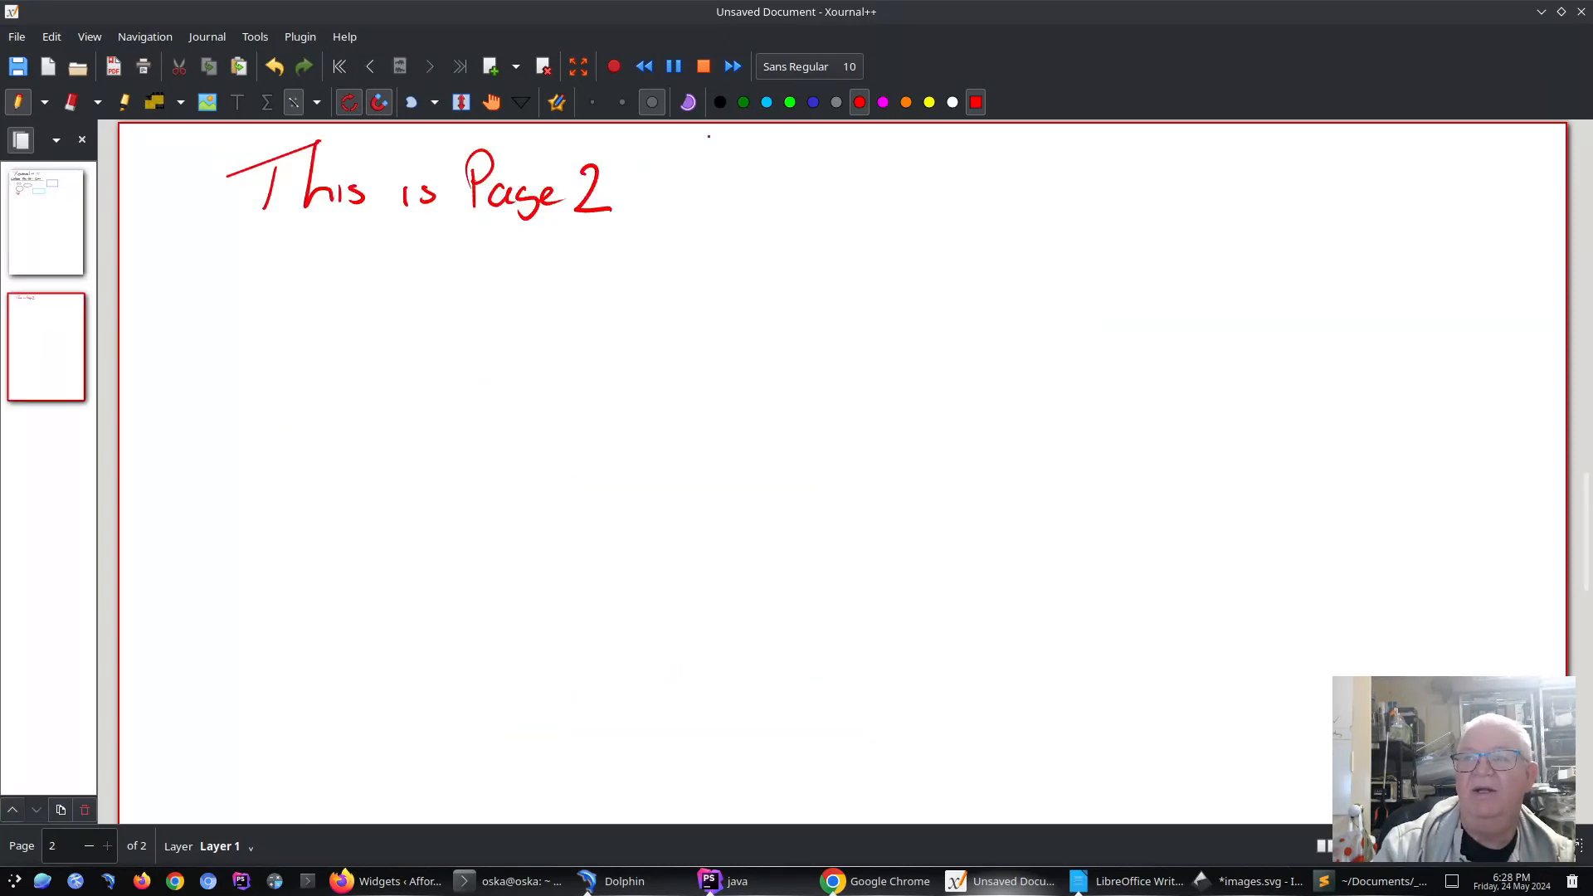
left_click_drag(236, 221, 721, 218)
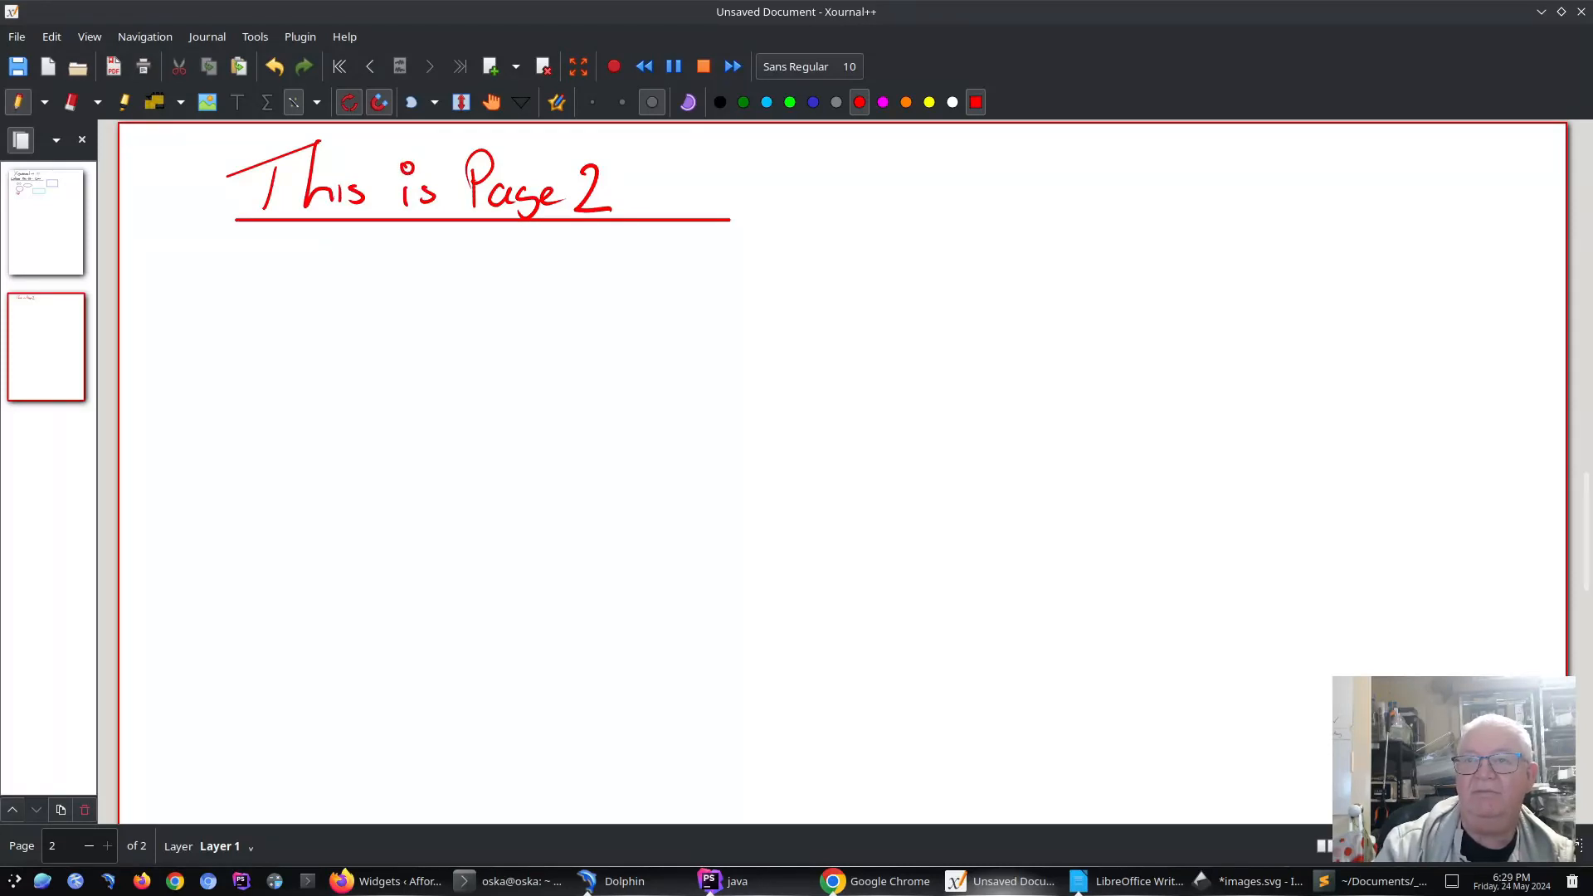
left_click(453, 307)
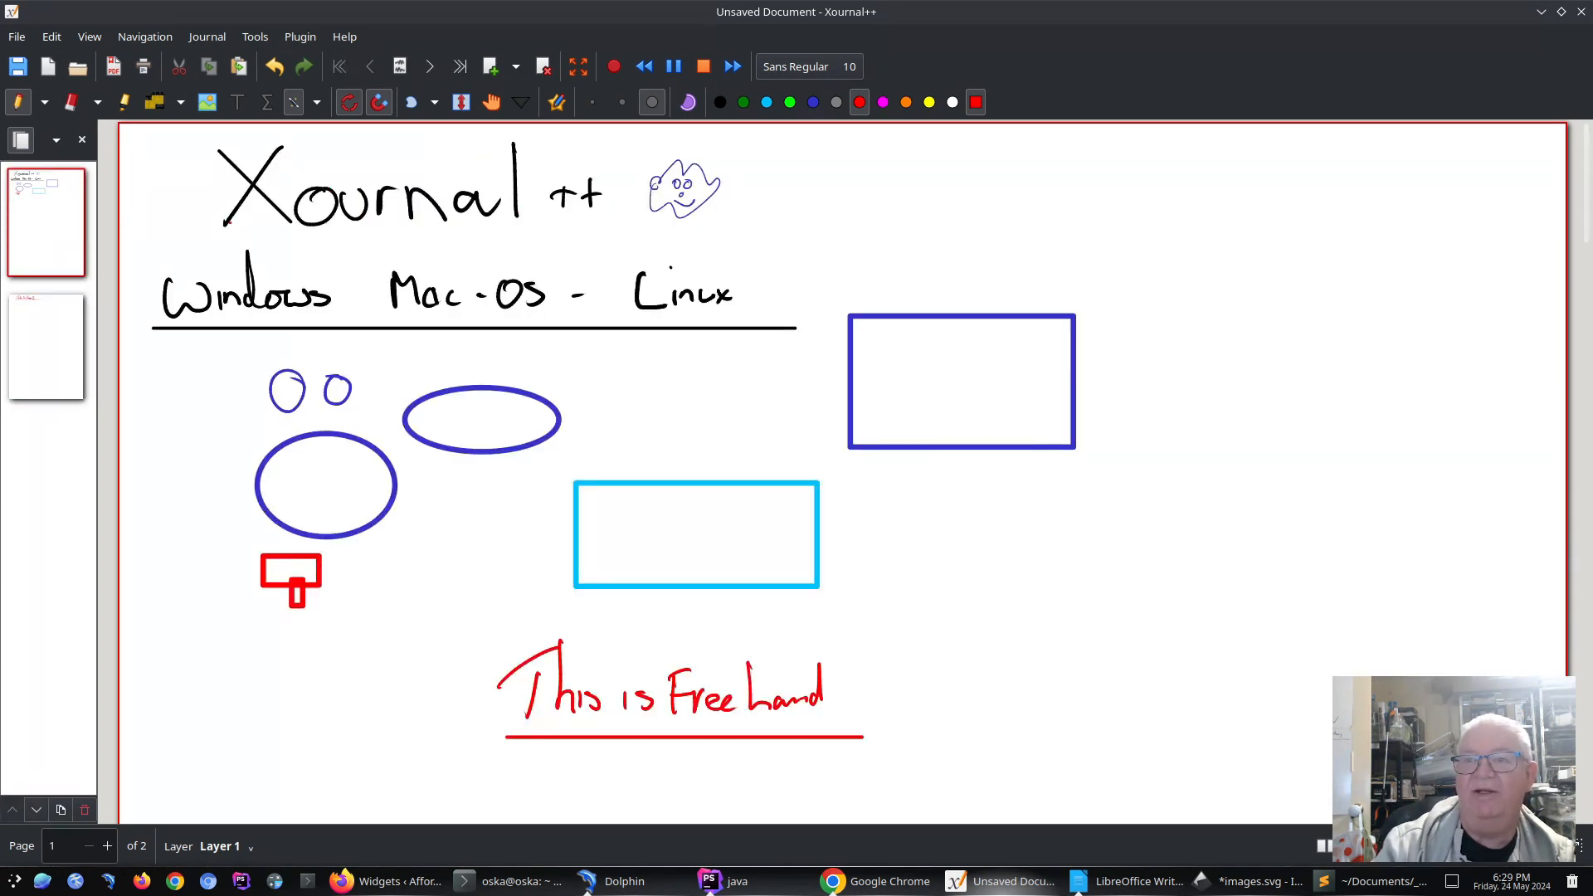
Step: Draw a straight red pen line beneath the handwritten 'Xournal++' title on page 1
left_click_drag(204, 236, 615, 237)
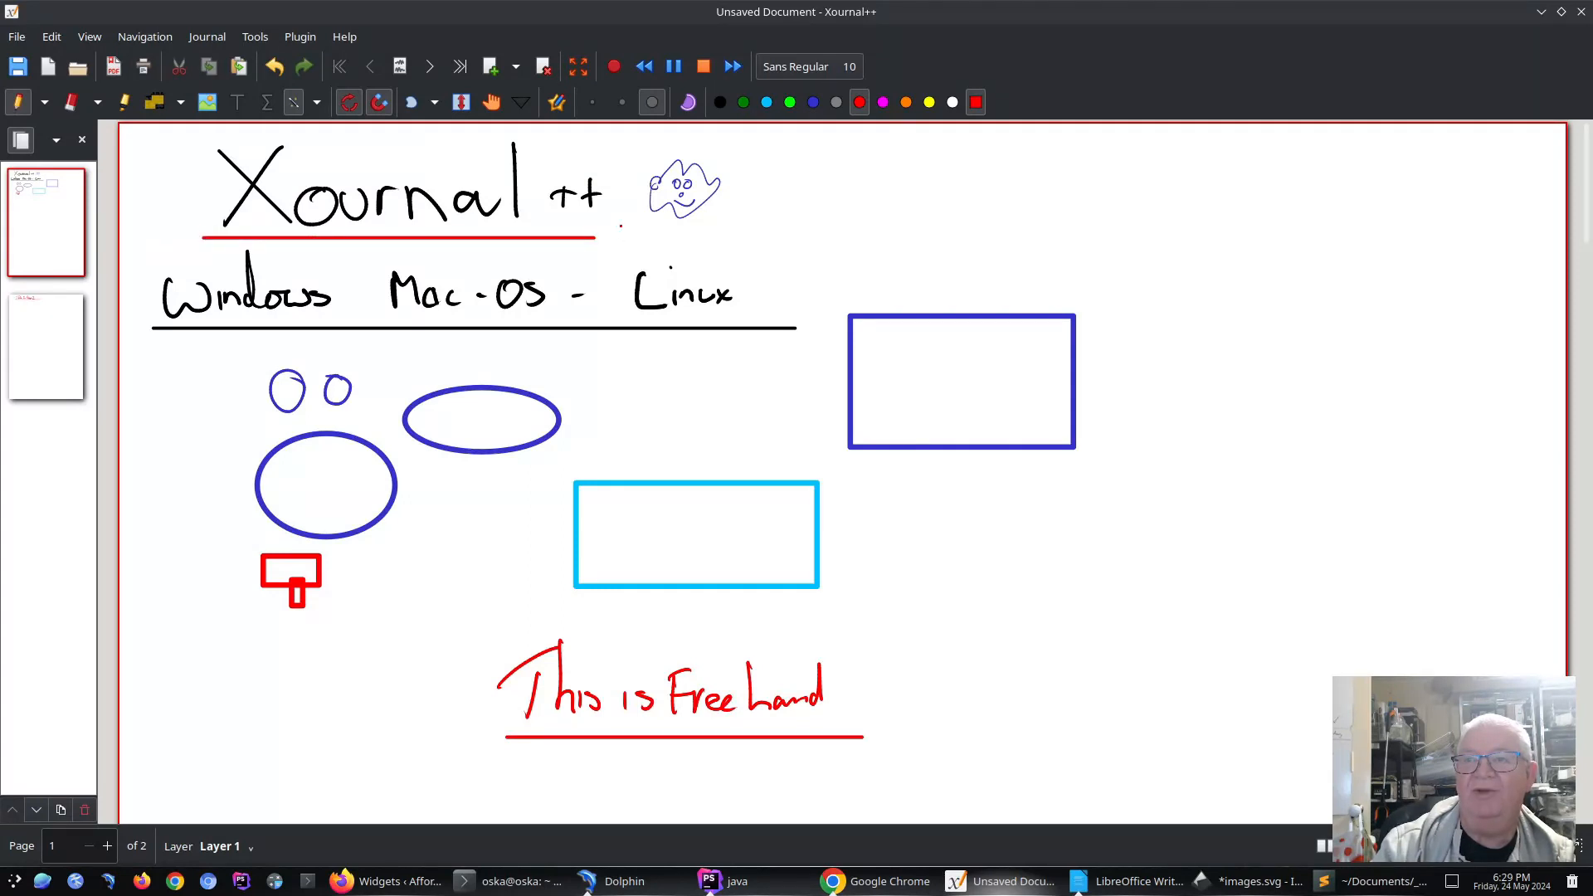